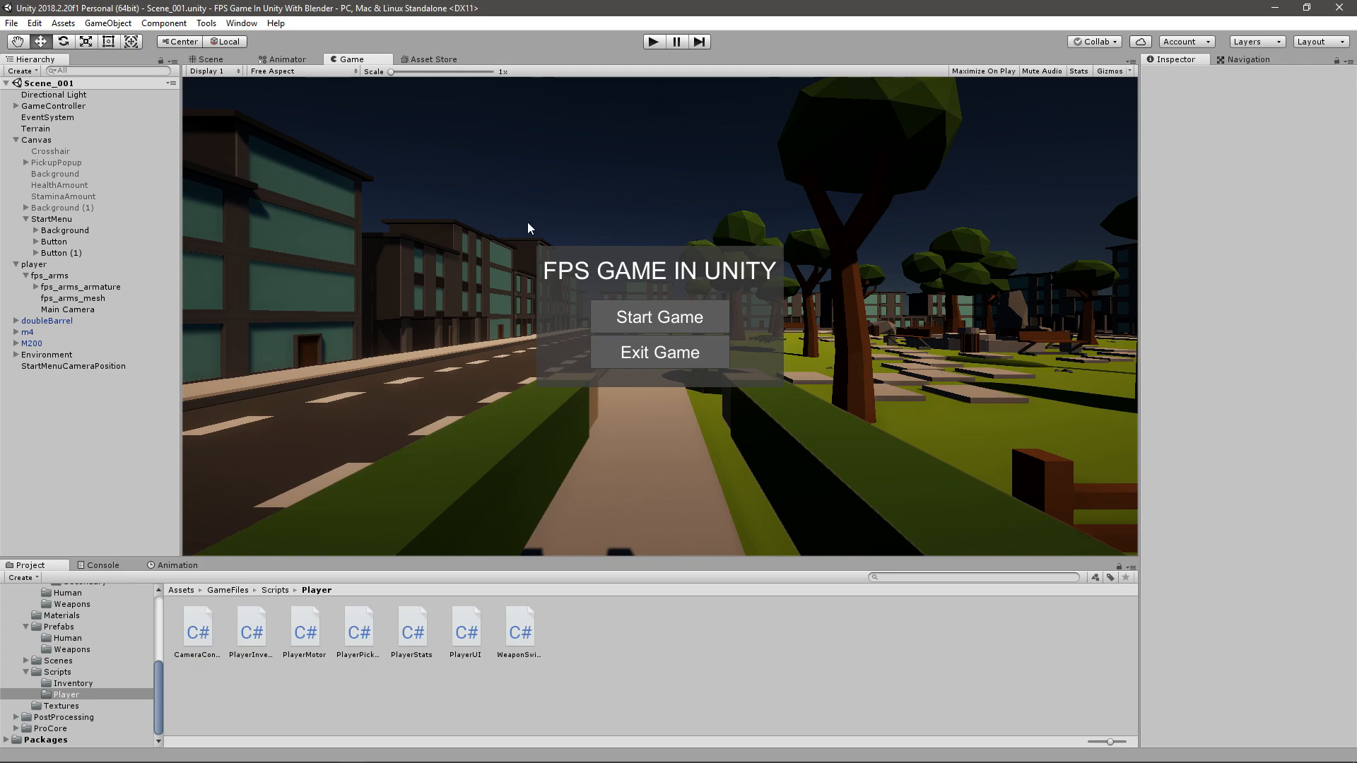
mouse_move(789, 387)
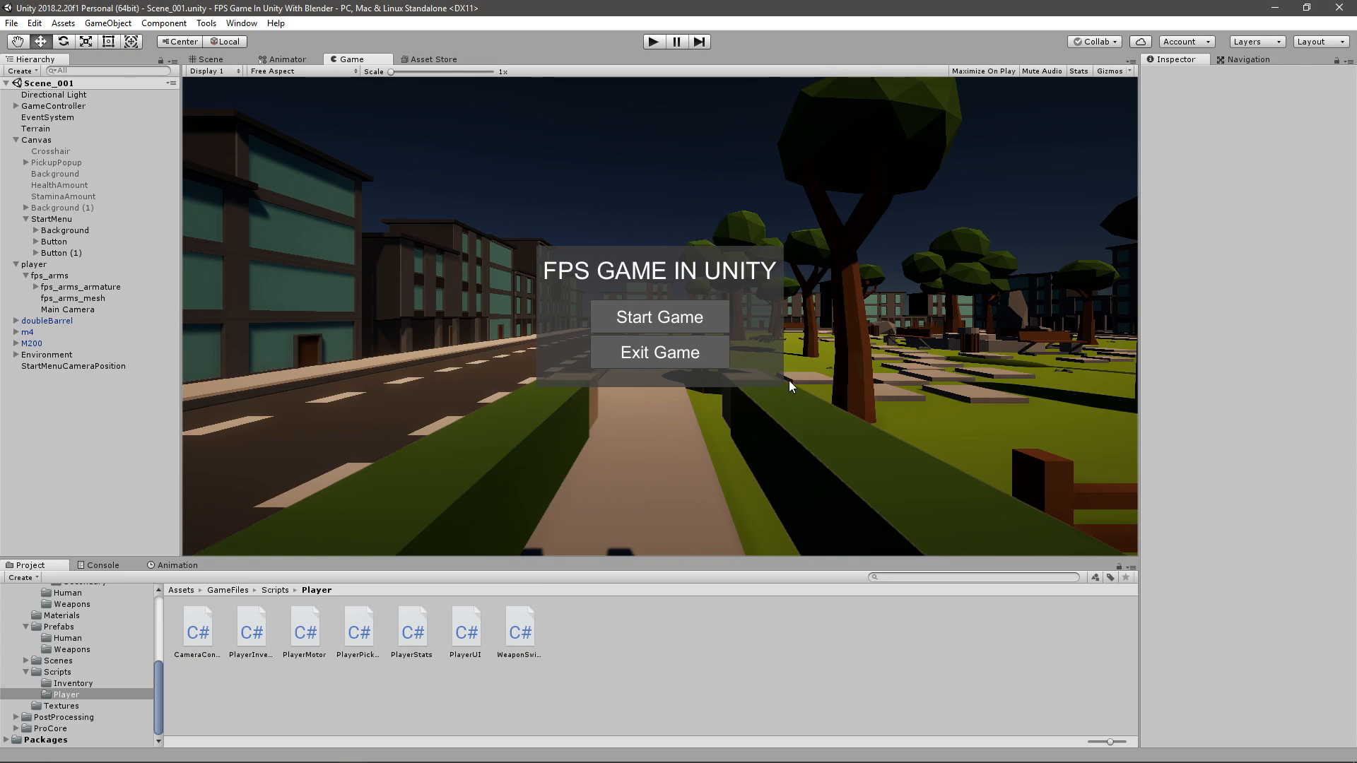
mouse_move(188, 236)
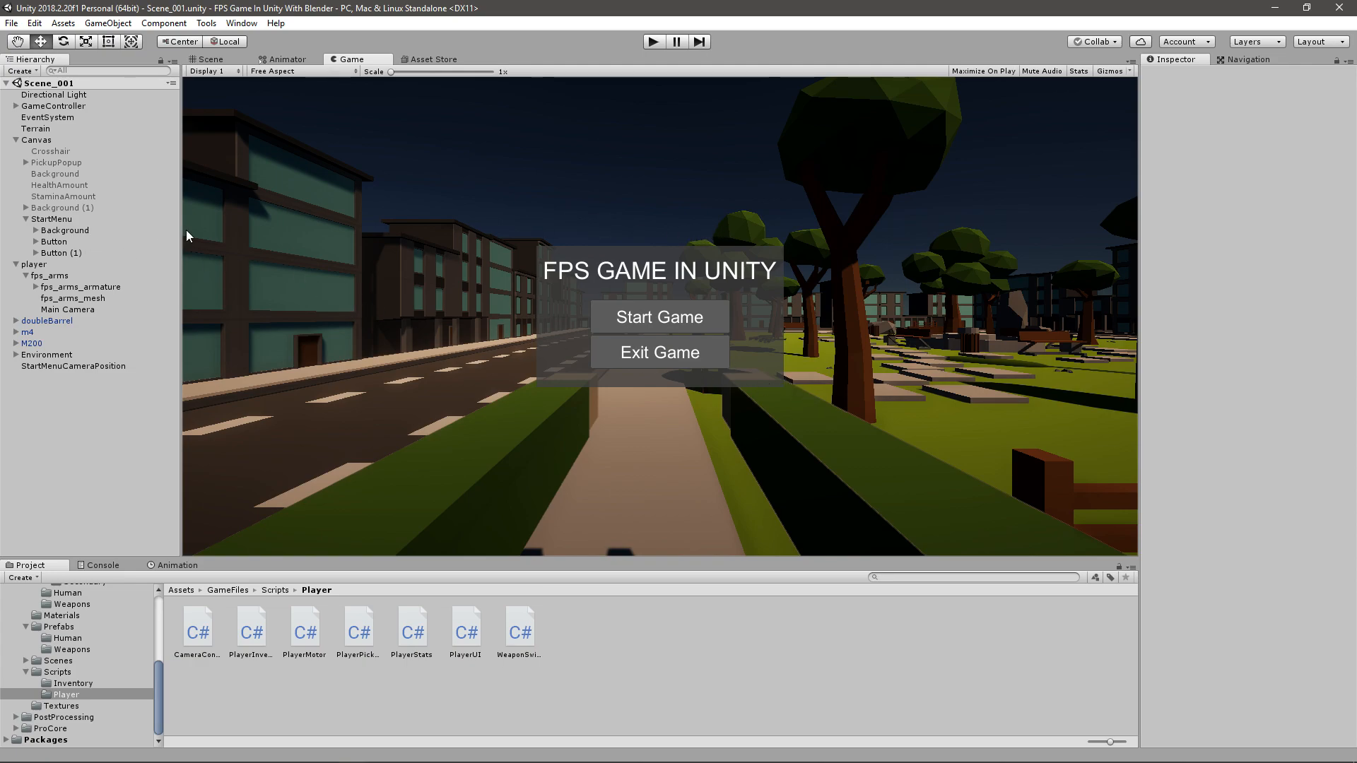
mouse_move(518, 209)
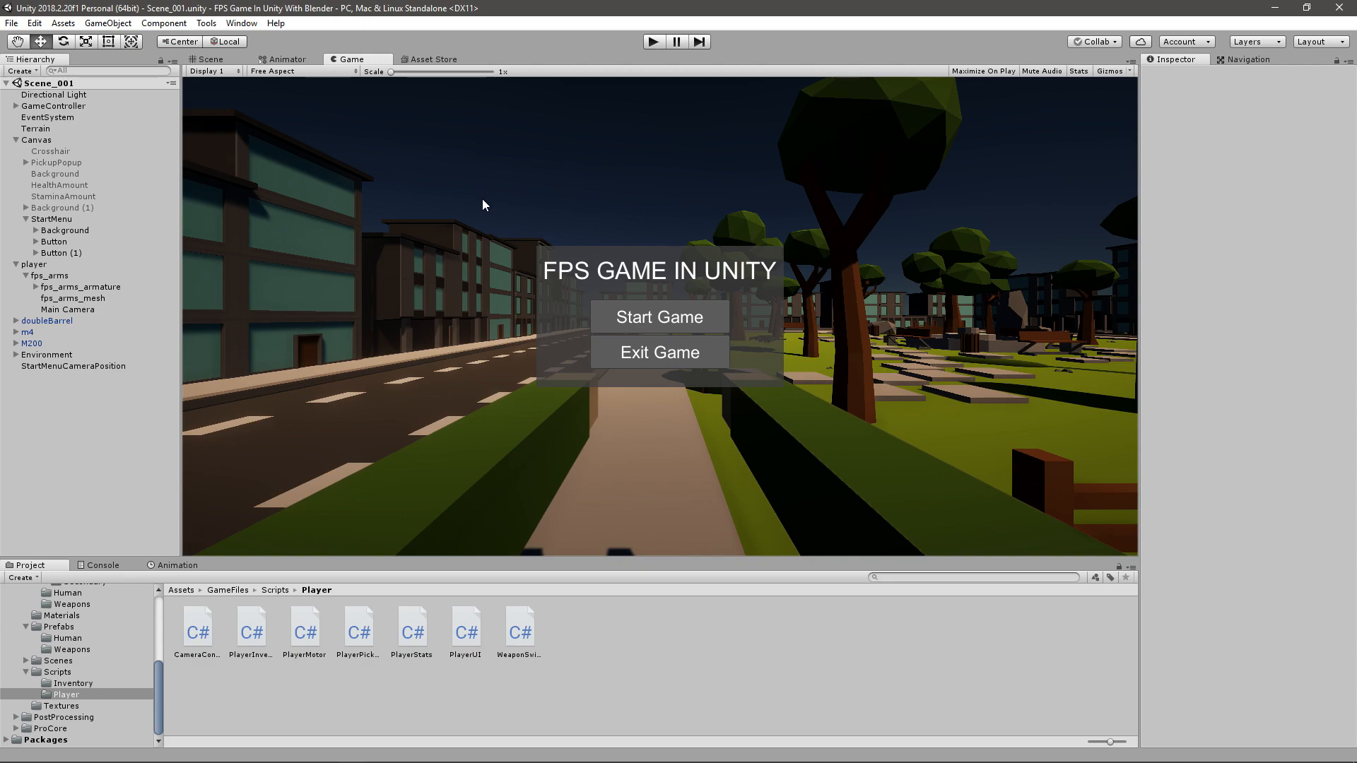
mouse_move(119, 680)
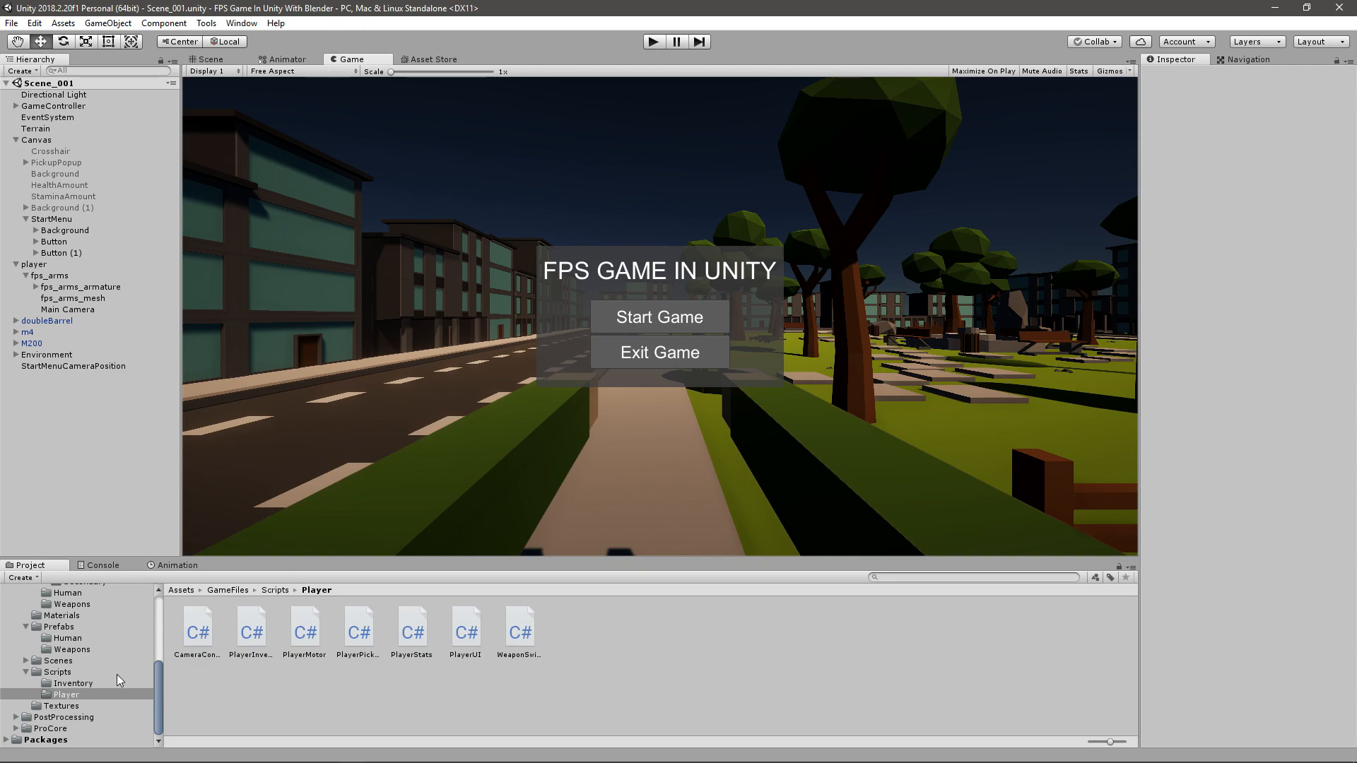
- Write a public void ExitGame() method in GameController calling Application.Quit
left_click(51, 673)
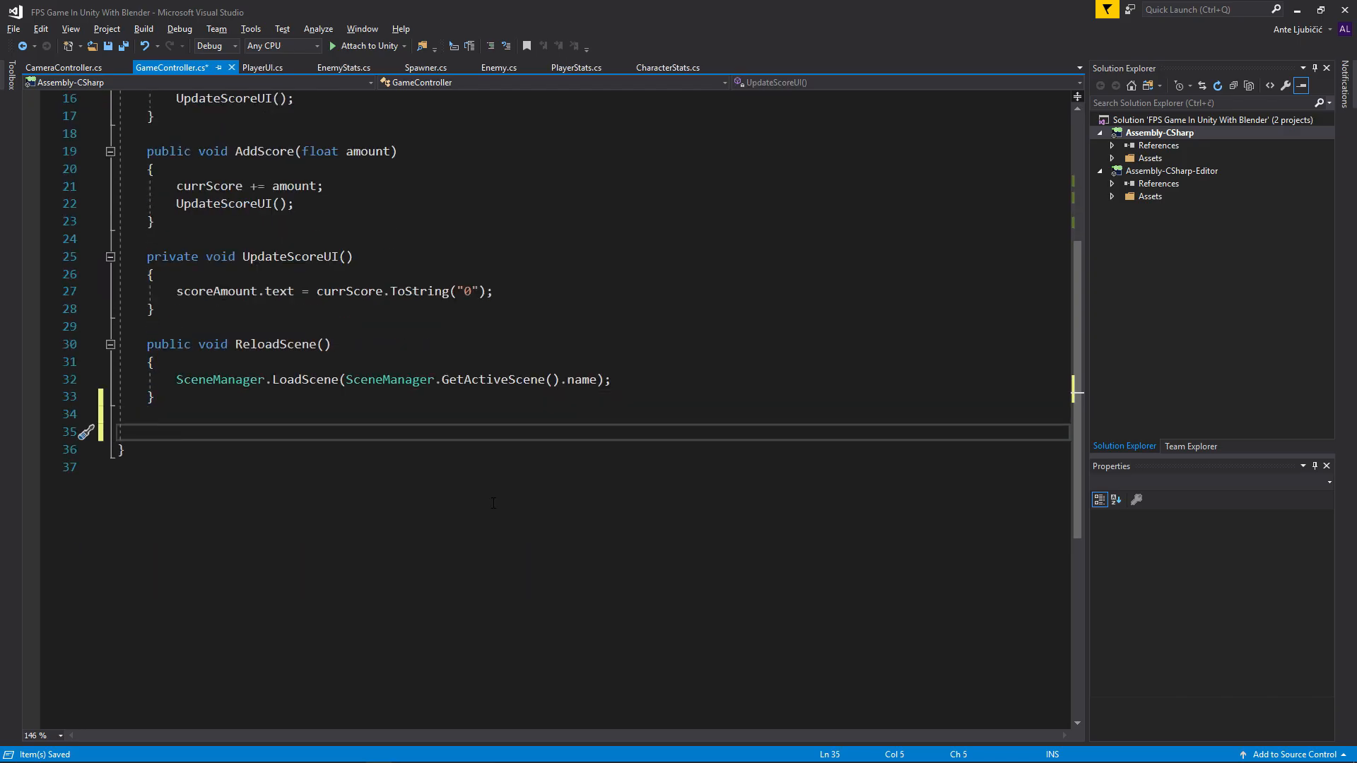
type("public void E")
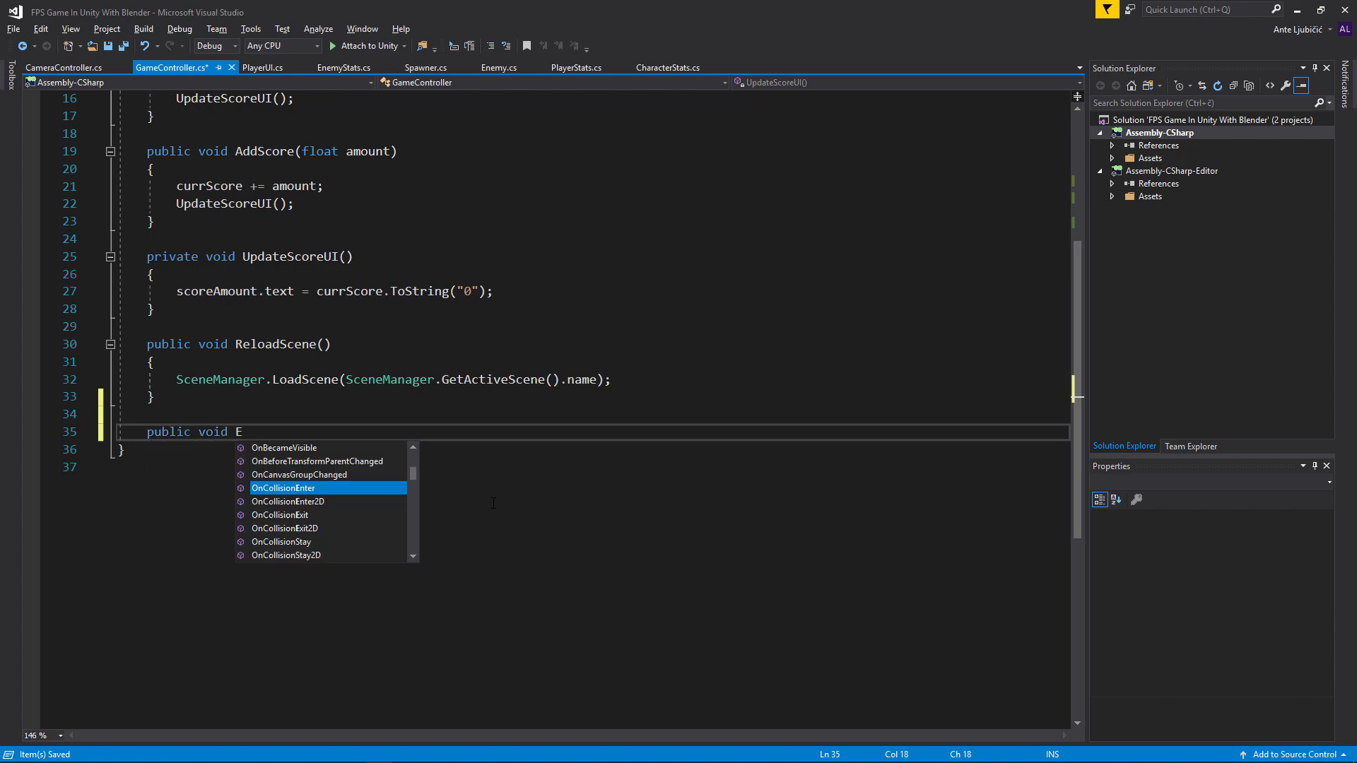
type("xitGame()")
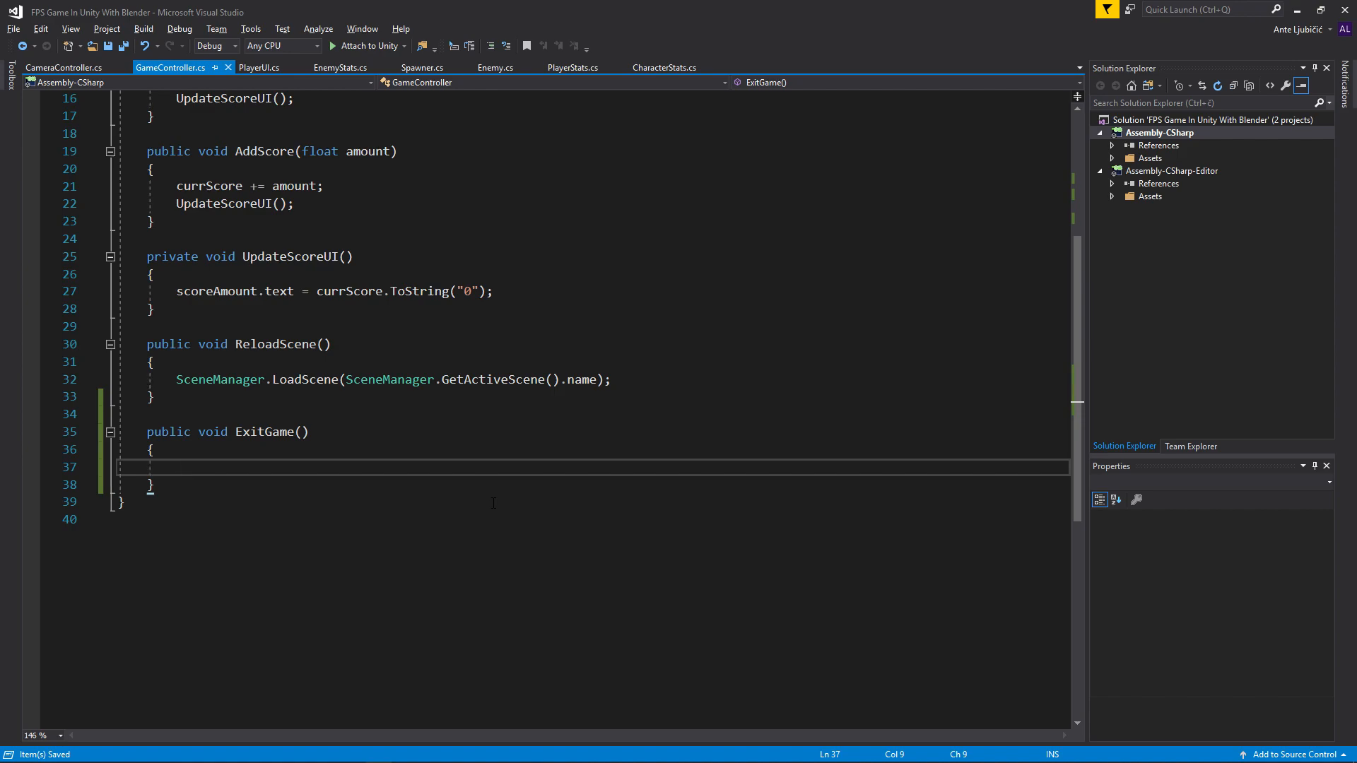
type("Application.Quit")
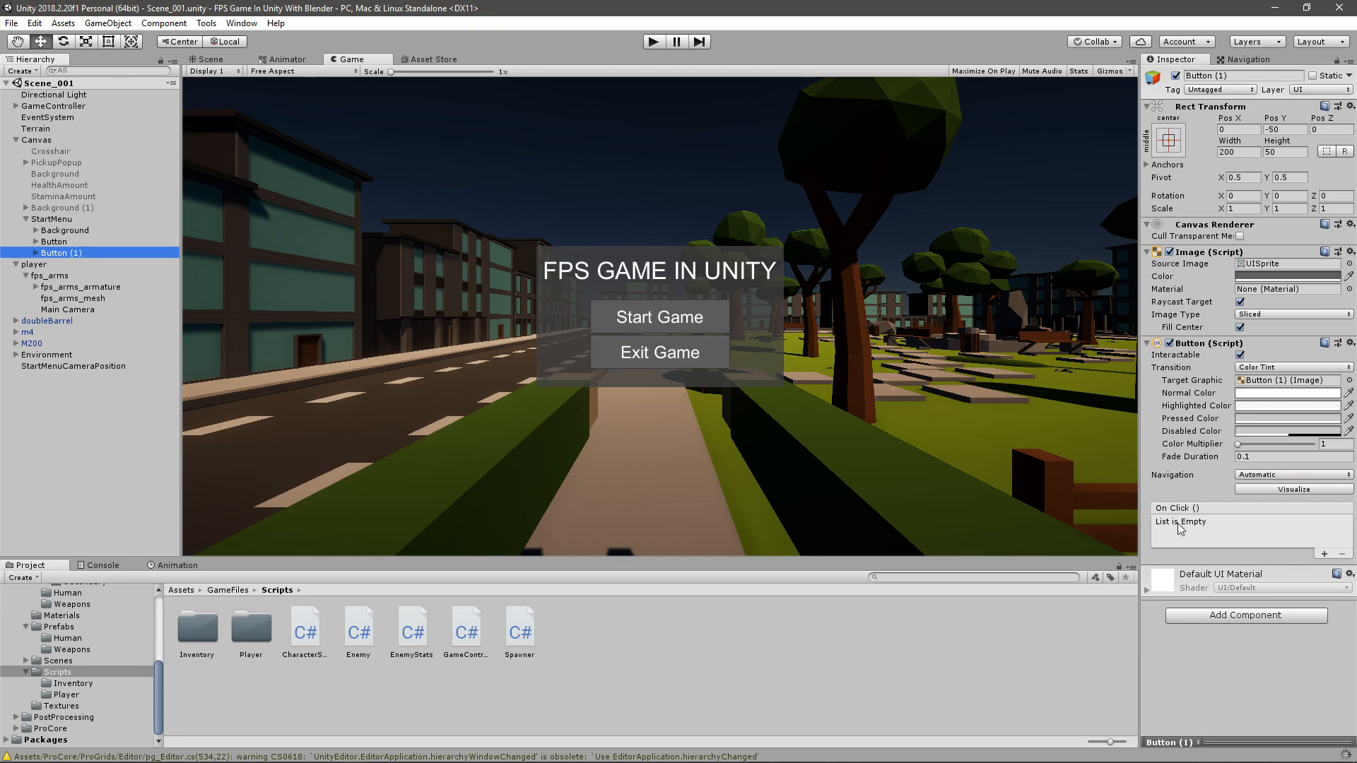
- Add an On Click event on the Exit Game button targeting GameController.ExitGame()
left_click(1324, 554)
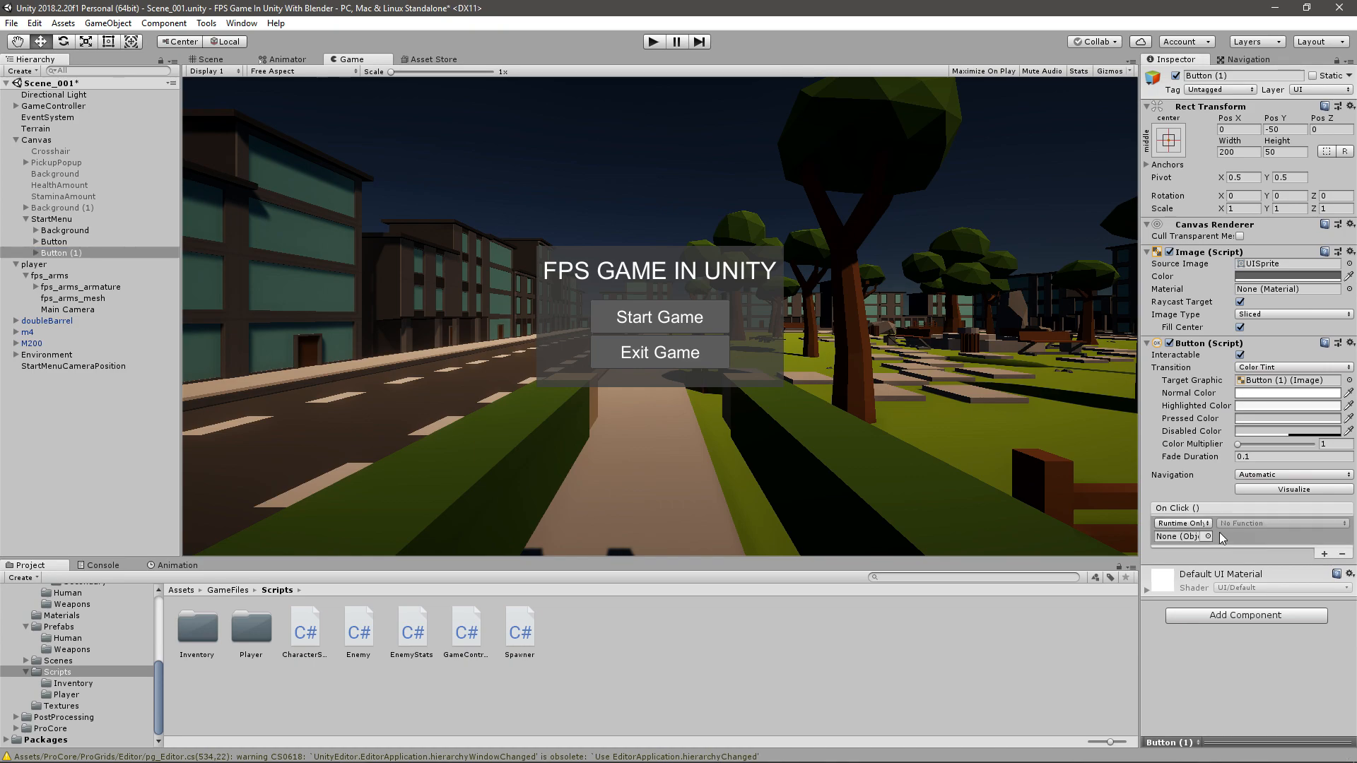
mouse_move(1190, 538)
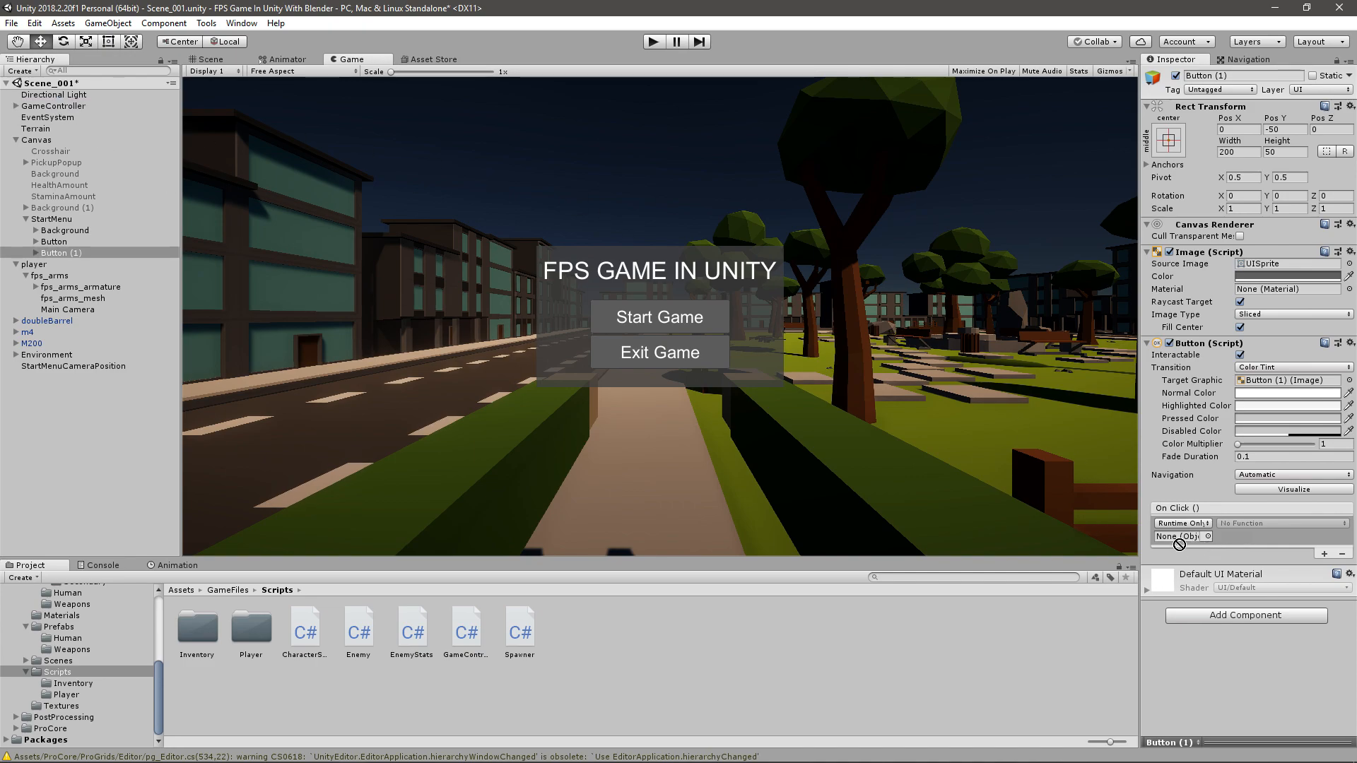
left_click(1269, 622)
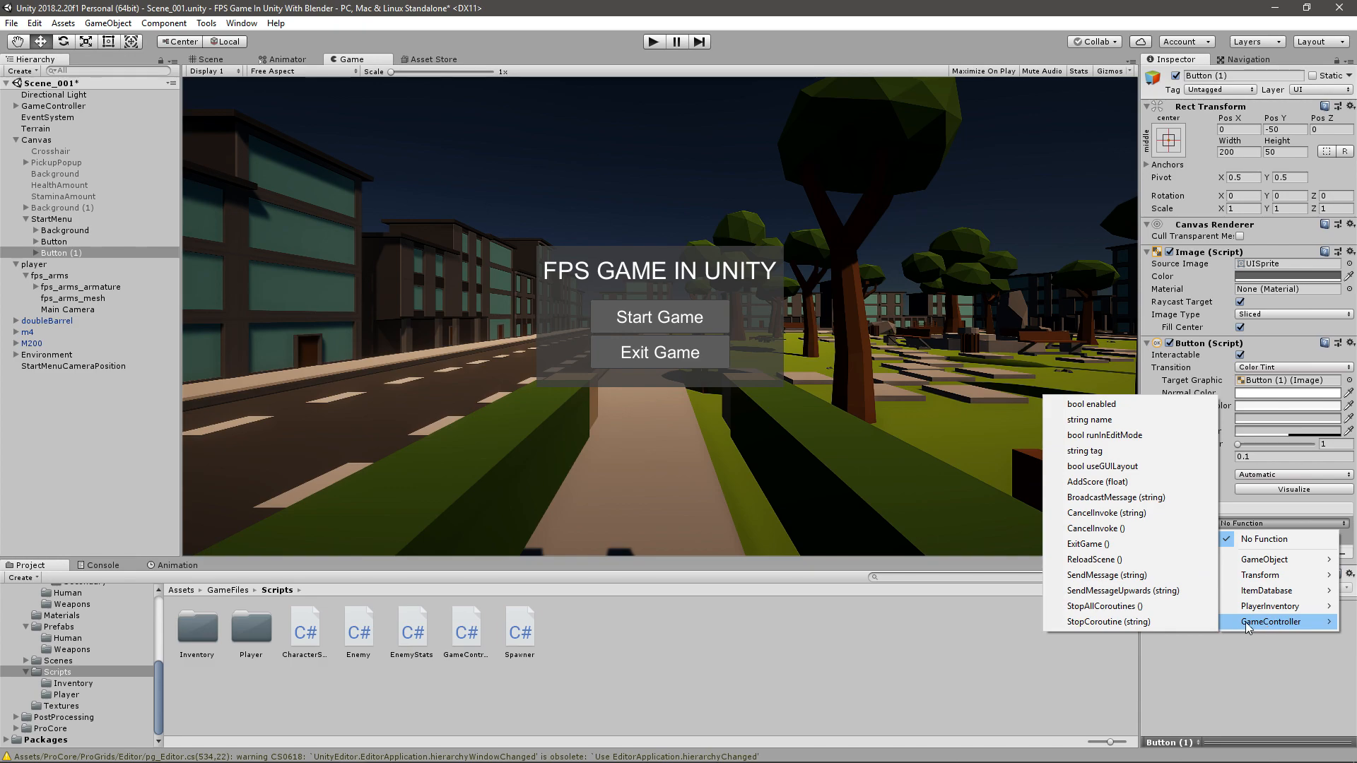
left_click(1088, 543)
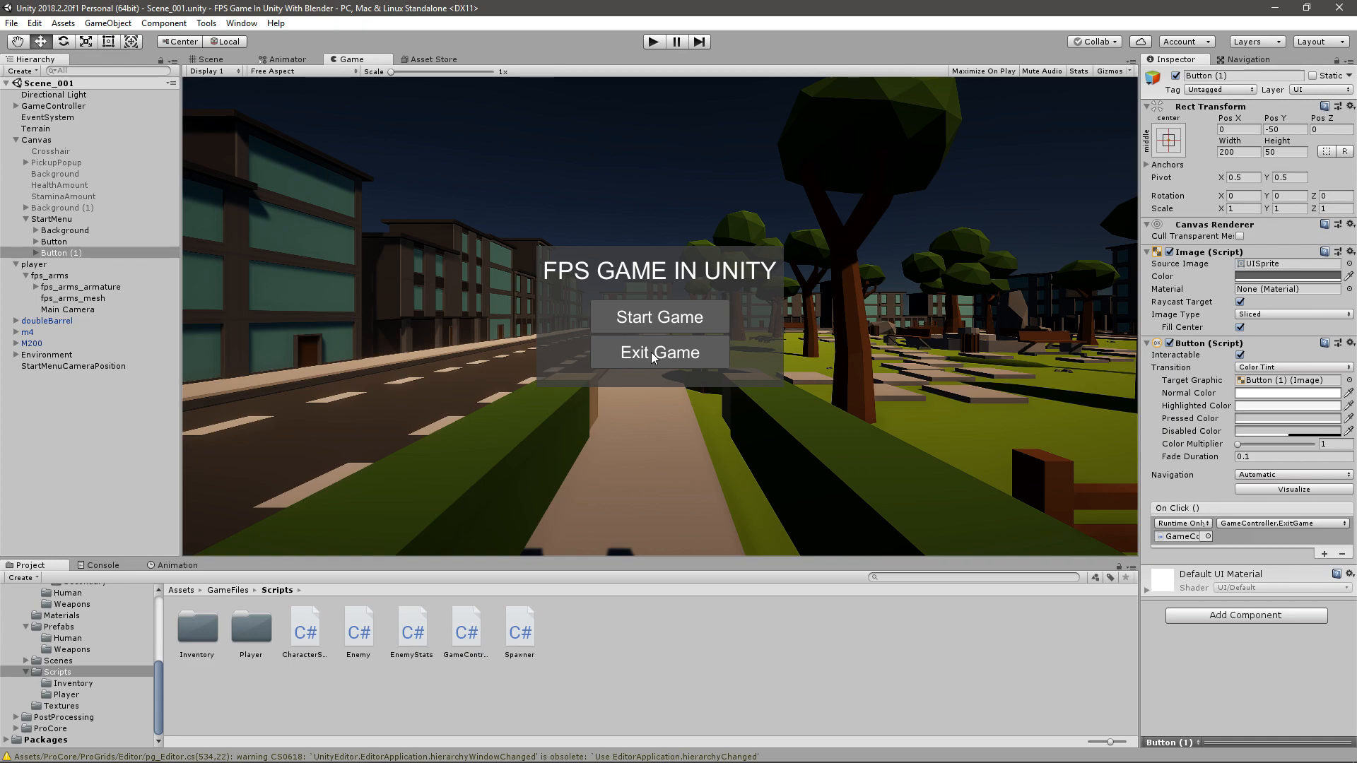
mouse_move(838, 345)
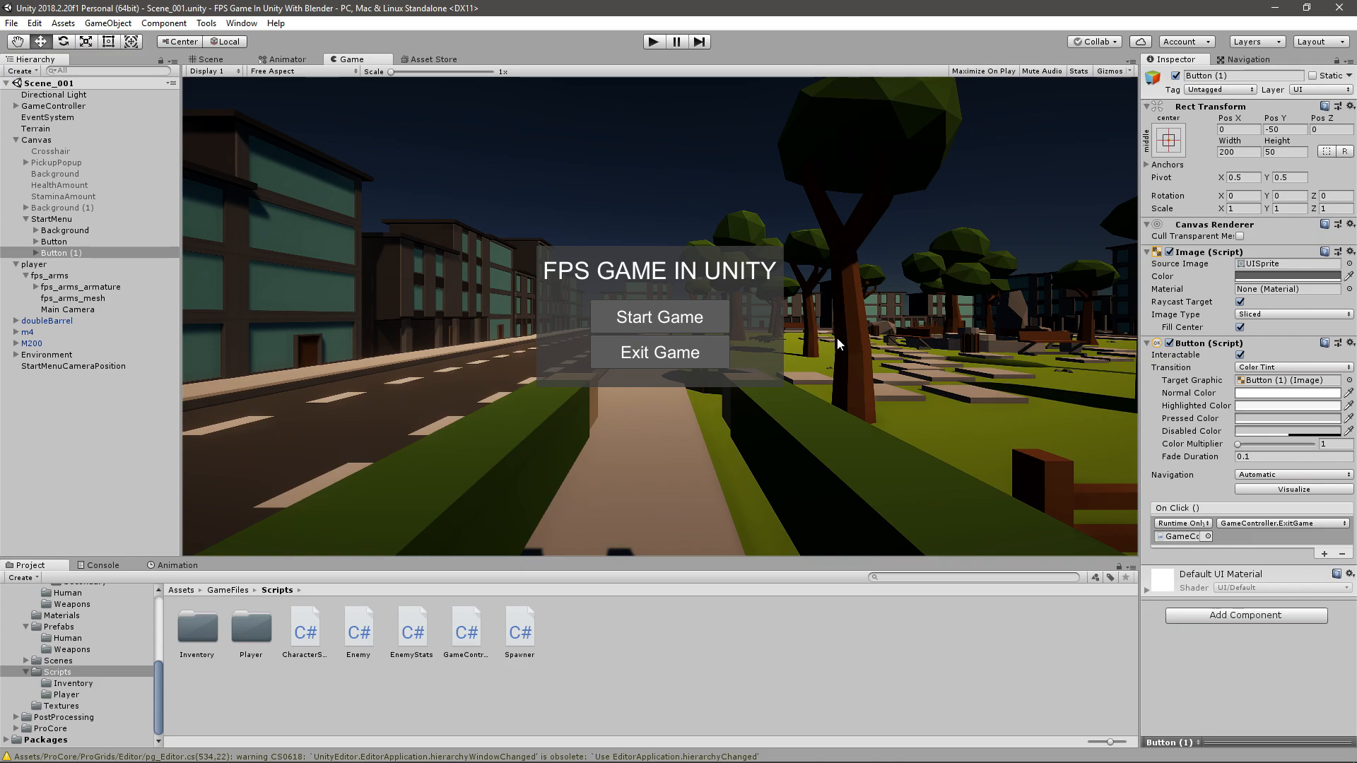
left_click(204, 59)
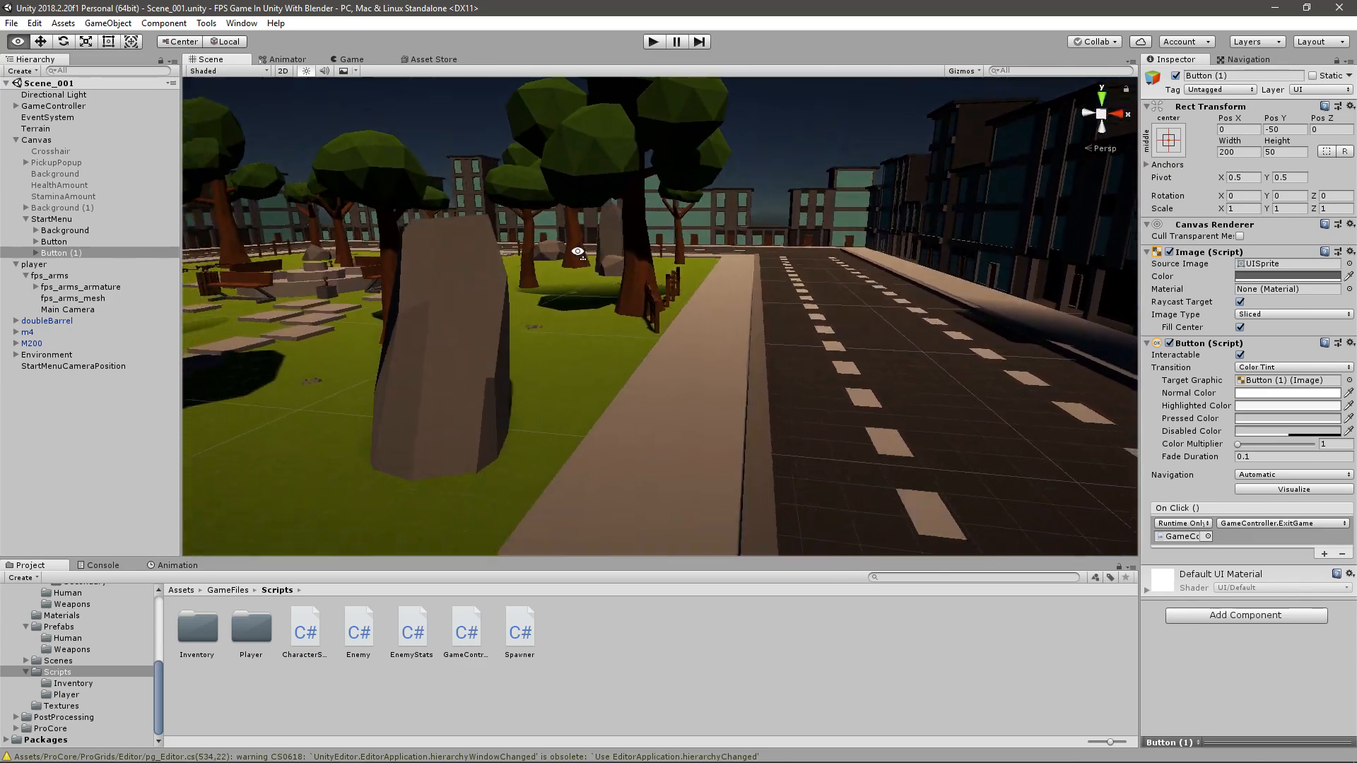
- Orbit the scene view around the park
left_click_drag(571, 252, 523, 337)
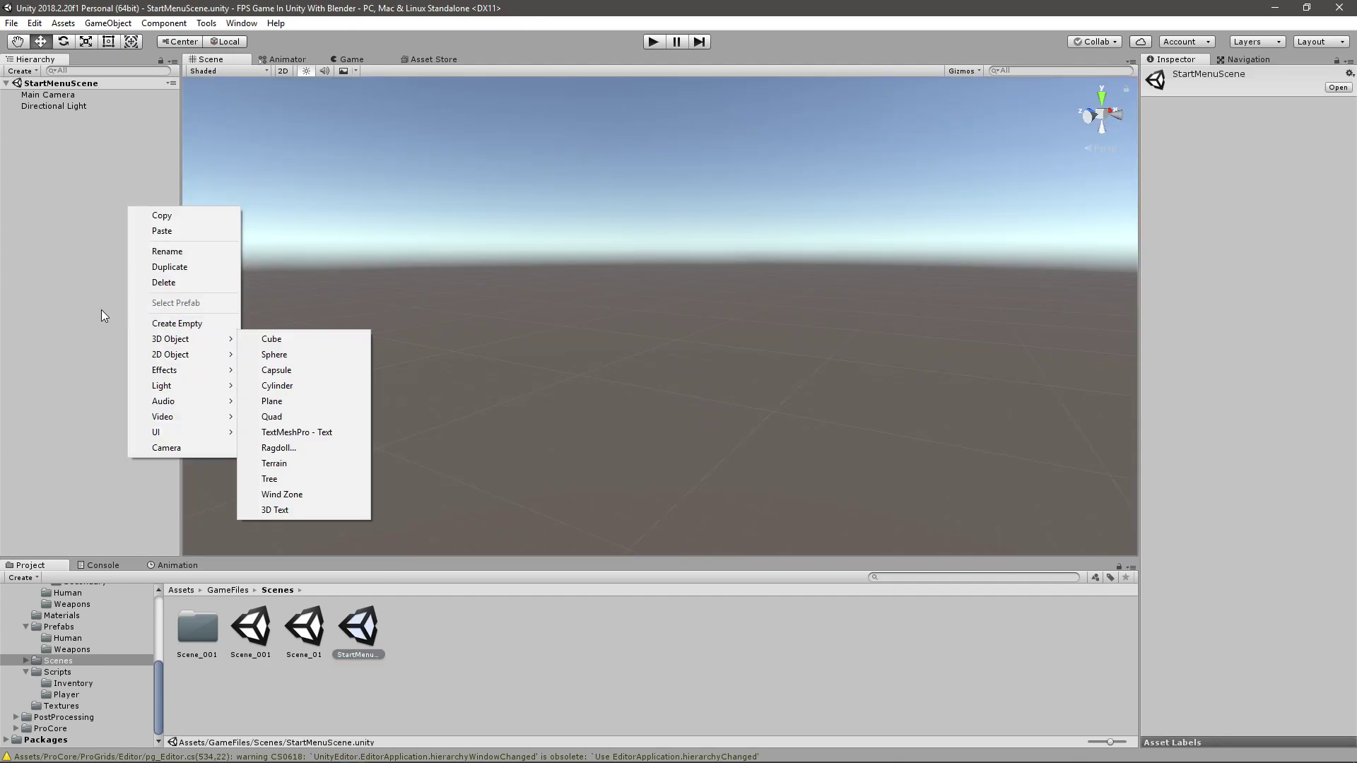
- Reopen Scene_001 and copy its StartMenu group
left_click(250, 628)
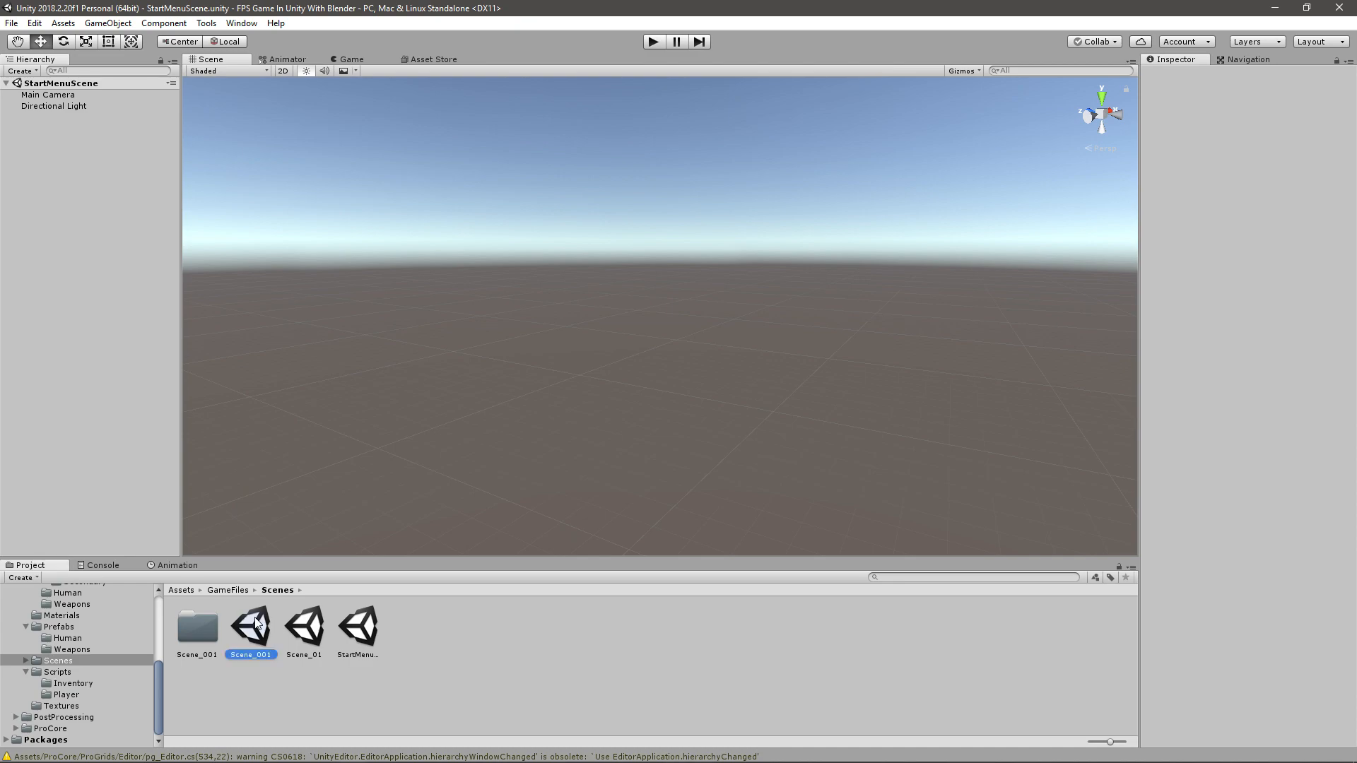
left_click(251, 628)
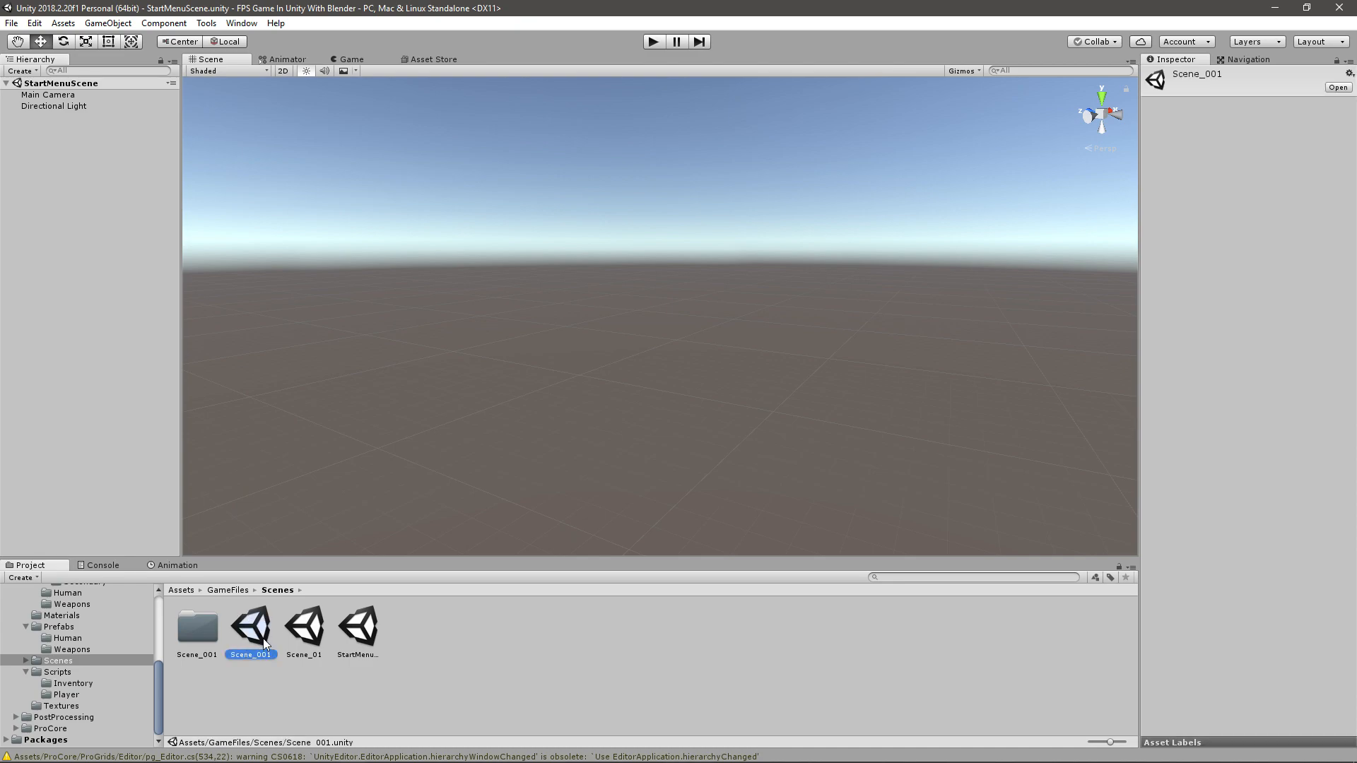
double_click(252, 625)
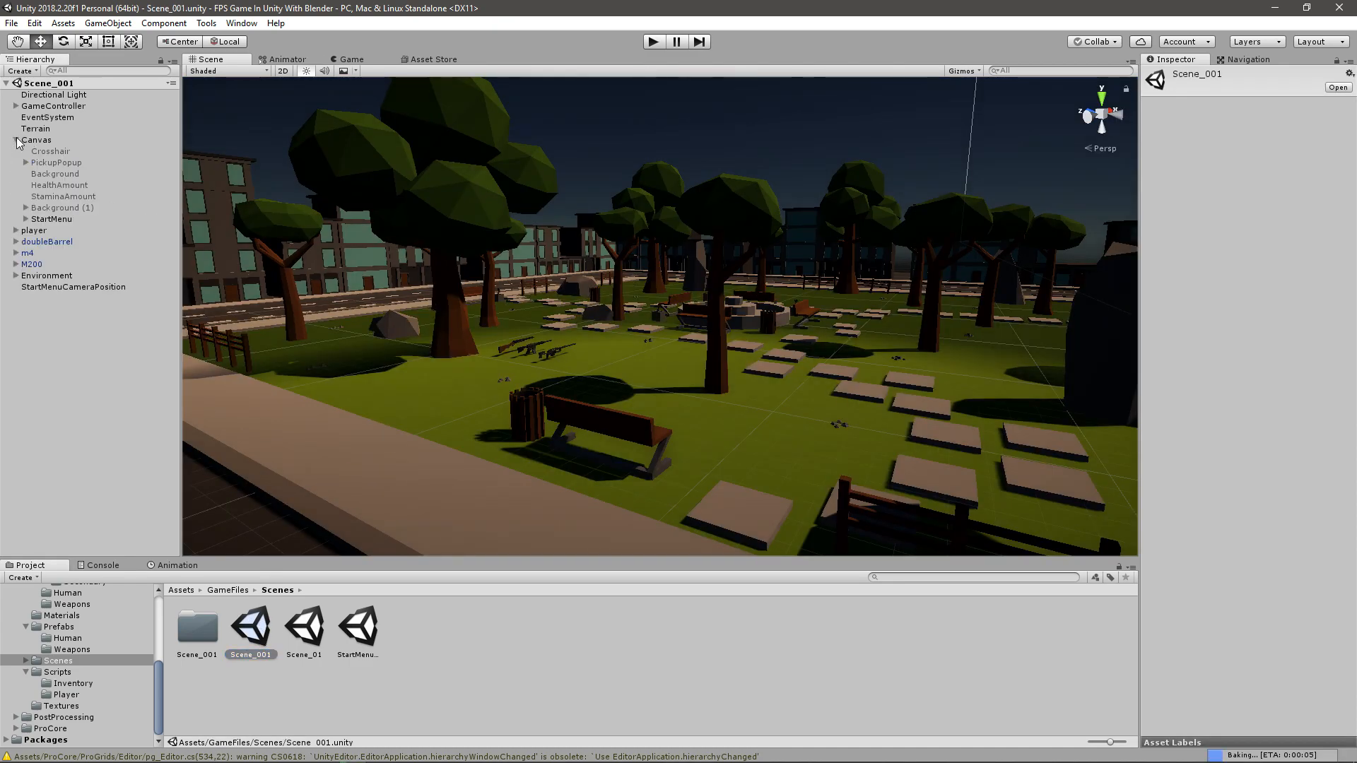
left_click(51, 219)
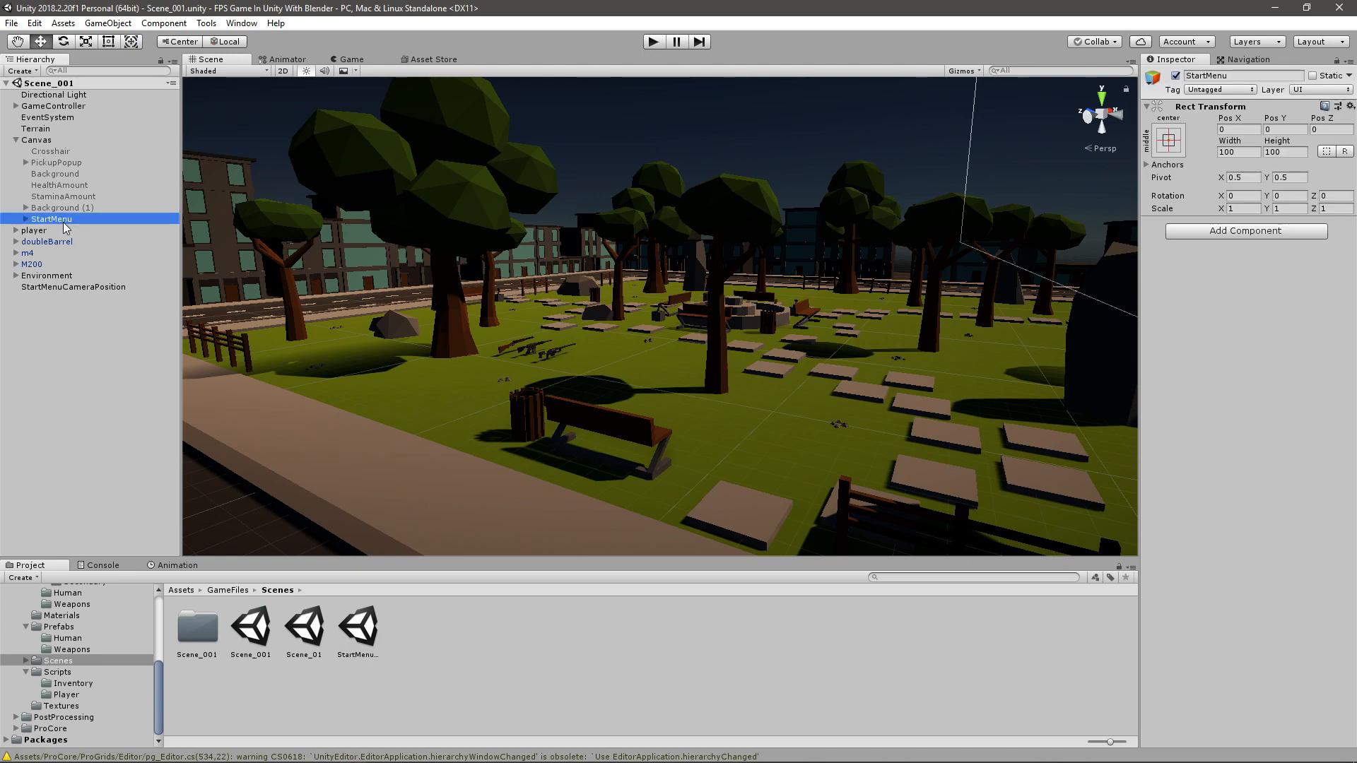
- Paste StartMenu into StartMenuScene under a new UI Canvas and select the Exit Game button
double_click(358, 629)
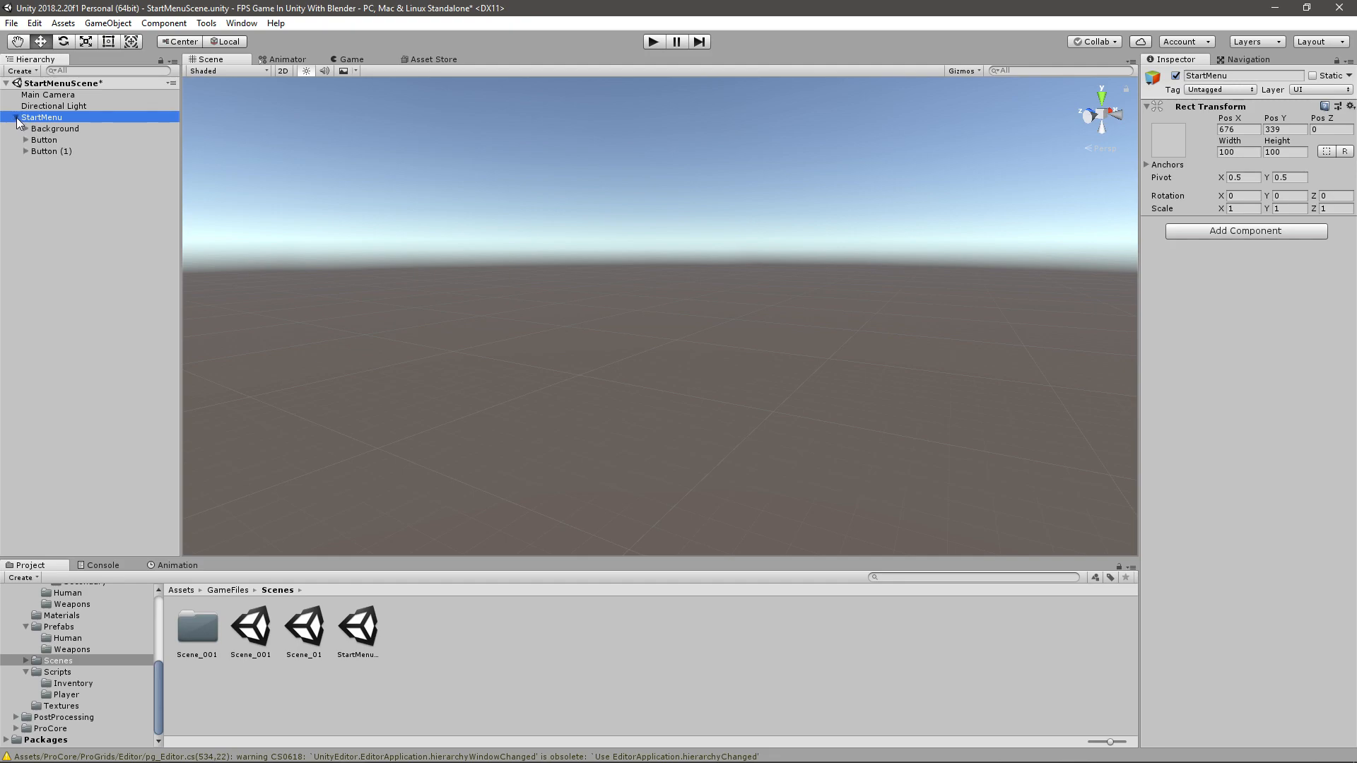
left_click(353, 59)
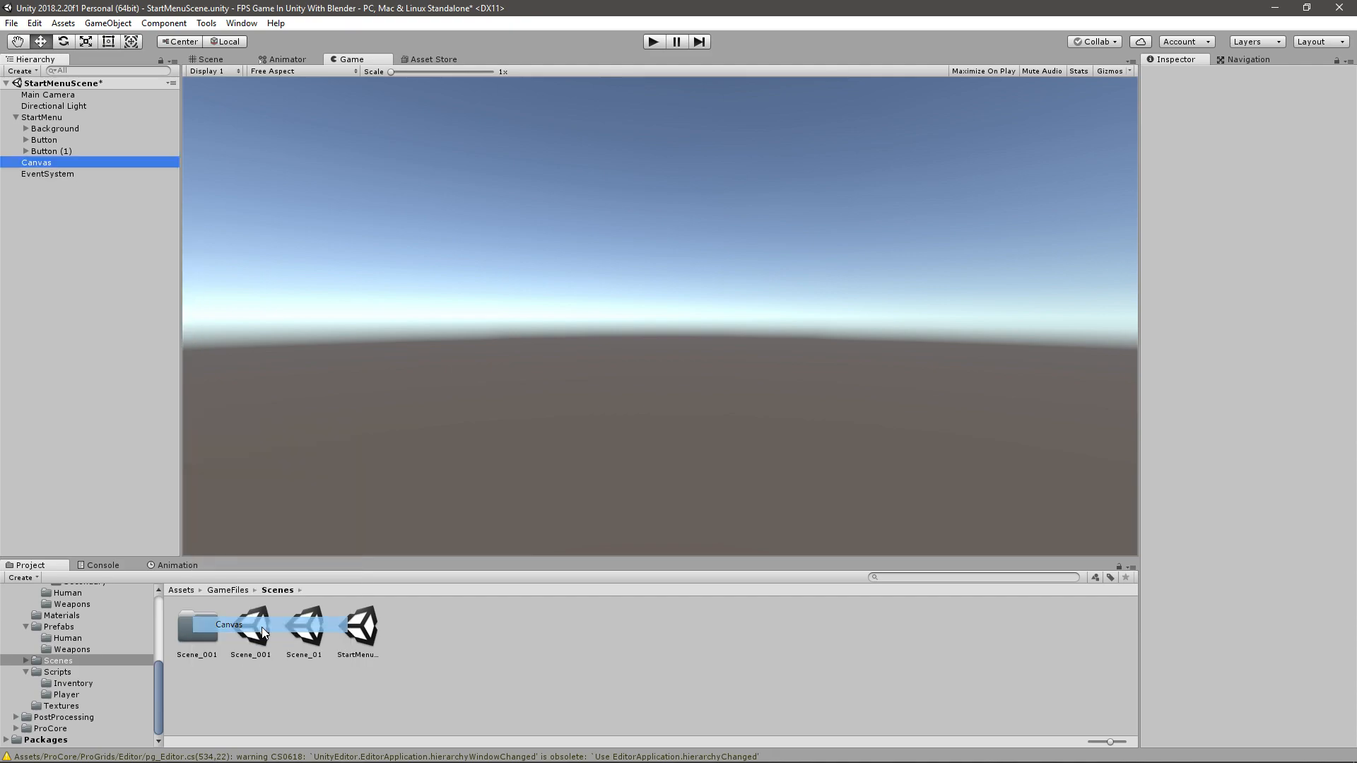
left_click(41, 116)
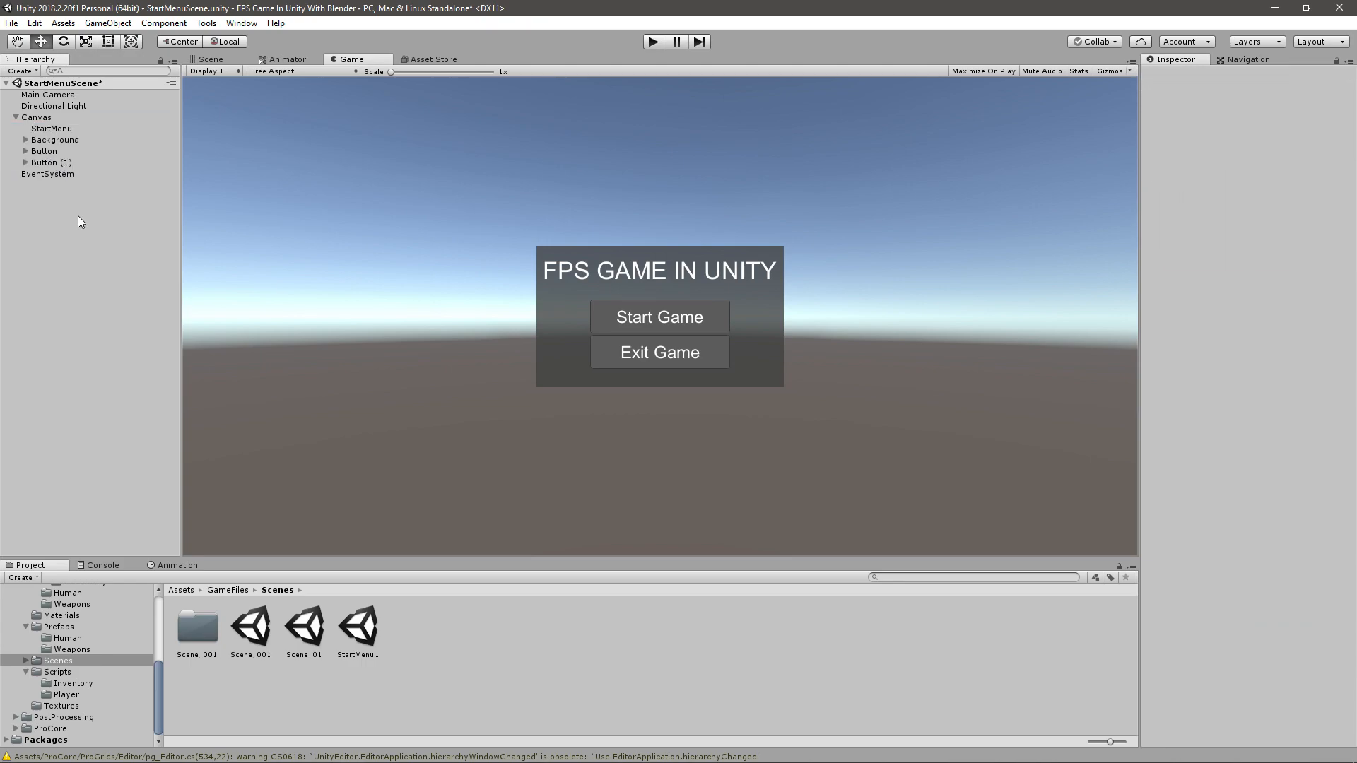
left_click(44, 161)
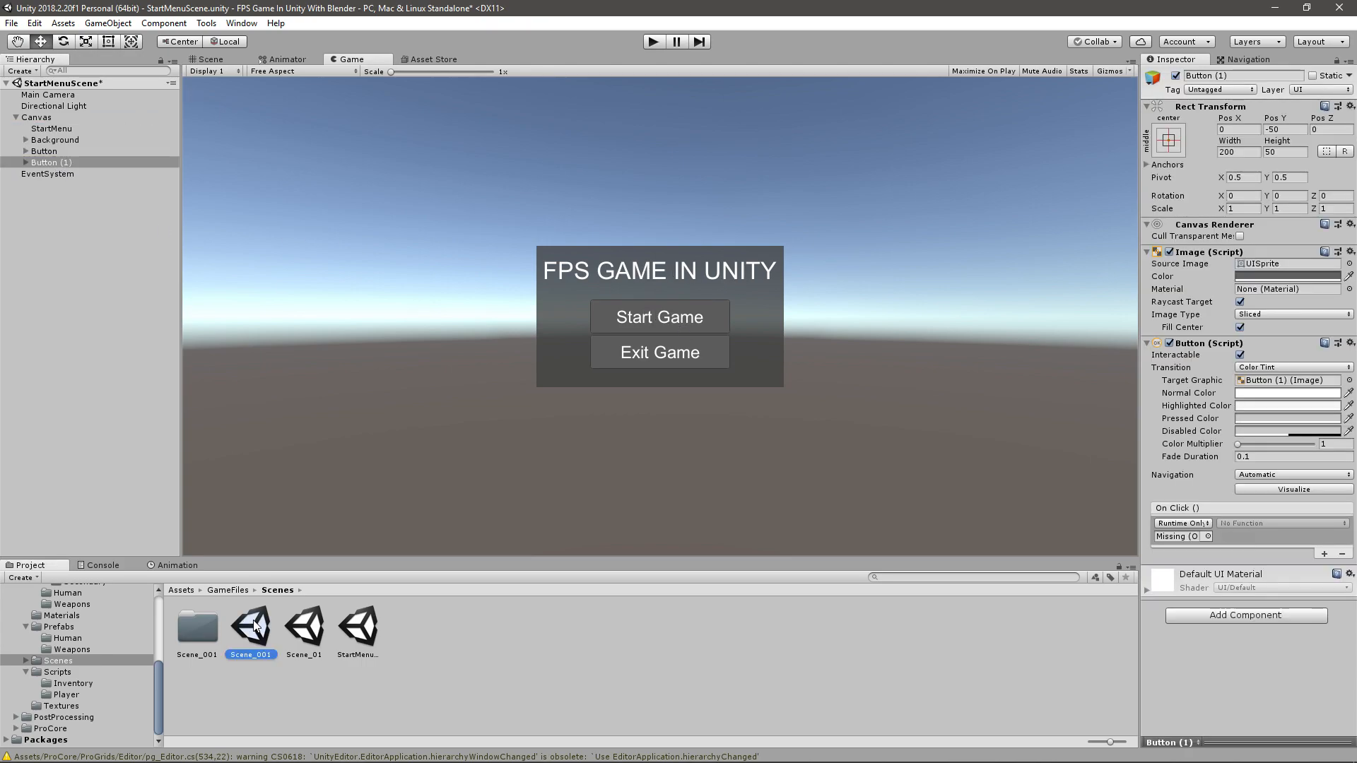
- Save the modified StartMenuScene when prompted and reopen it from the Scenes folder
double_click(252, 628)
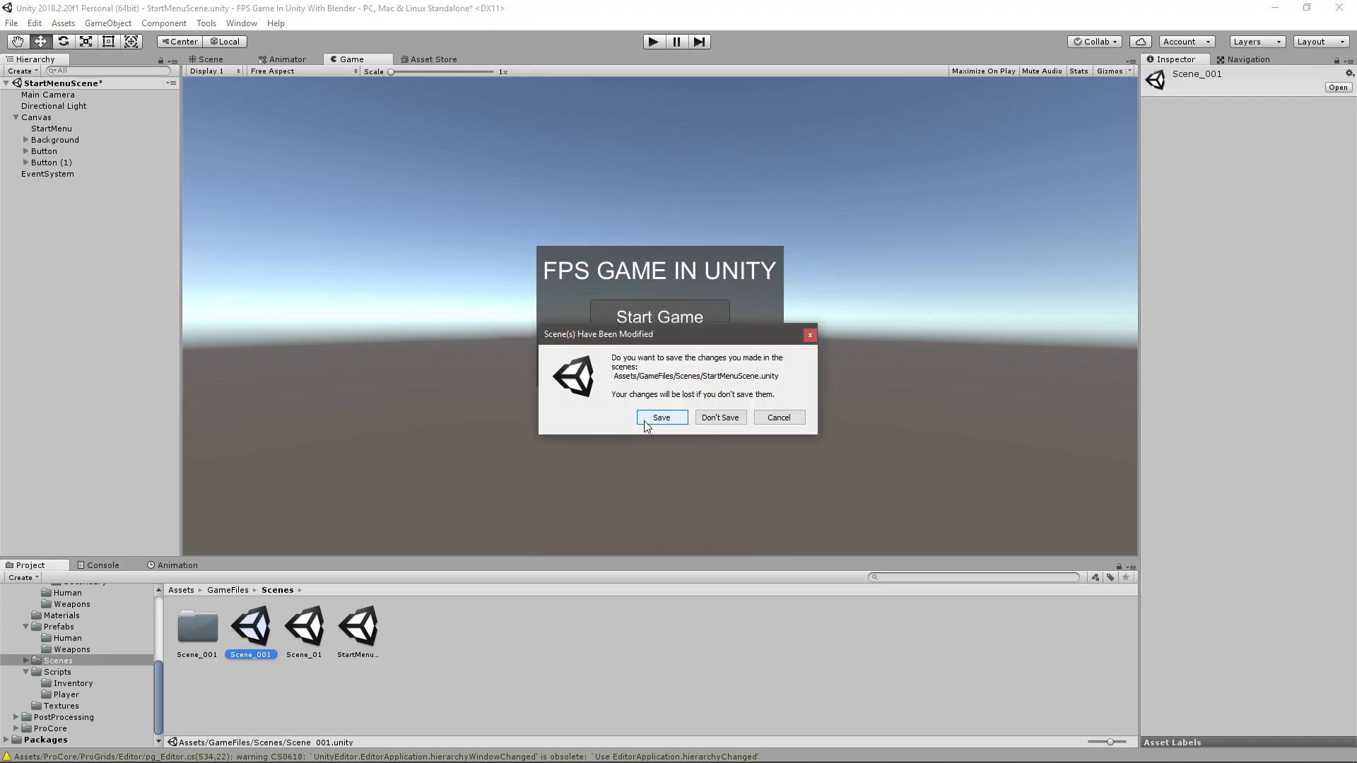
left_click(662, 417)
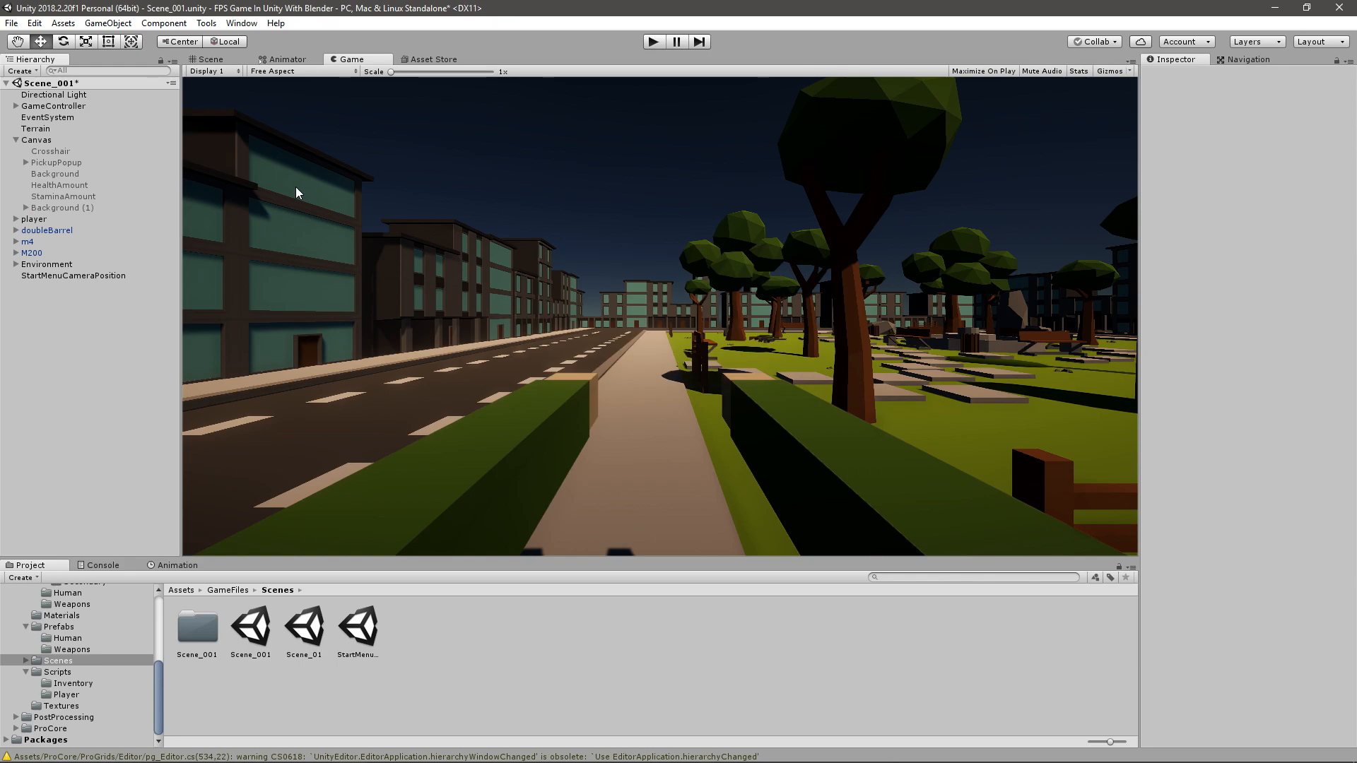
left_click(357, 630)
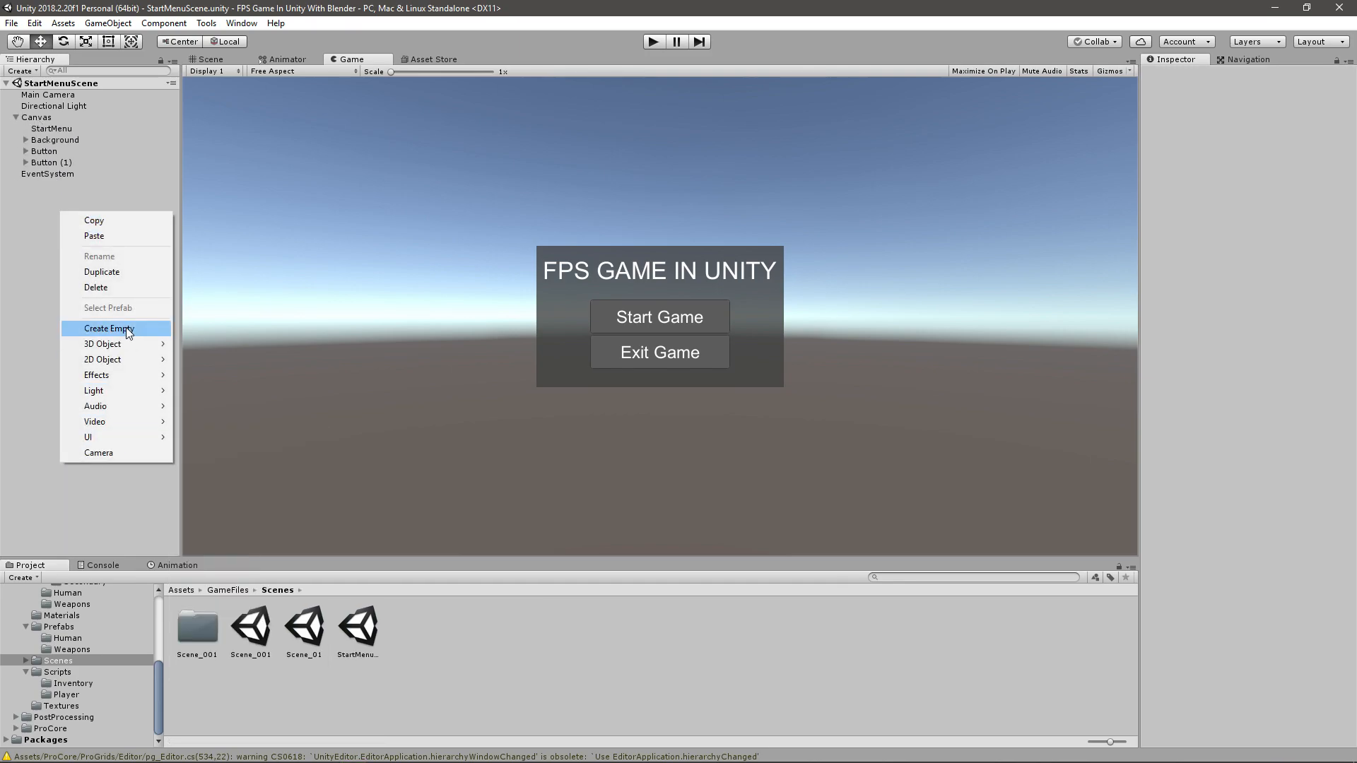
- Create an empty GameObject to become StartMenuController
left_click(109, 328)
type("StartMenuController")
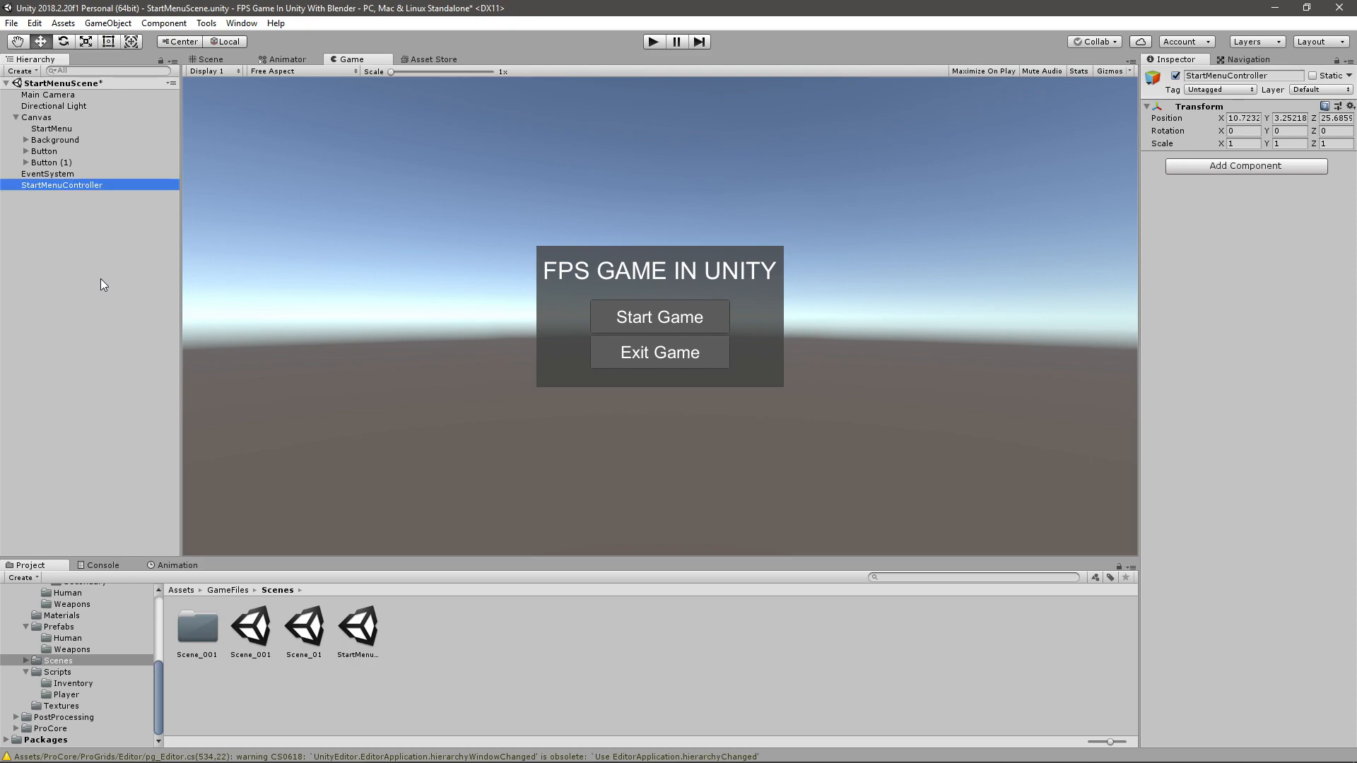
mouse_move(59, 700)
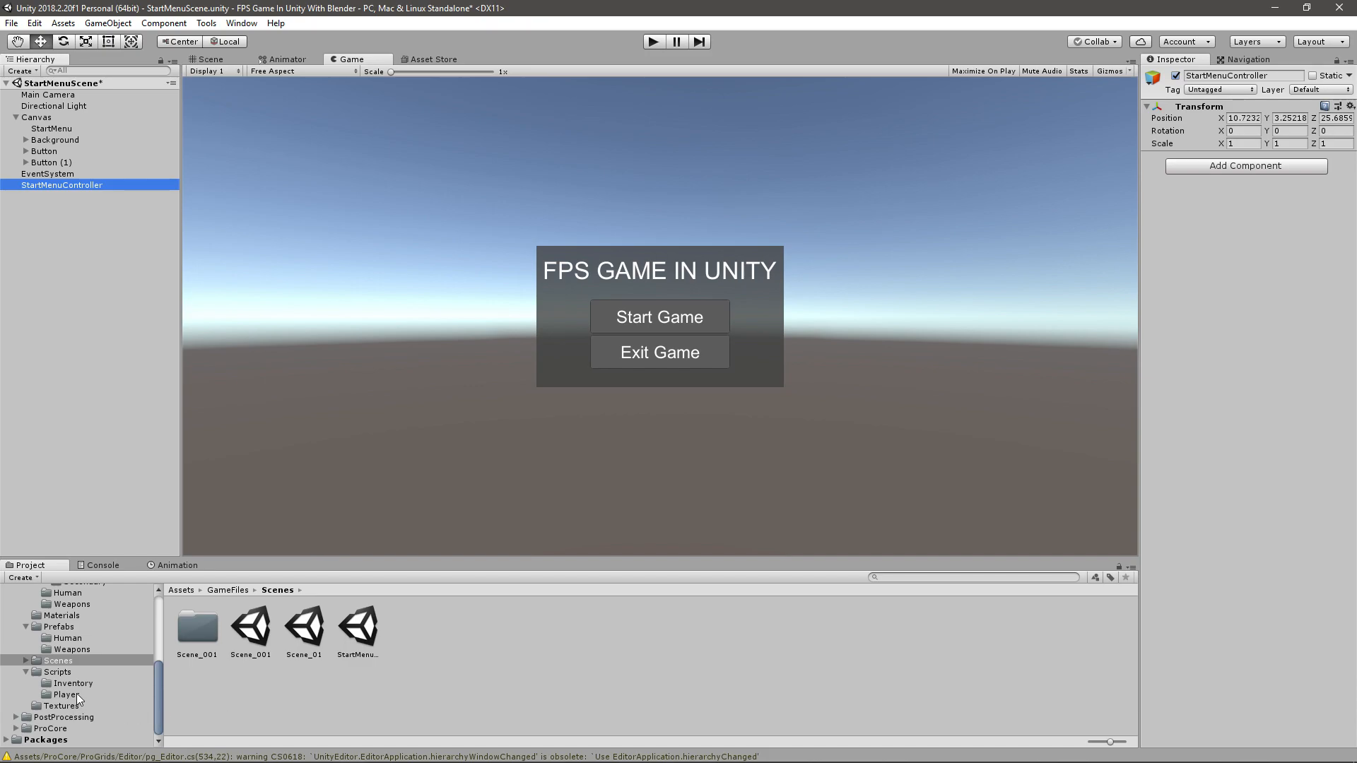
- Create a C# script named StartMenuController in Scripts and open it for editing
right_click(50, 672)
type("Sta")
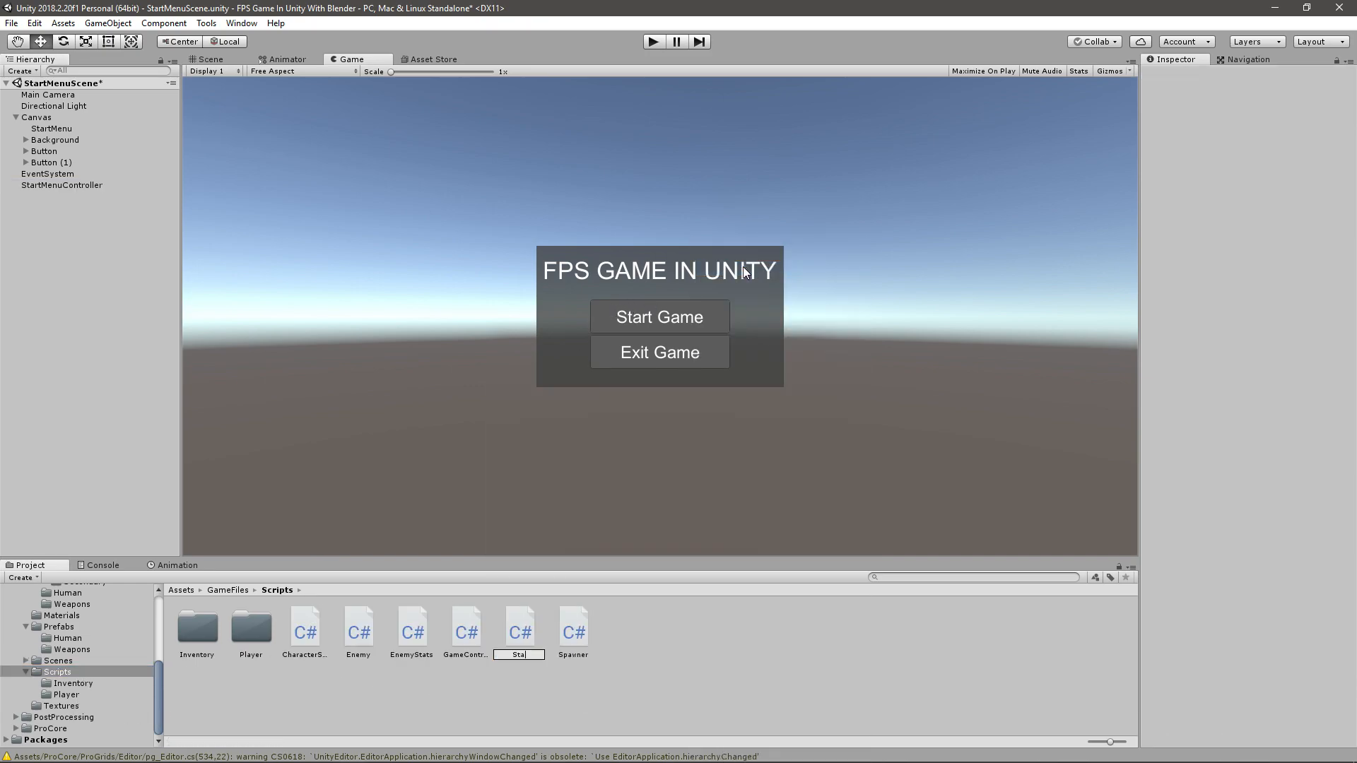
type("MenuController")
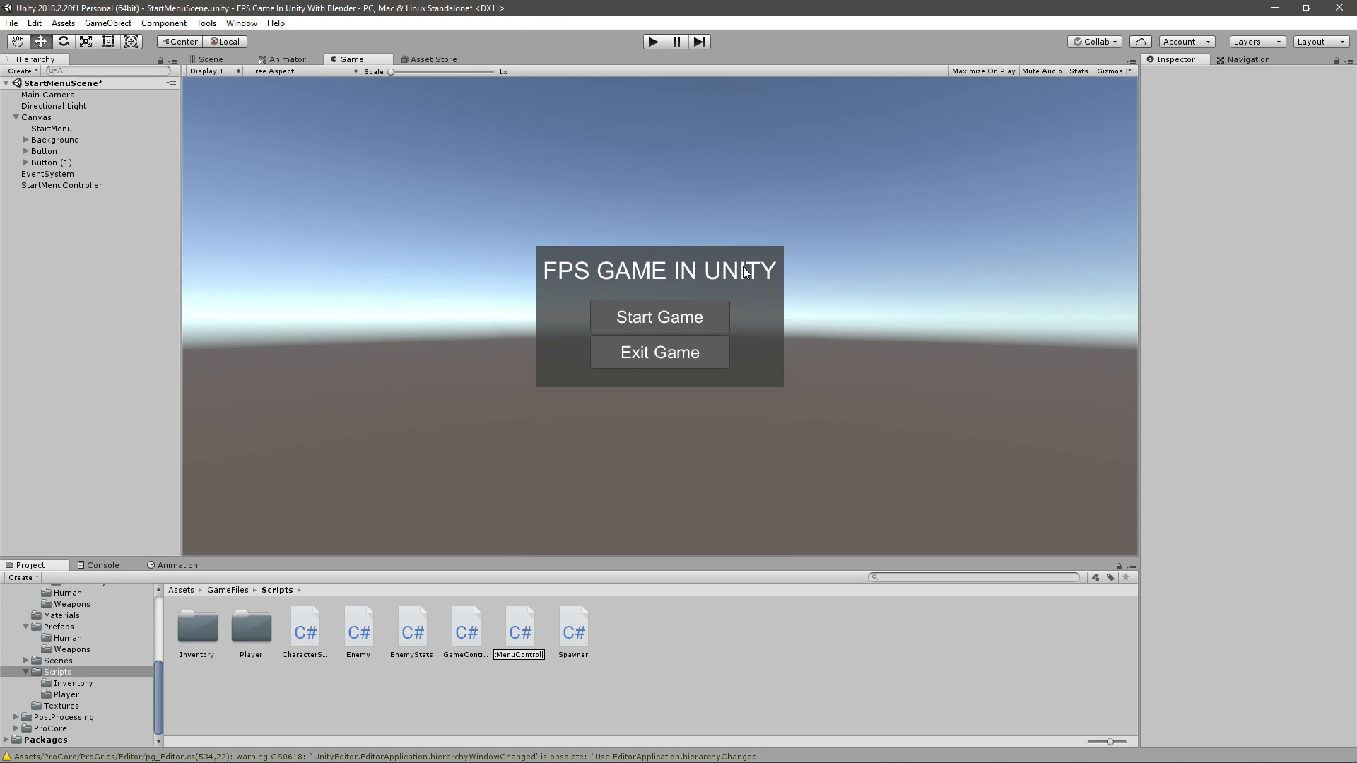
left_click(573, 630)
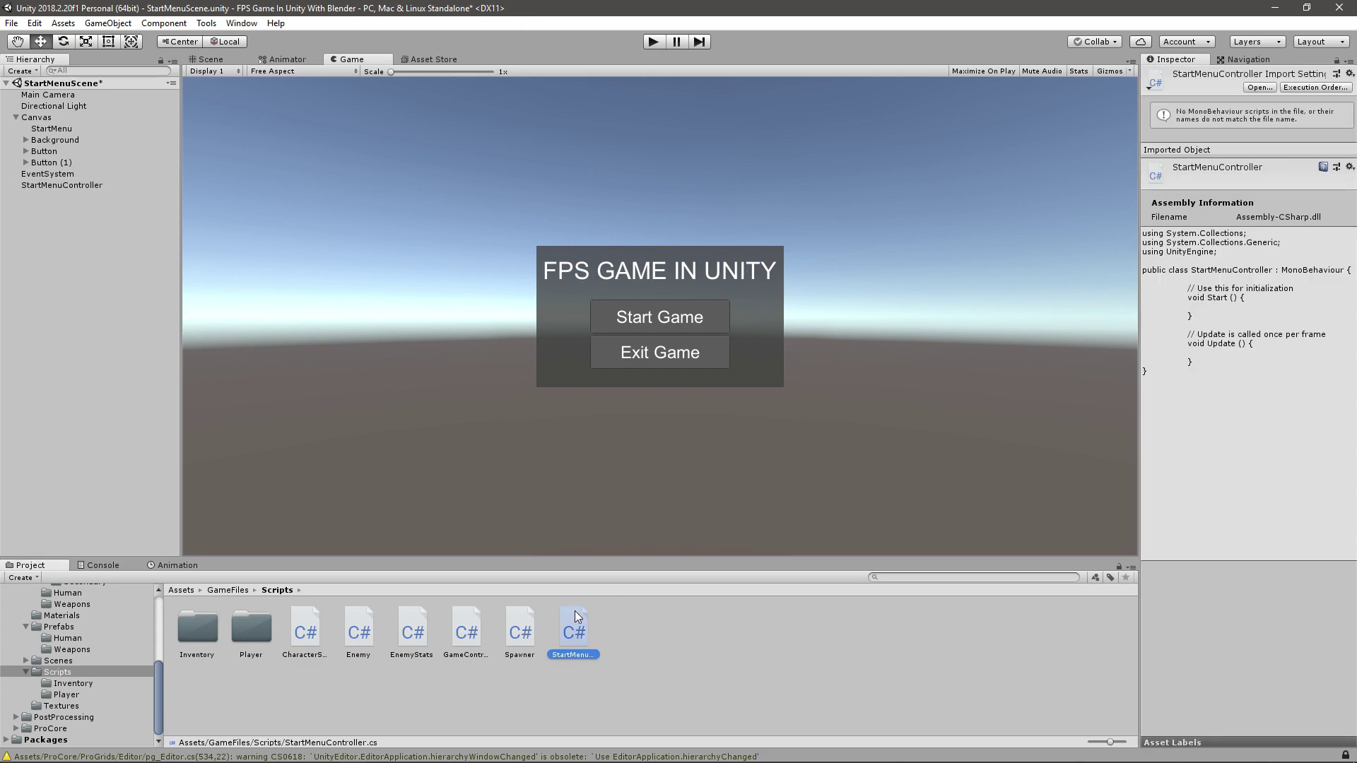
left_click(62, 184)
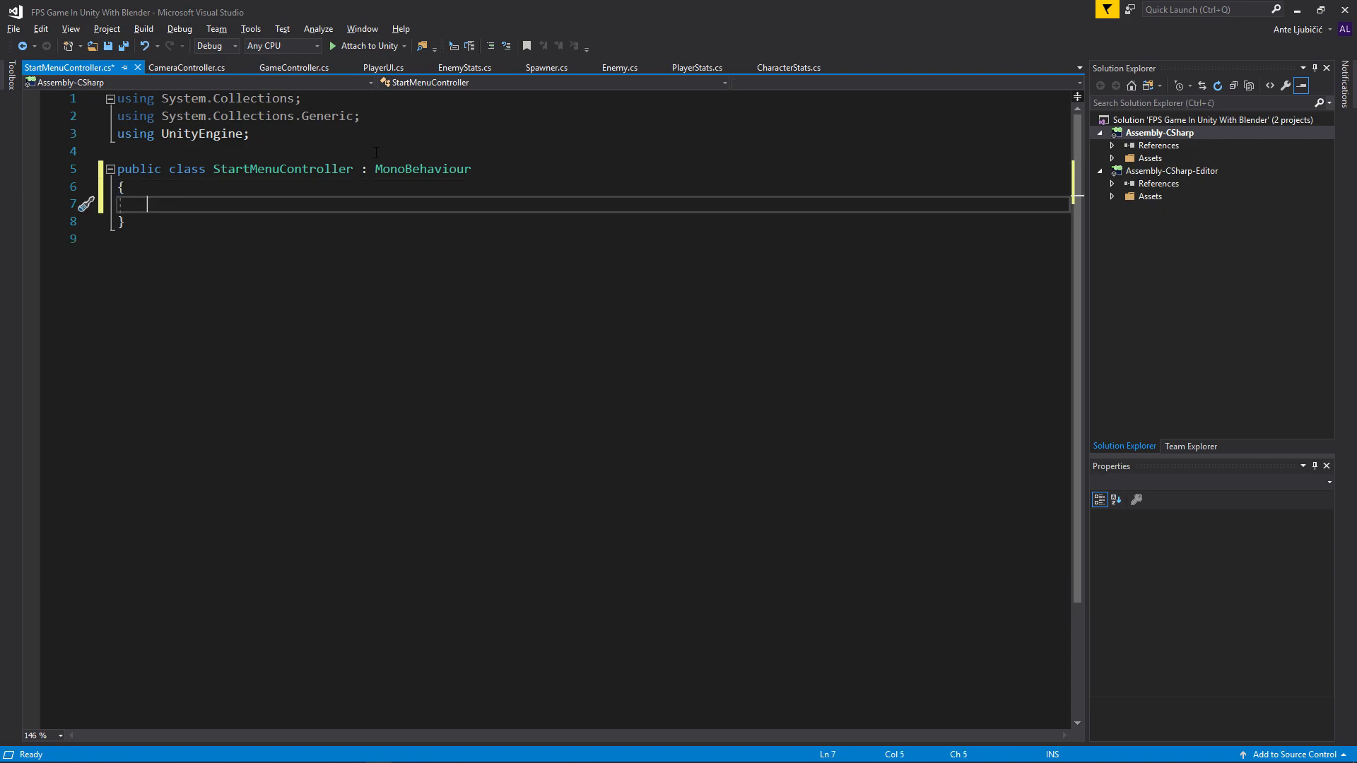
- Switch between GameController and StartMenuController to move the ExitGame method over
left_click(294, 67)
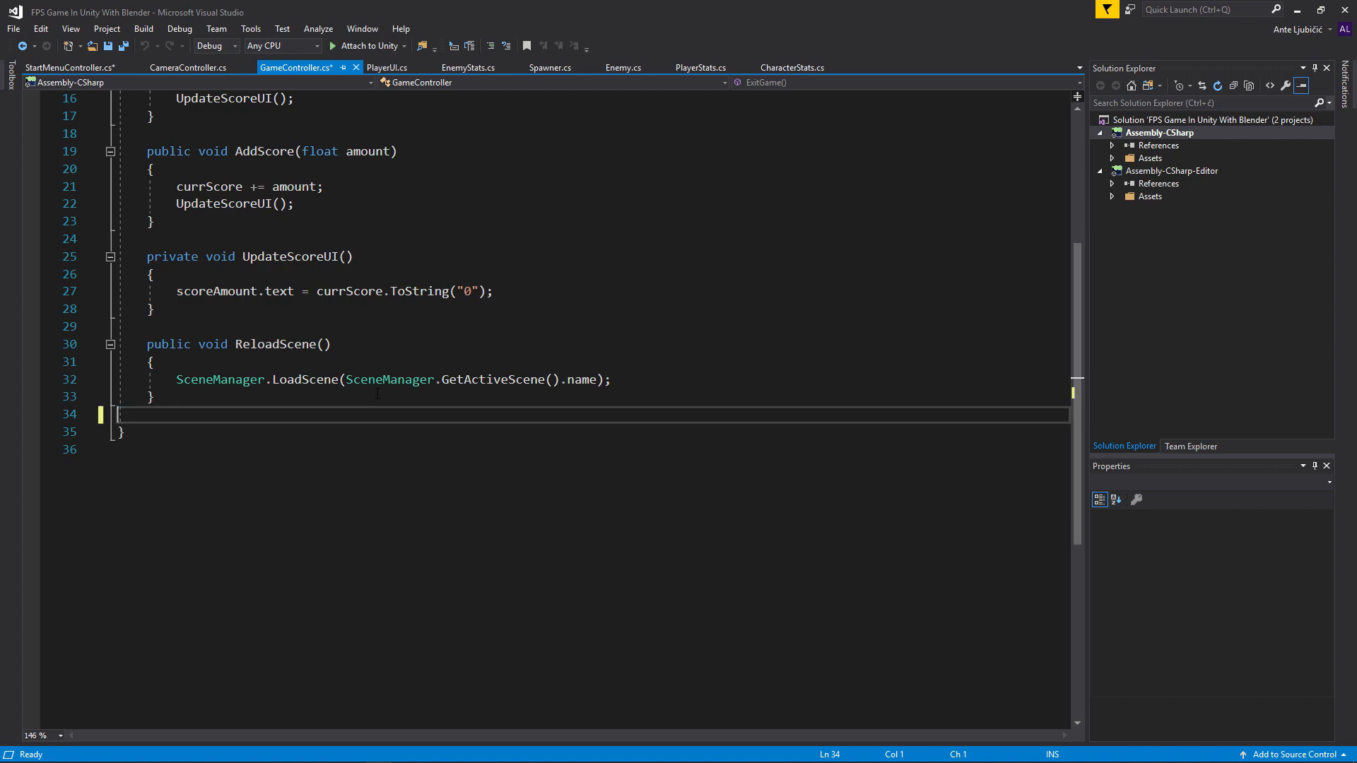
left_click(56, 65)
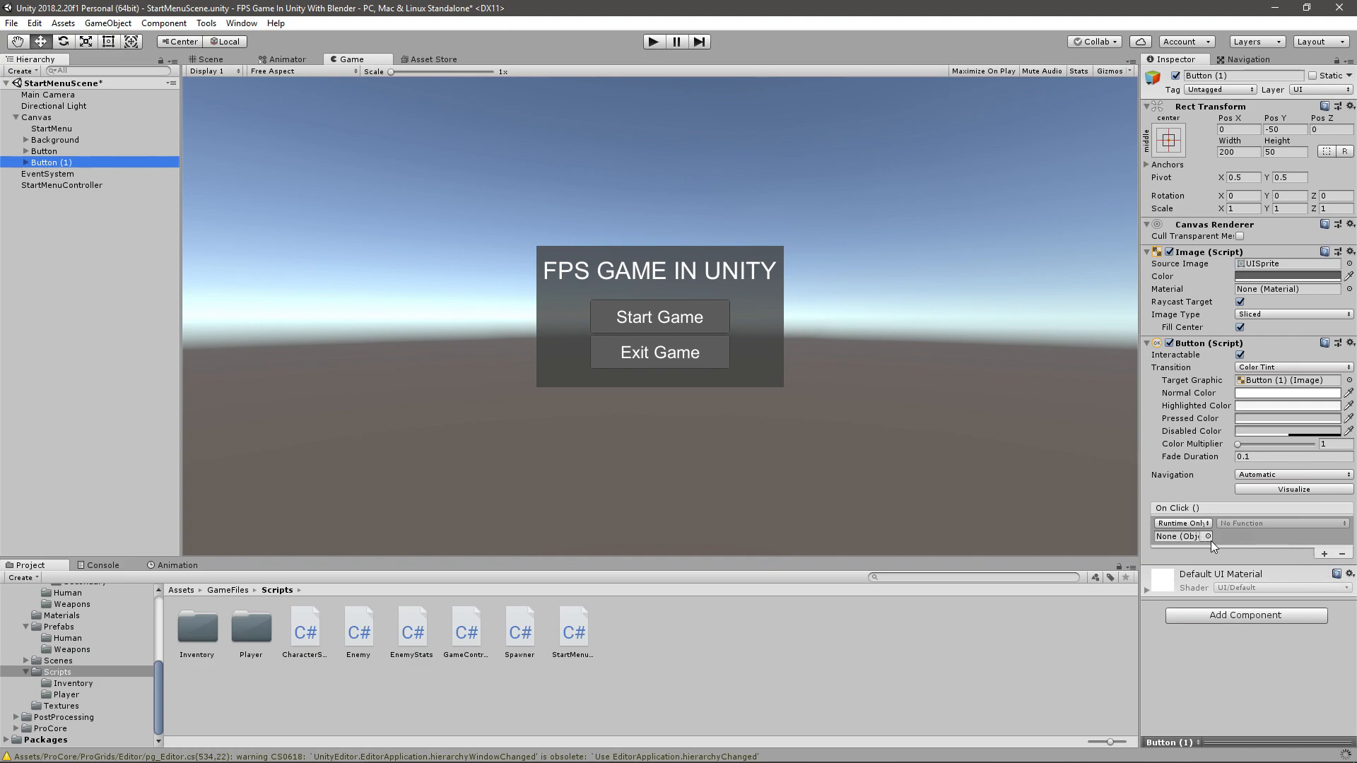
- Target the Exit Game button's On Click at StartMenuController.ExitGame()
left_click(1176, 537)
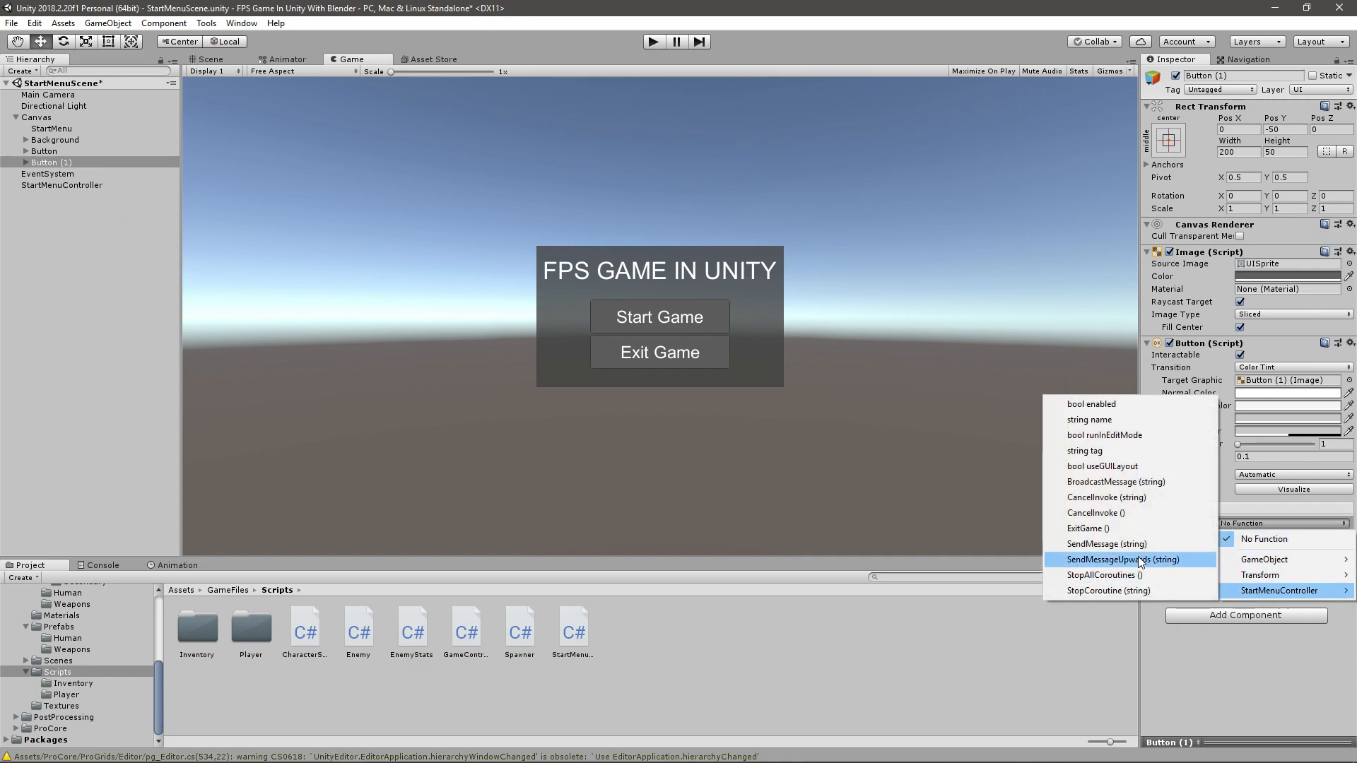
left_click(1088, 529)
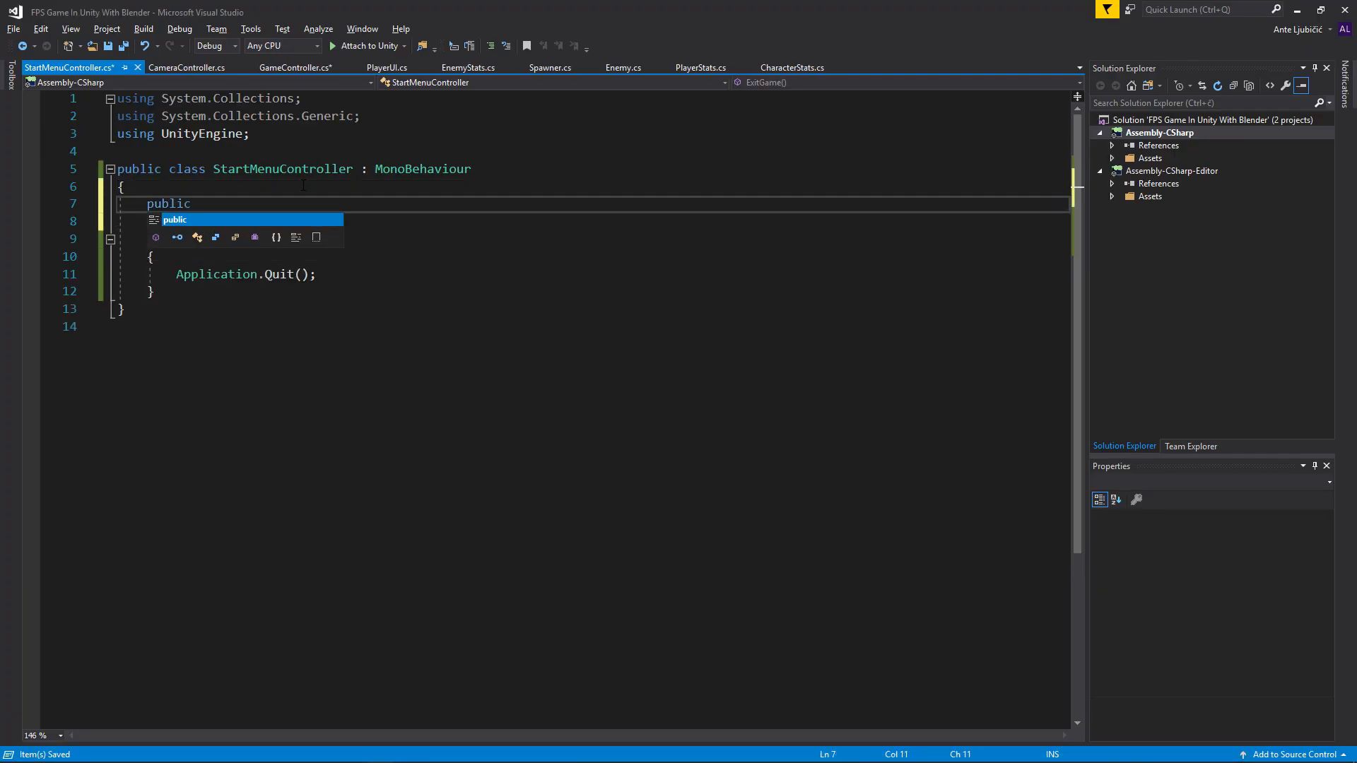
- Write an empty public void StartGame() with a '//Start the game' placeholder comment
type("void StartGame")
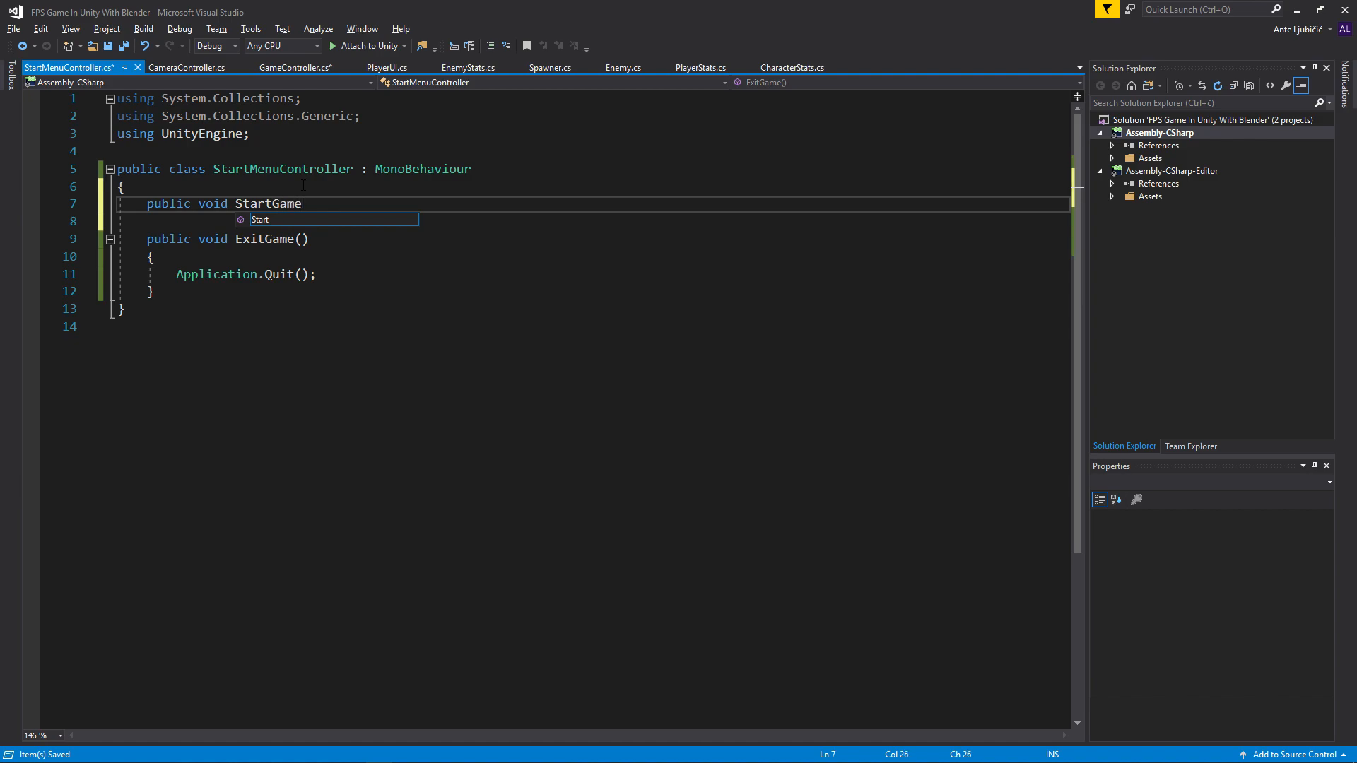
type("()")
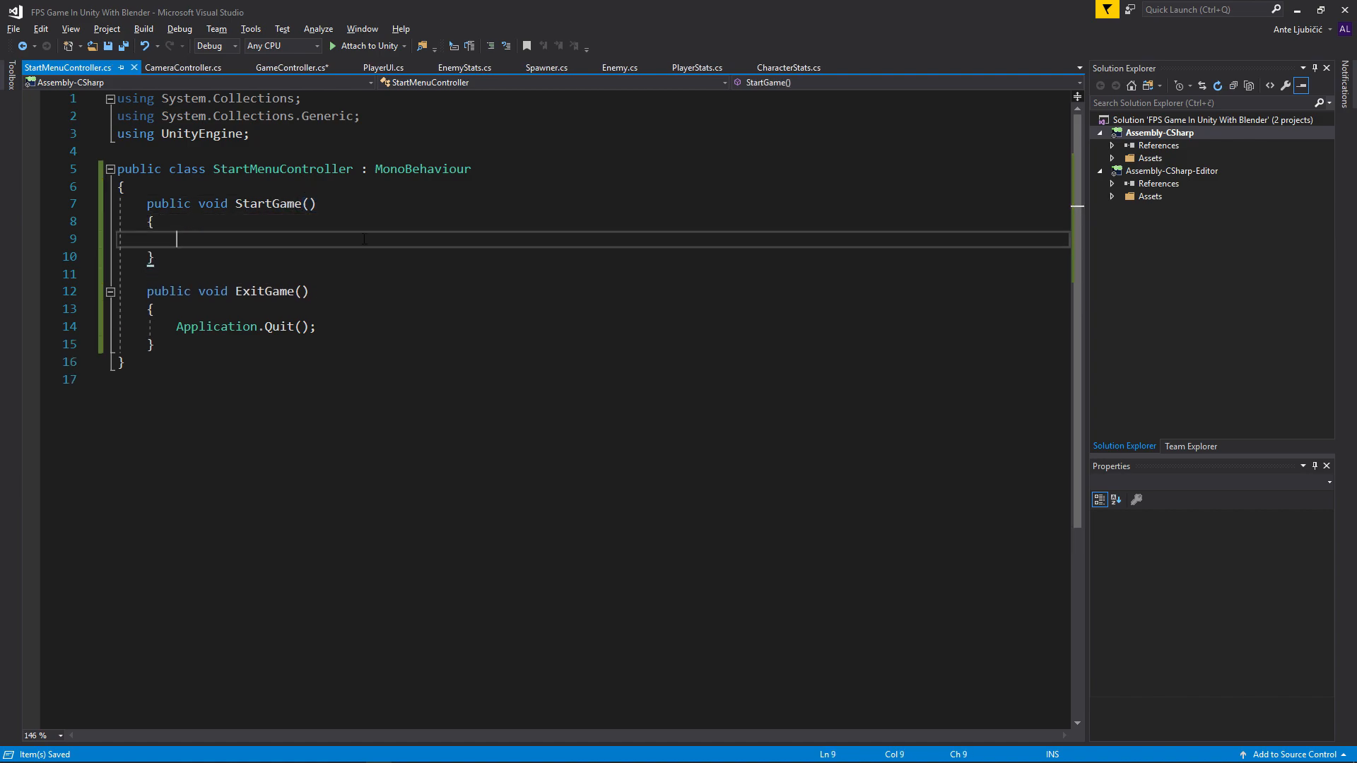
type("//St")
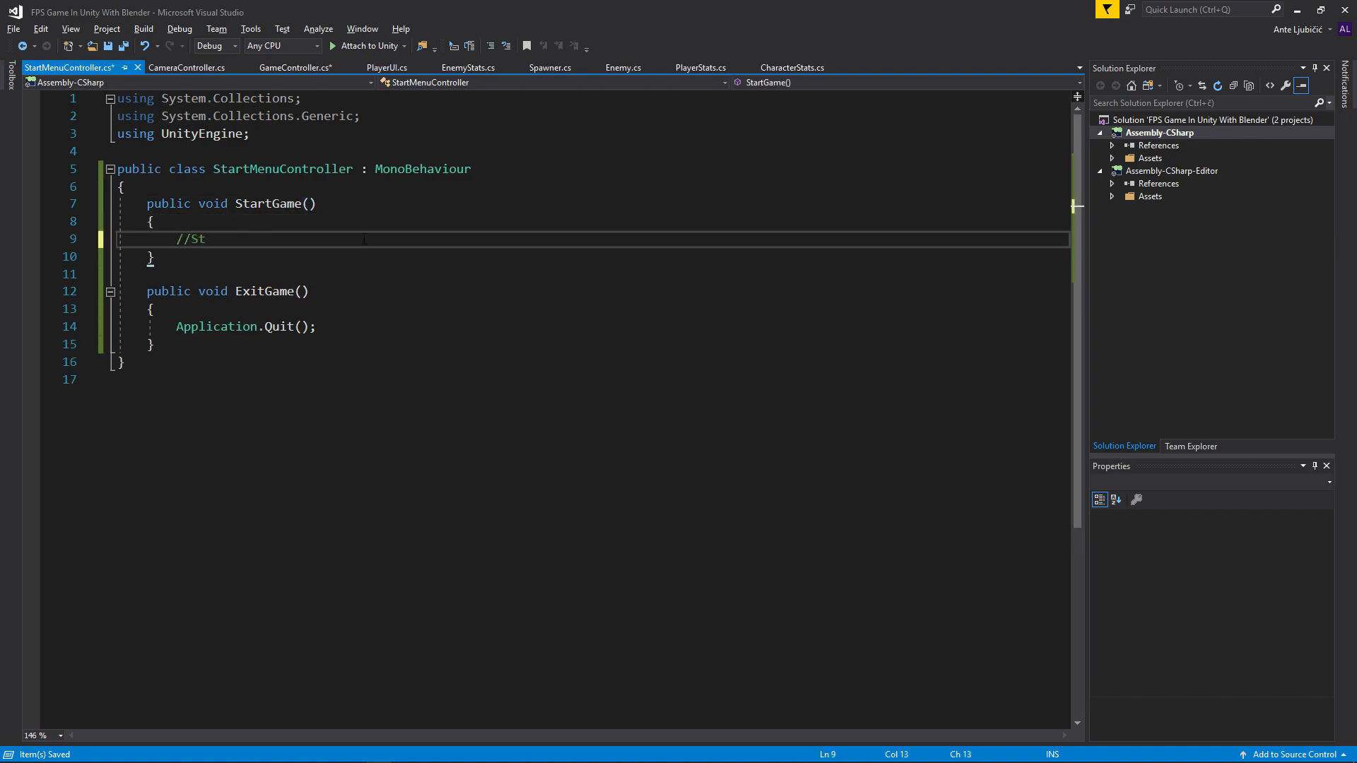
type("art the games")
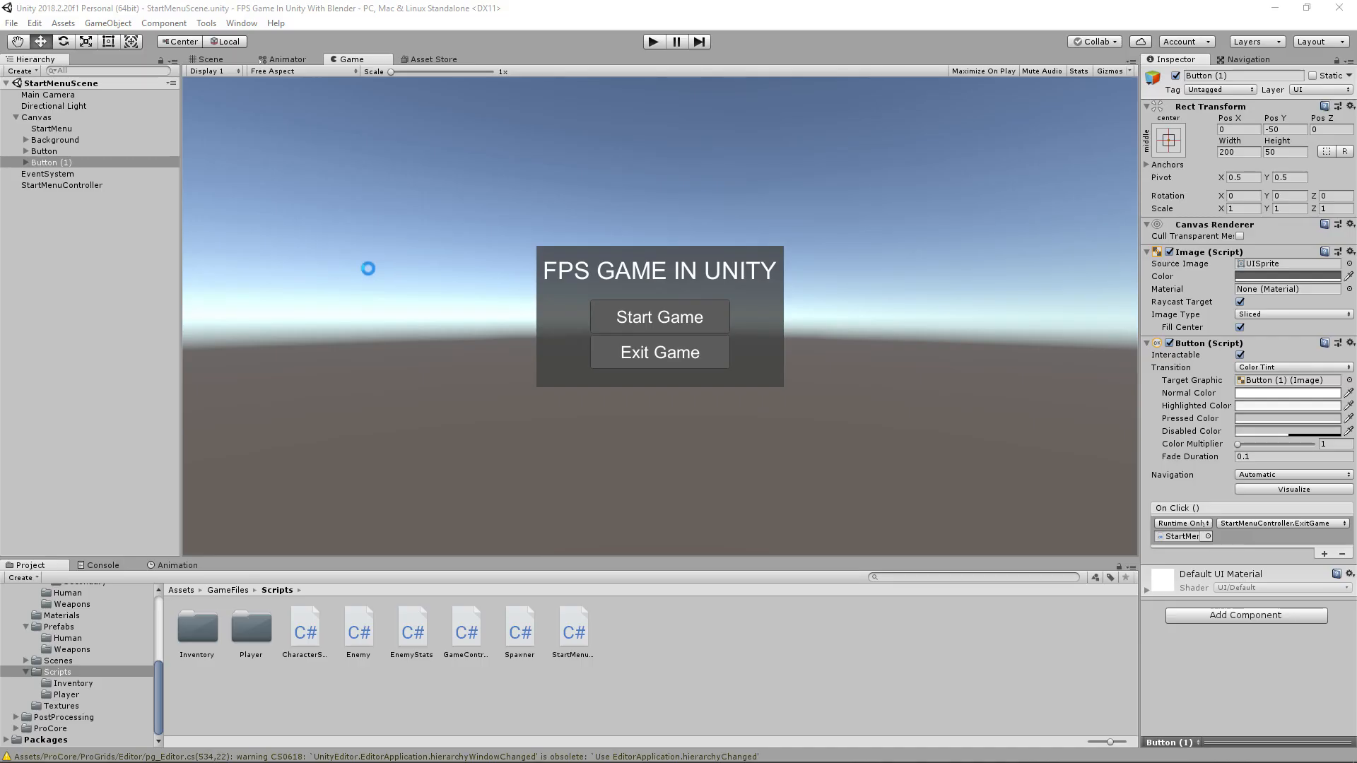
- Wire the Start Game button's On Click to StartMenuController.StartGame()
left_click(44, 150)
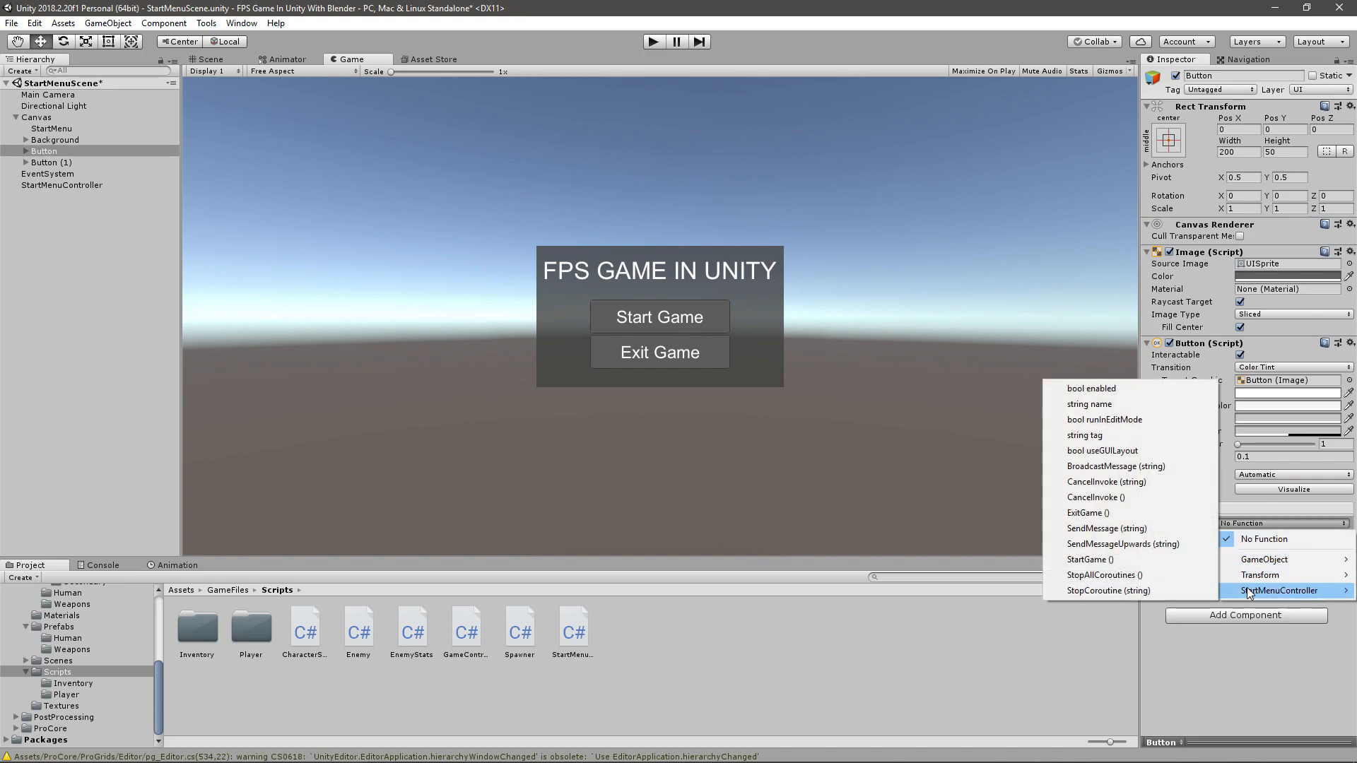
left_click(1090, 560)
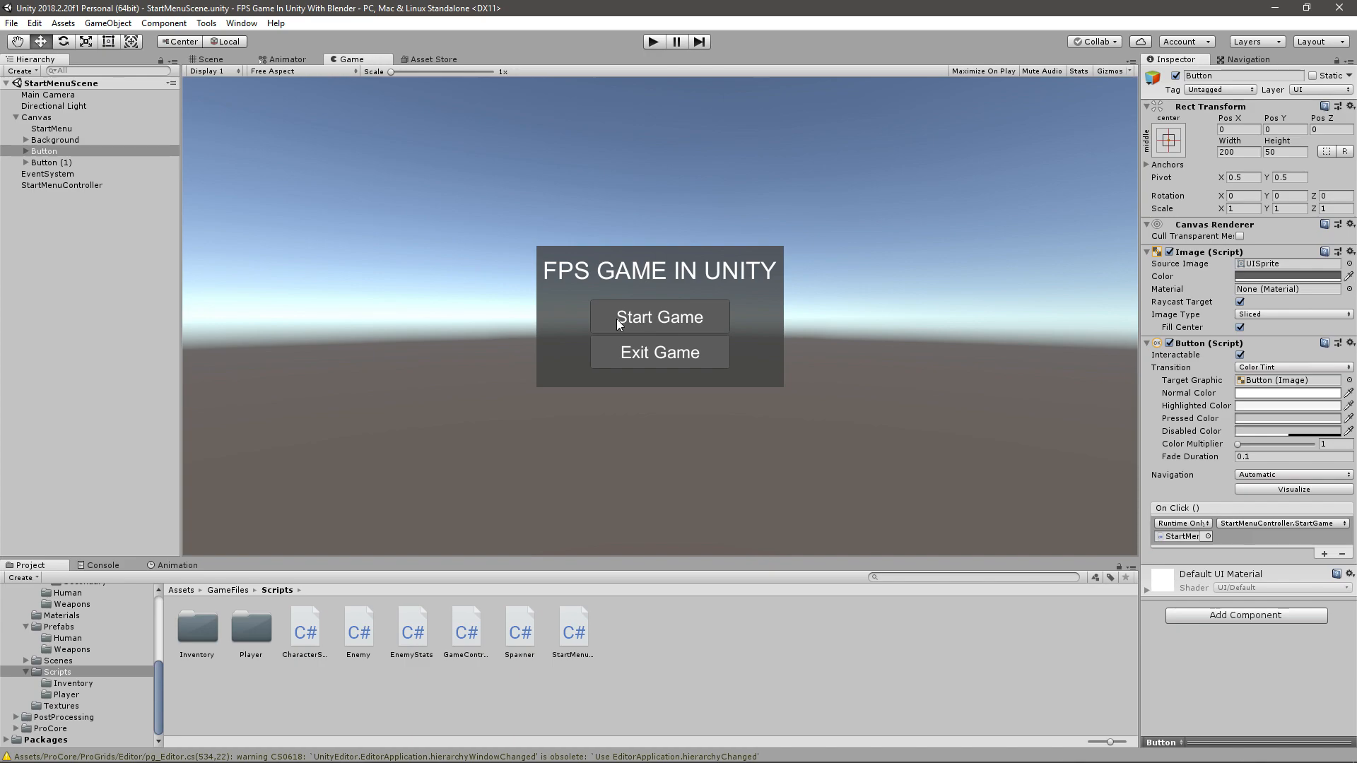
mouse_move(641, 314)
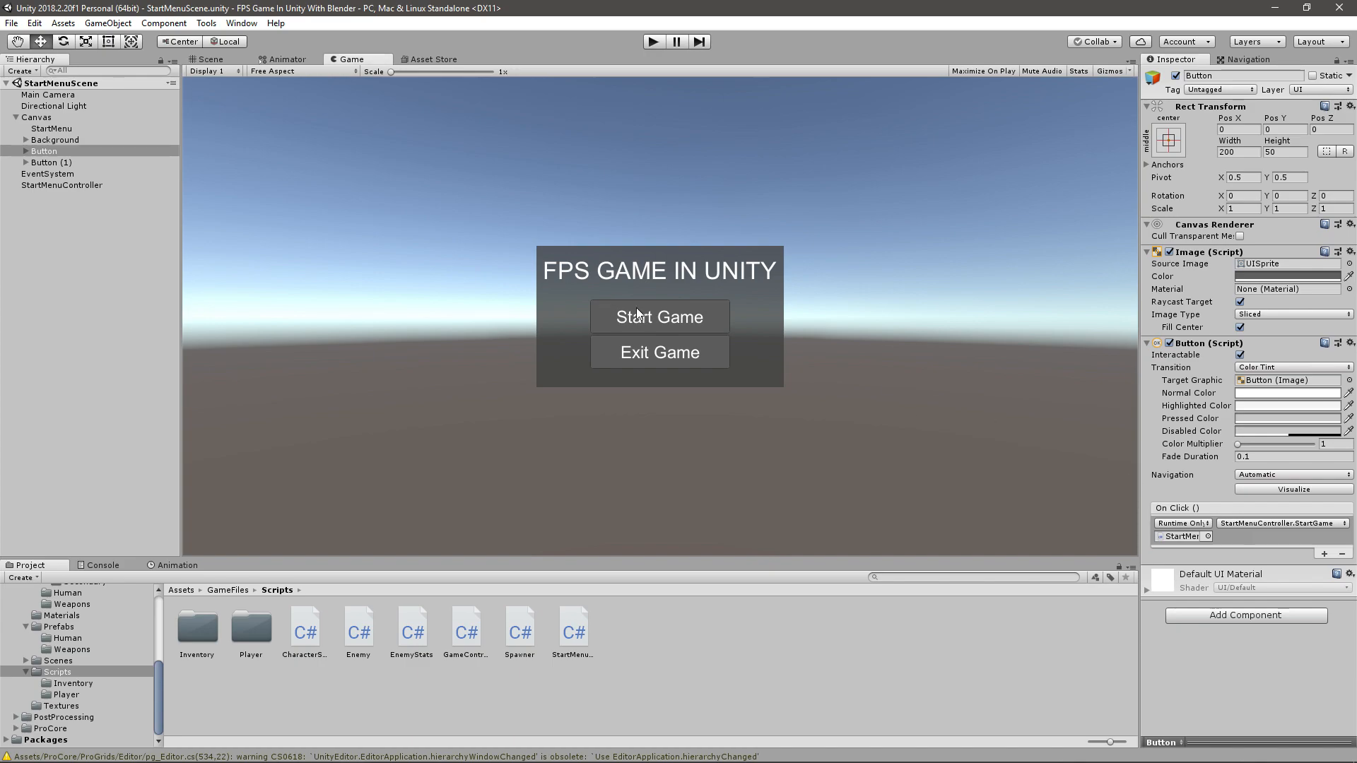
mouse_move(660, 361)
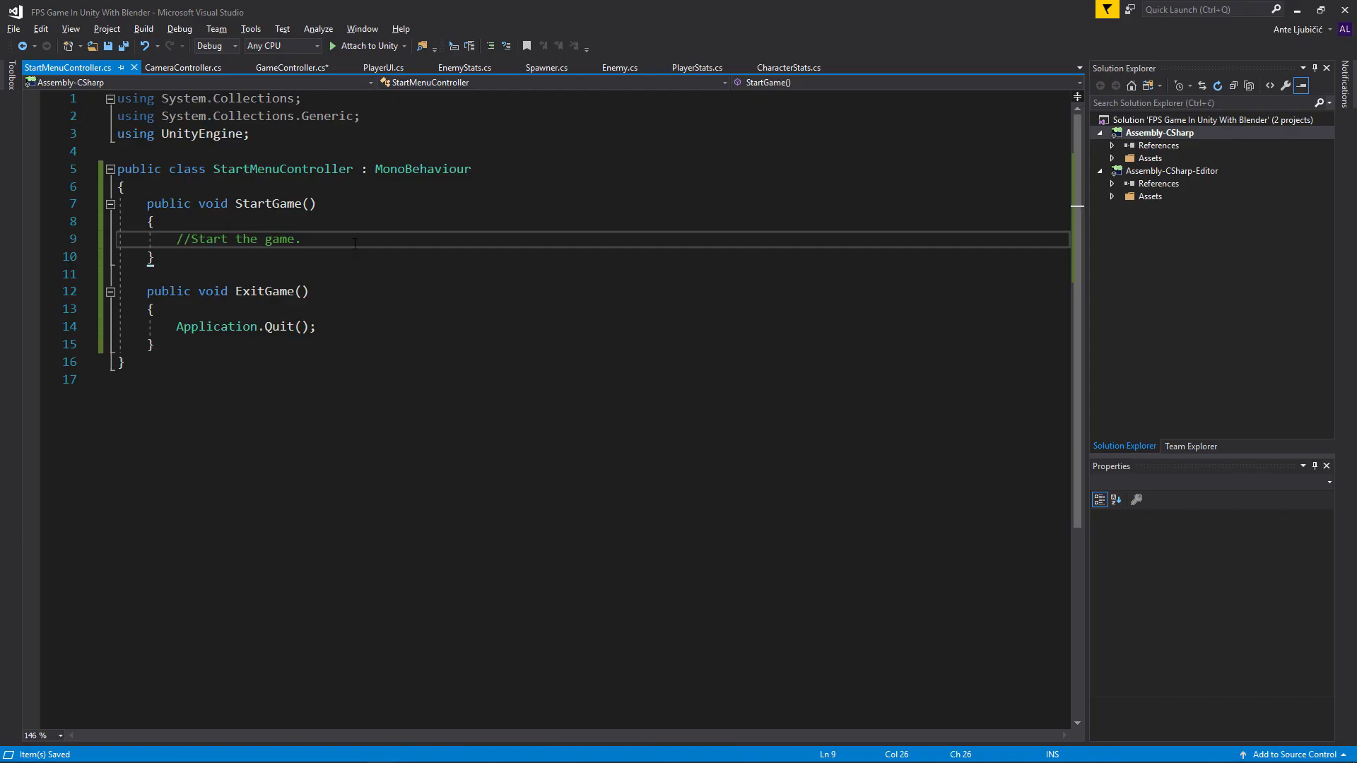
- Add a SceneManager.LoadScene() call inside StartGame() under the comment
type("u")
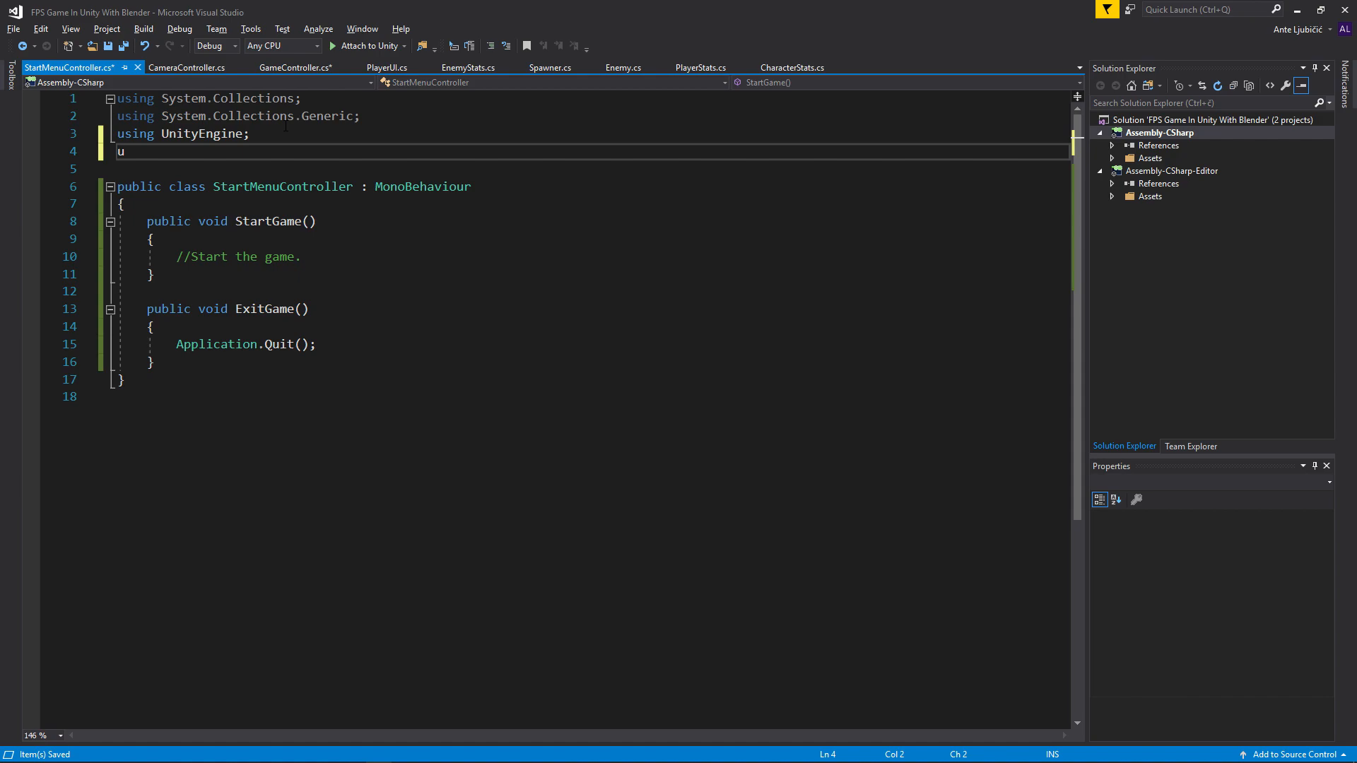
type("Unityen")
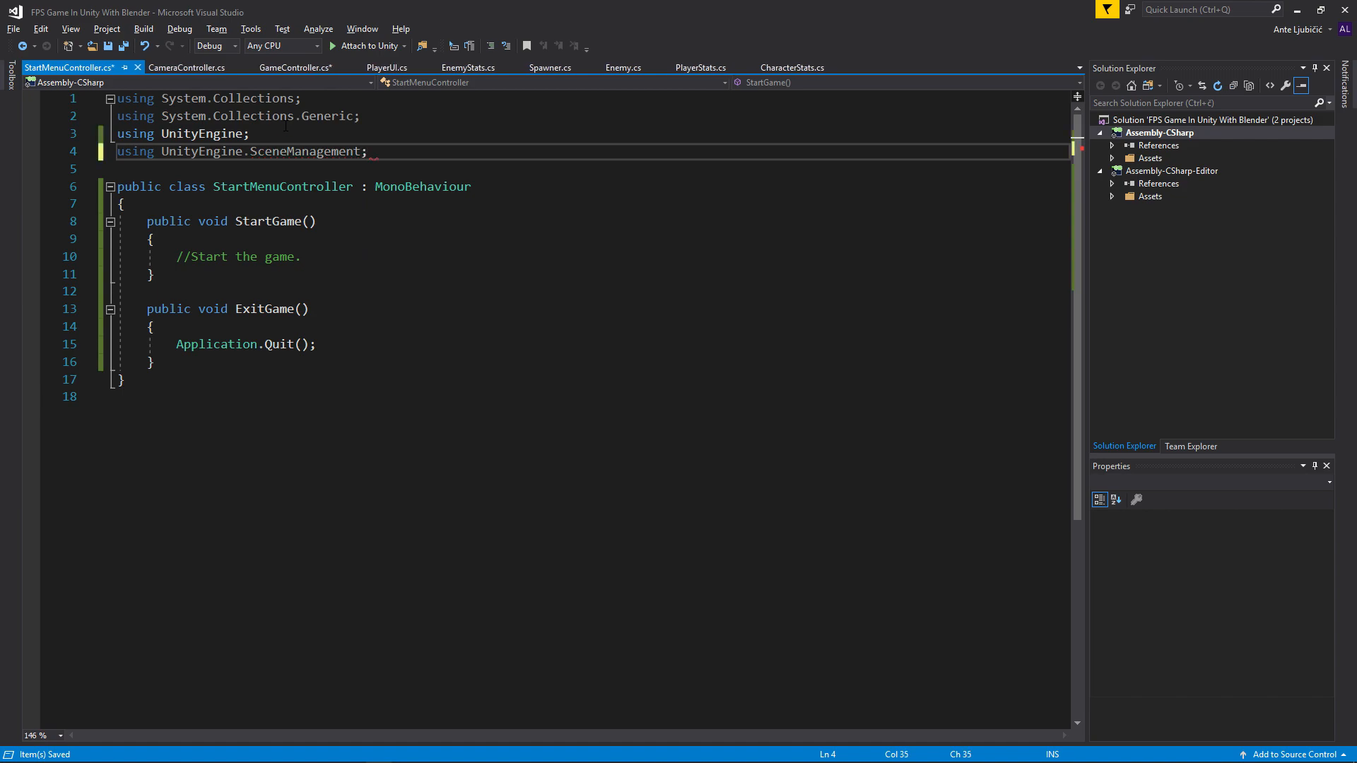
key("Enter")
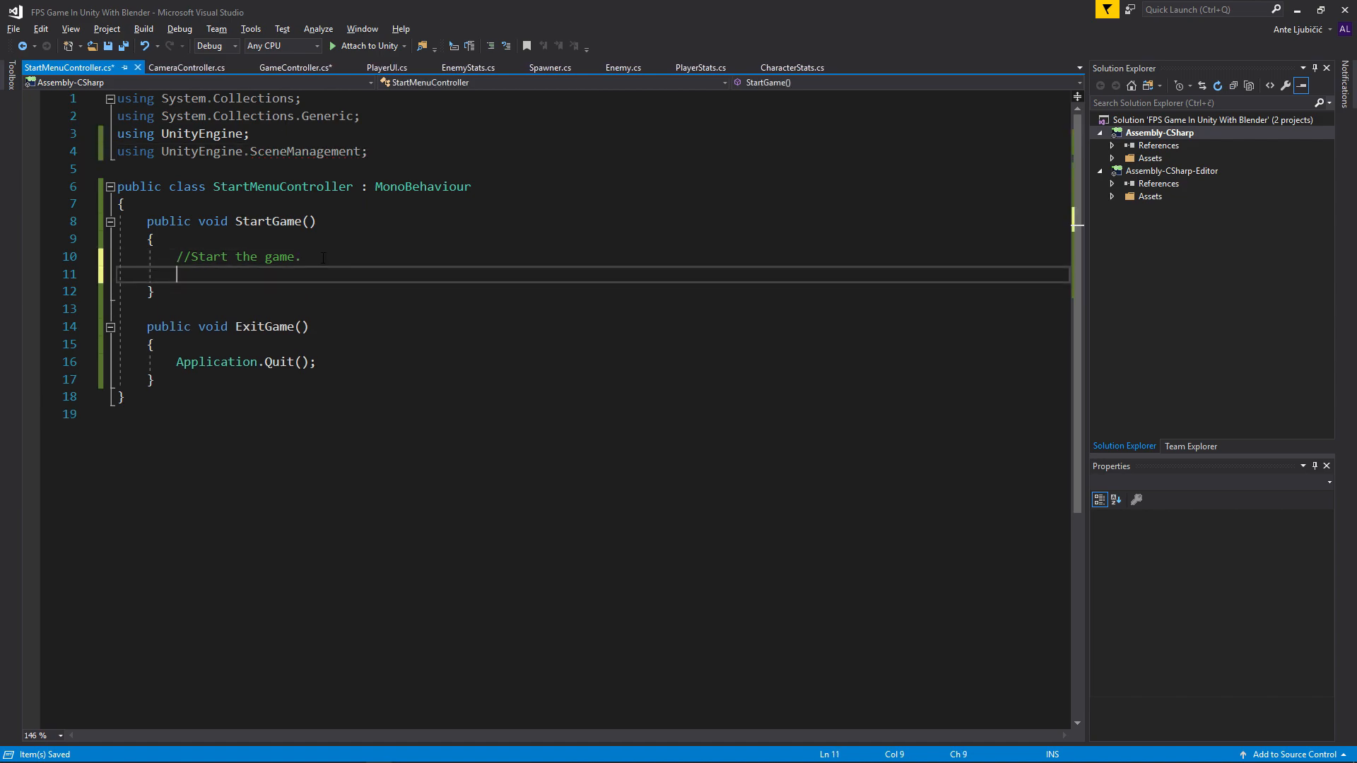
type("S")
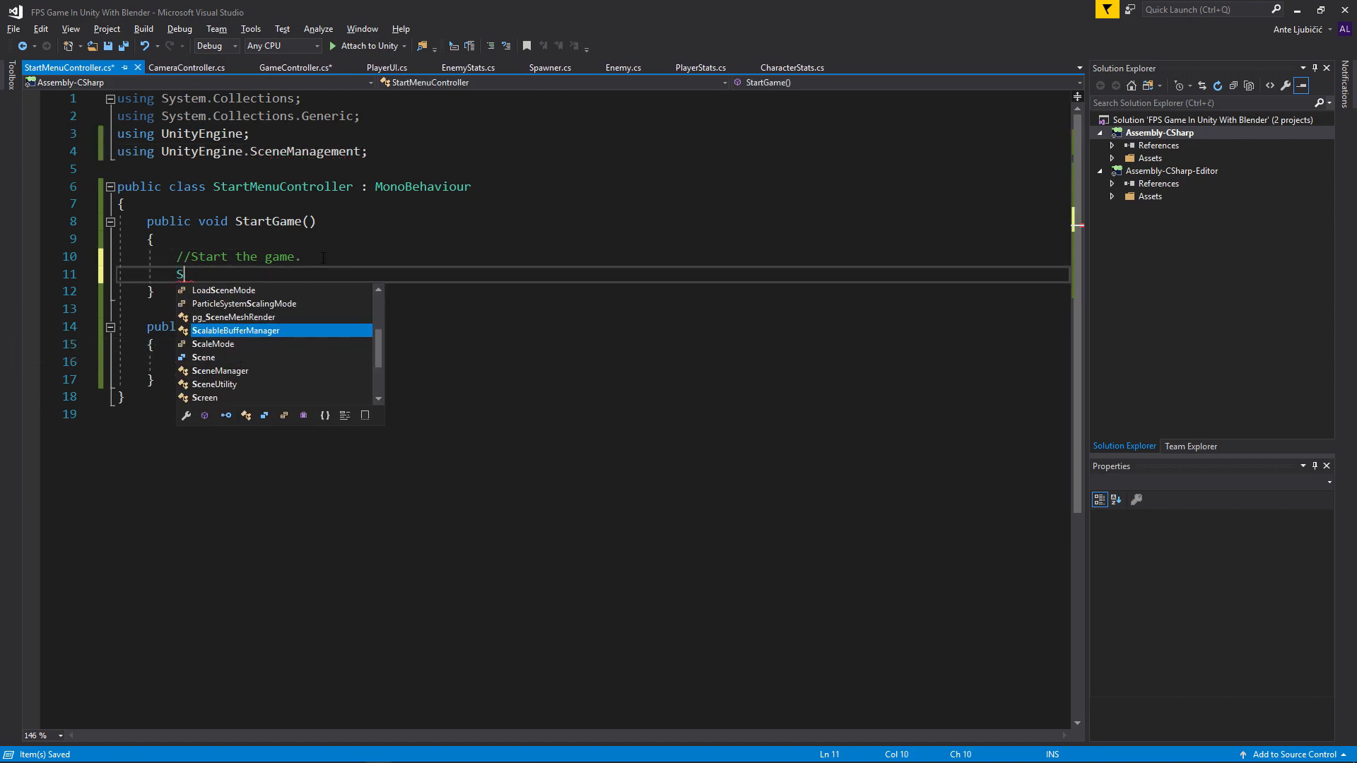
type("ce")
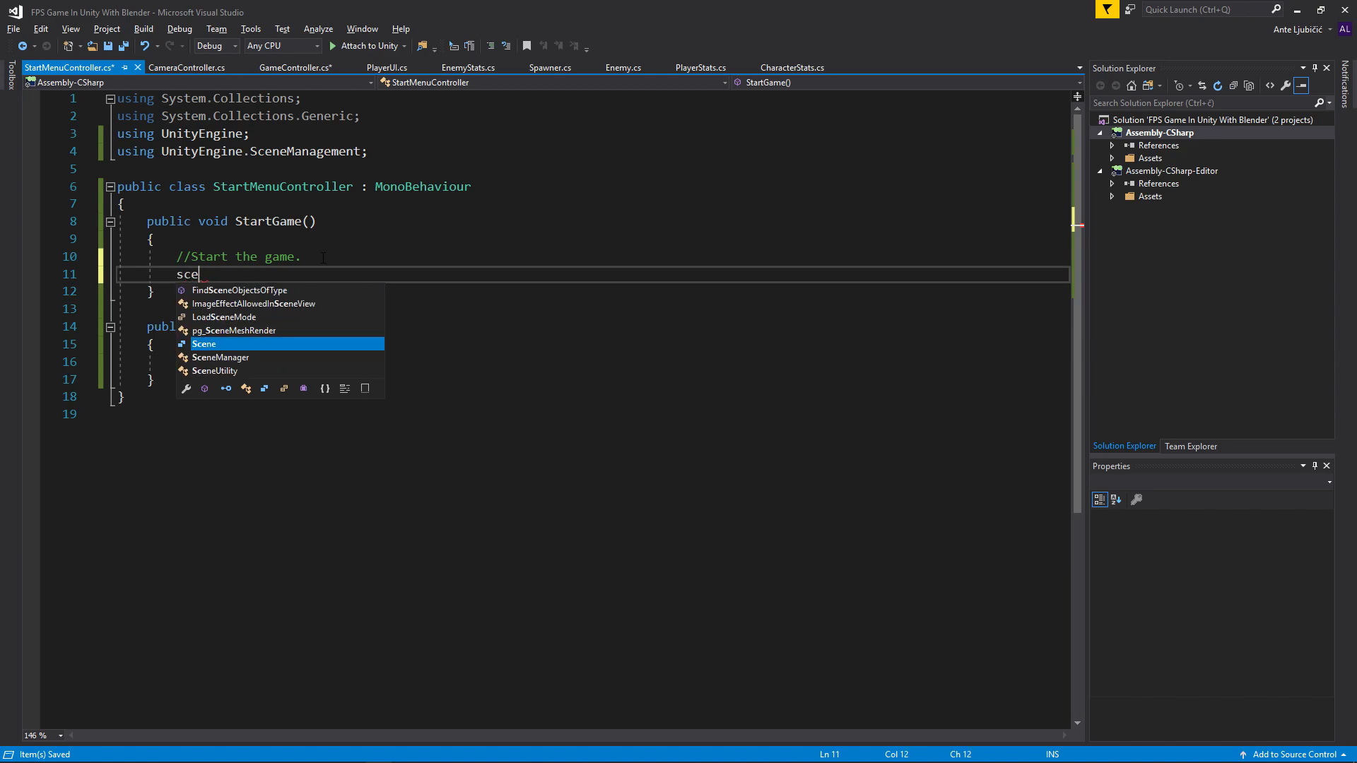
type("SceneManager.LoadScene")
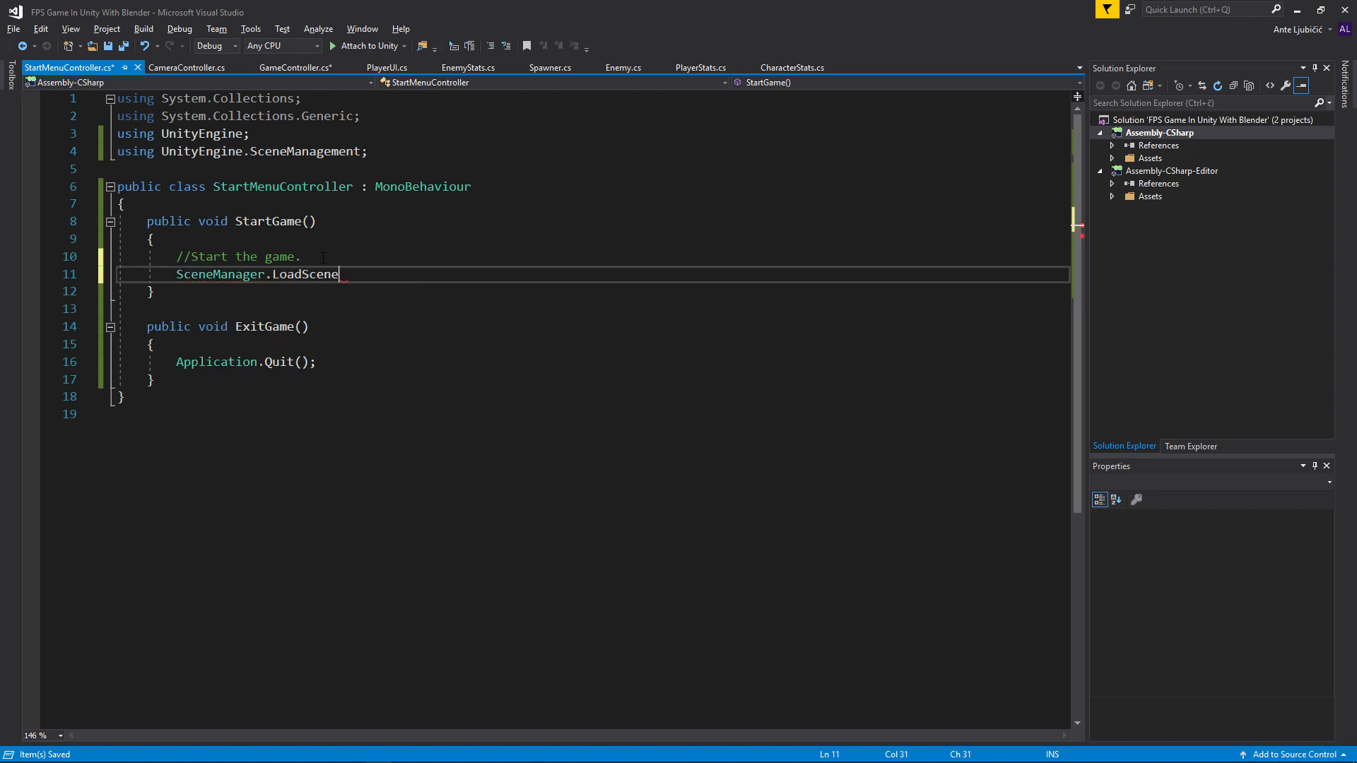
type("()")
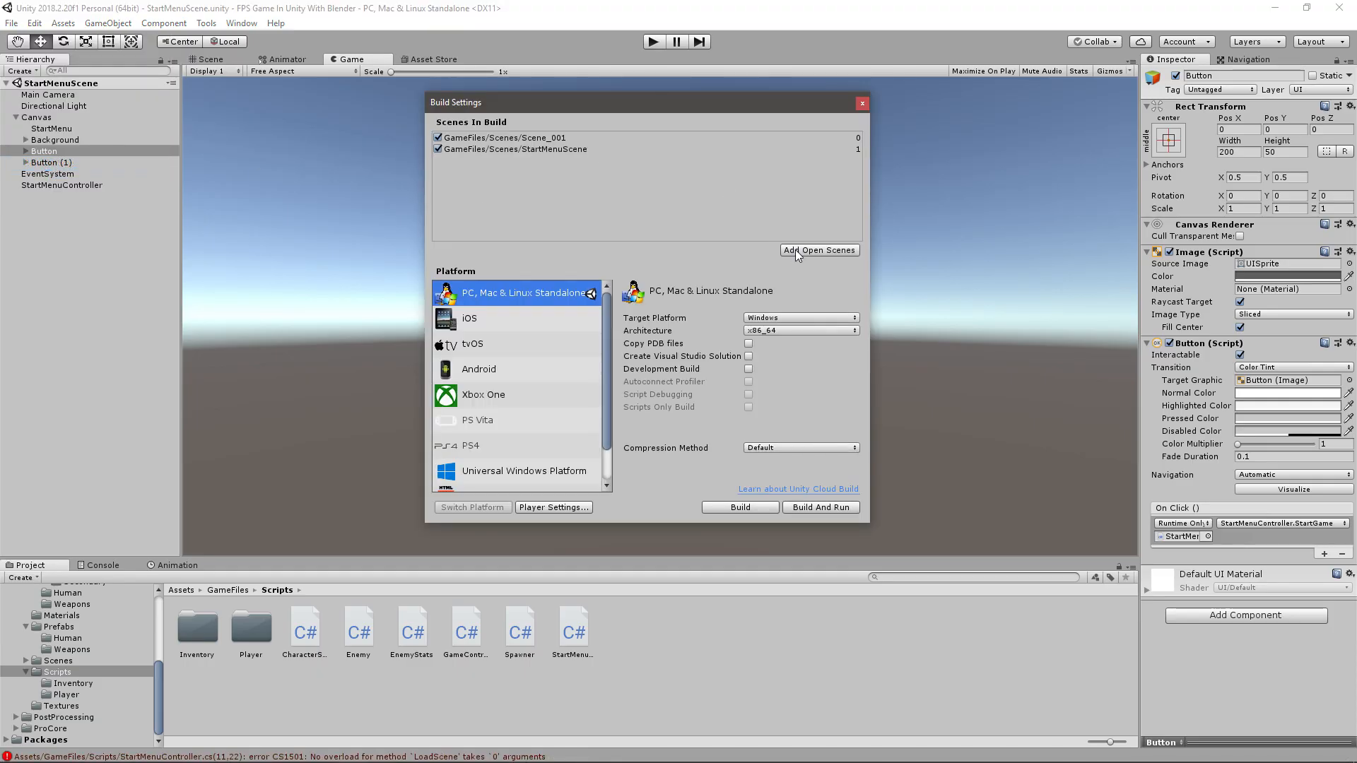
- Move StartMenuScene to build index 0 above Scene_001 and verify the order
left_click(549, 148)
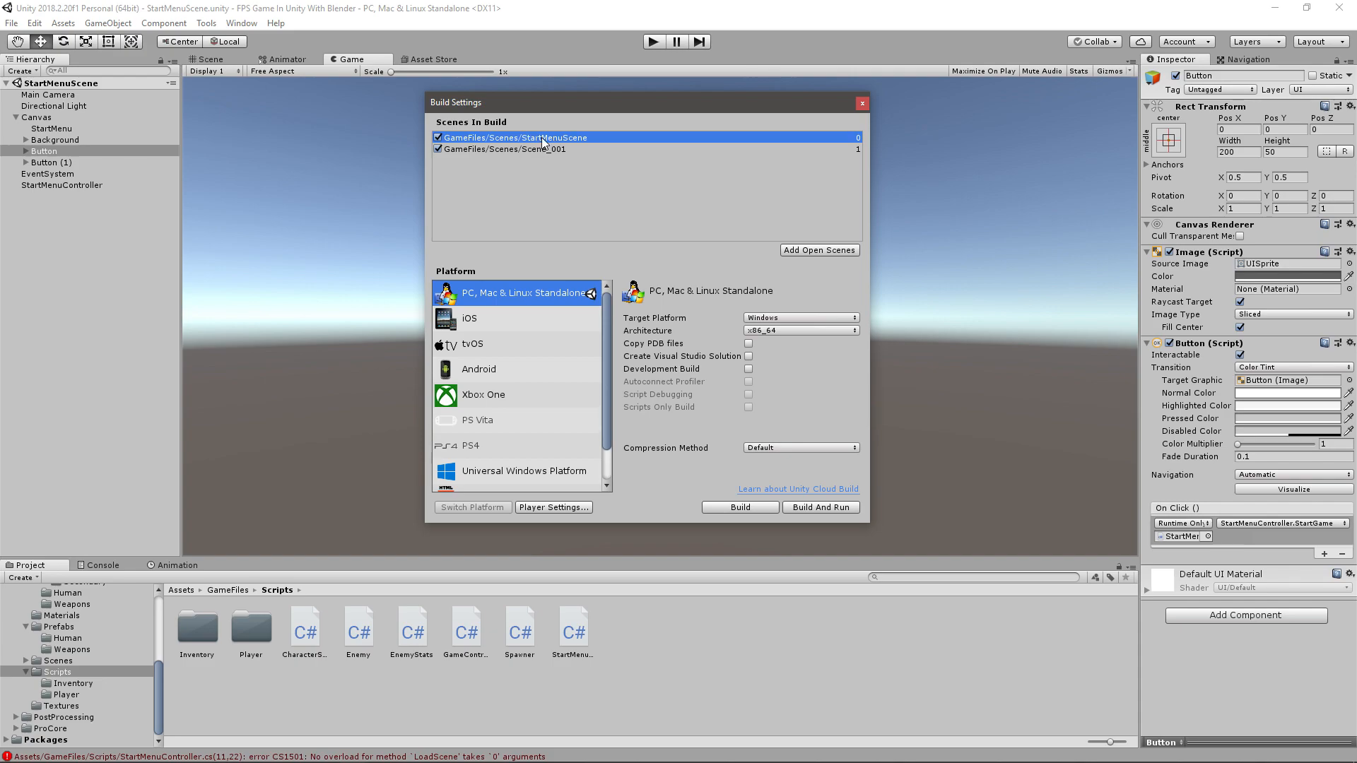
mouse_move(779, 345)
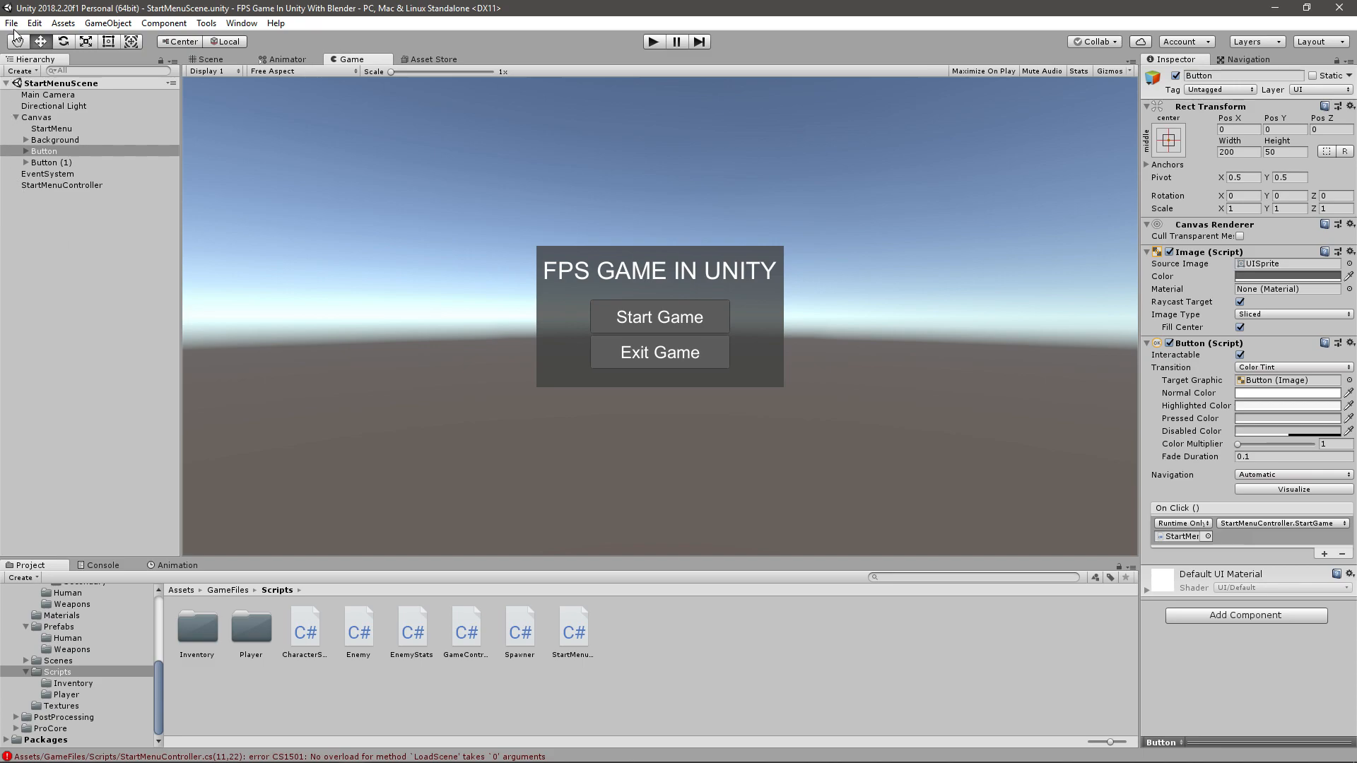
left_click(9, 24)
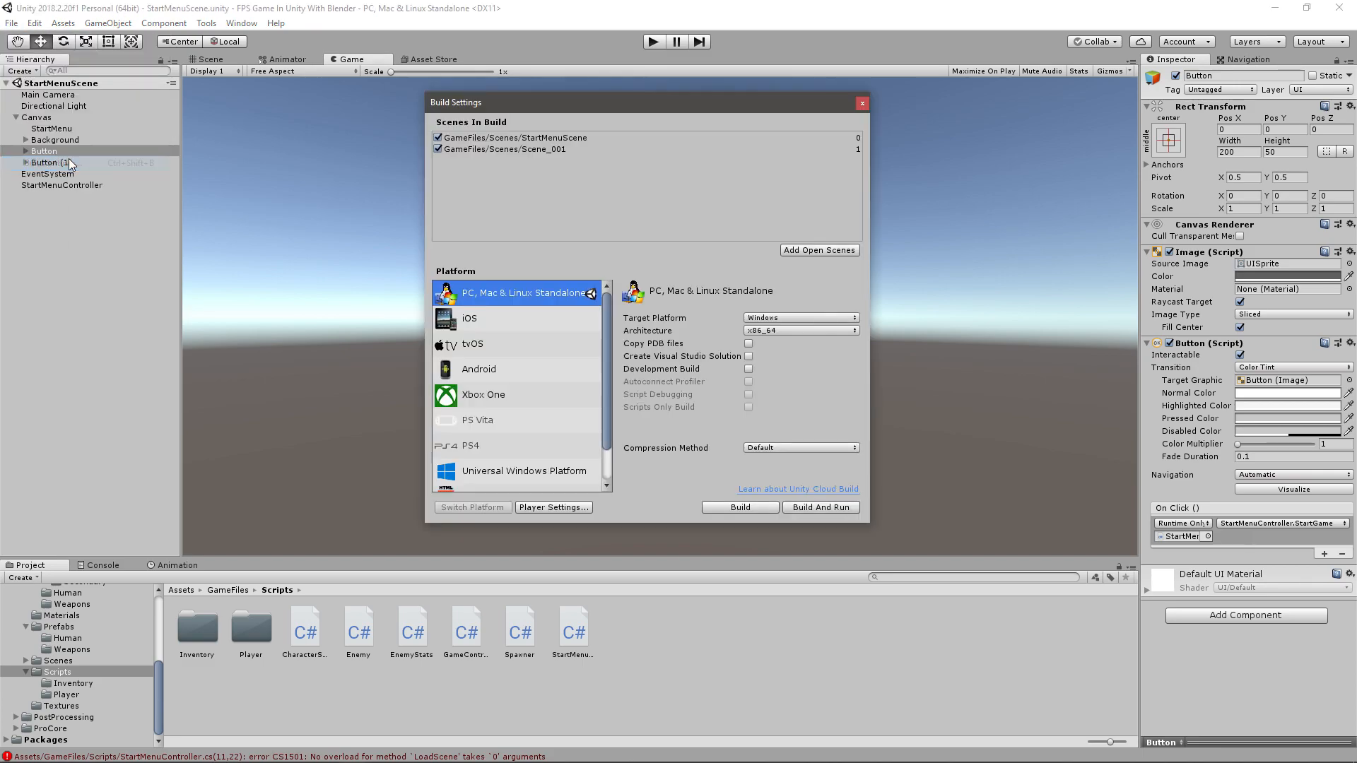
left_click(506, 139)
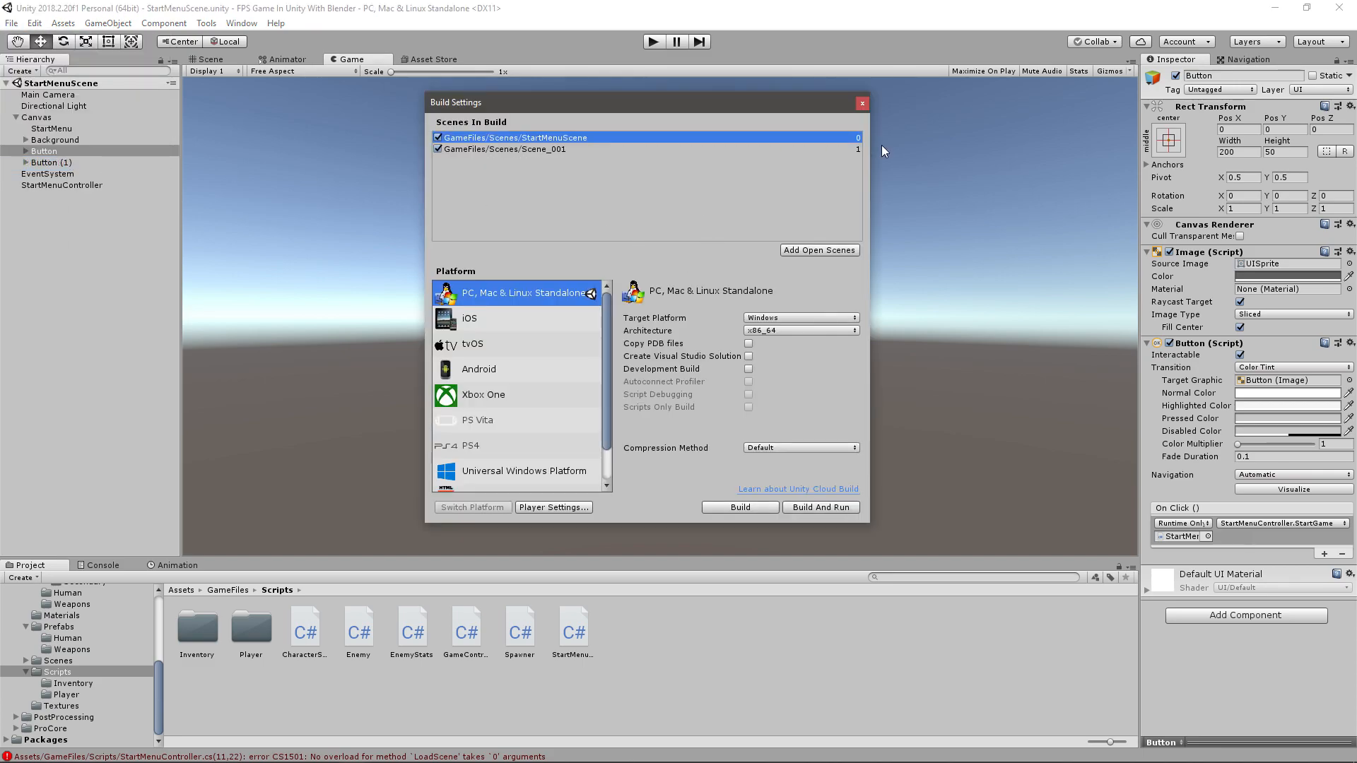
left_click(506, 150)
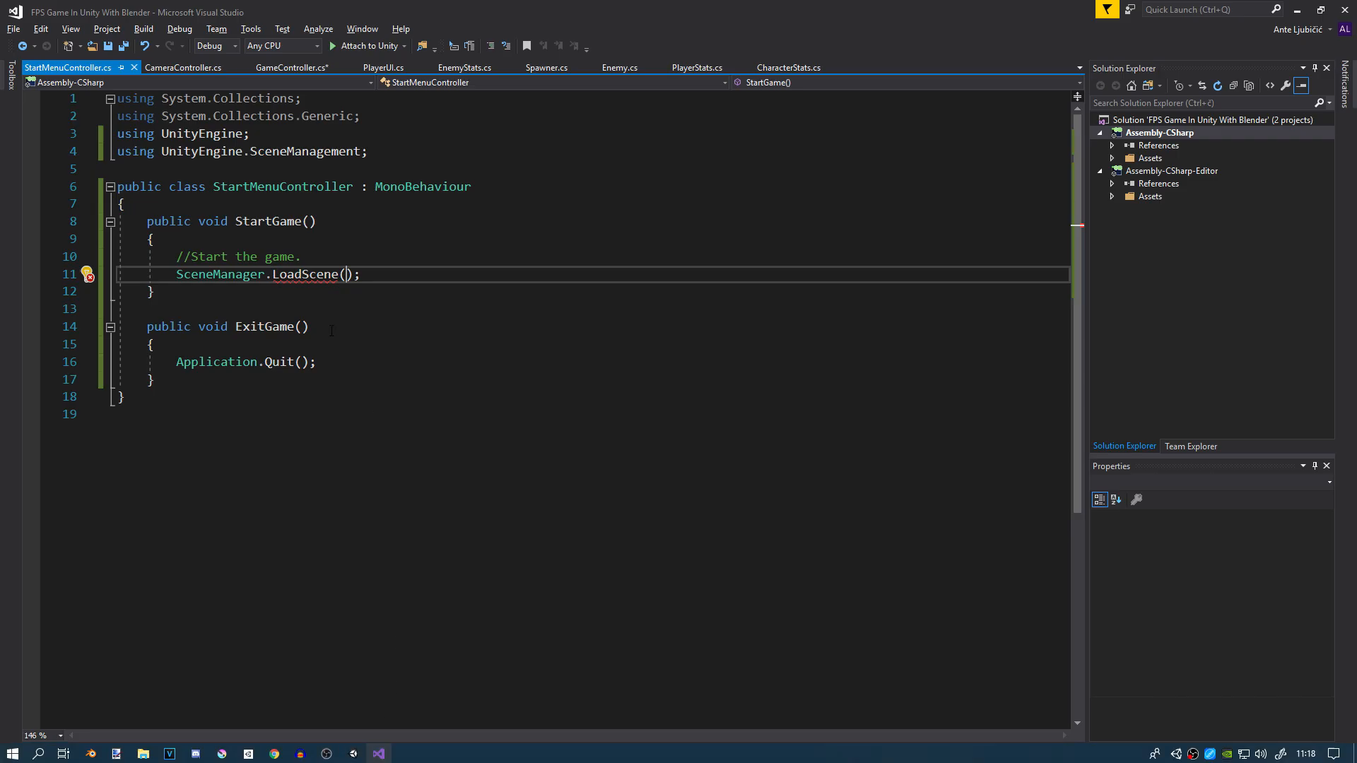
- Pass build index 1 to LoadScene so StartGame loads Scene_001
type("1")
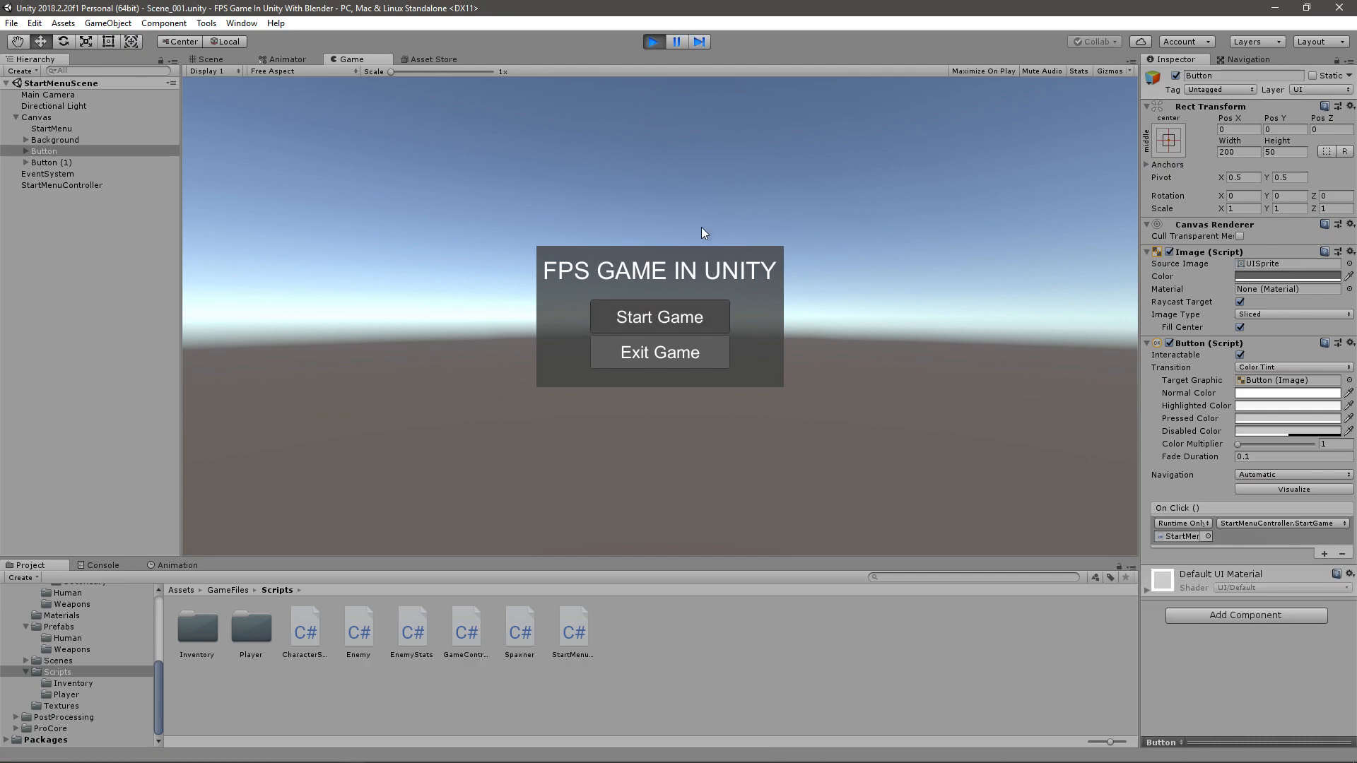
- Stop play mode to return to editing StartMenuScene
left_click(659, 316)
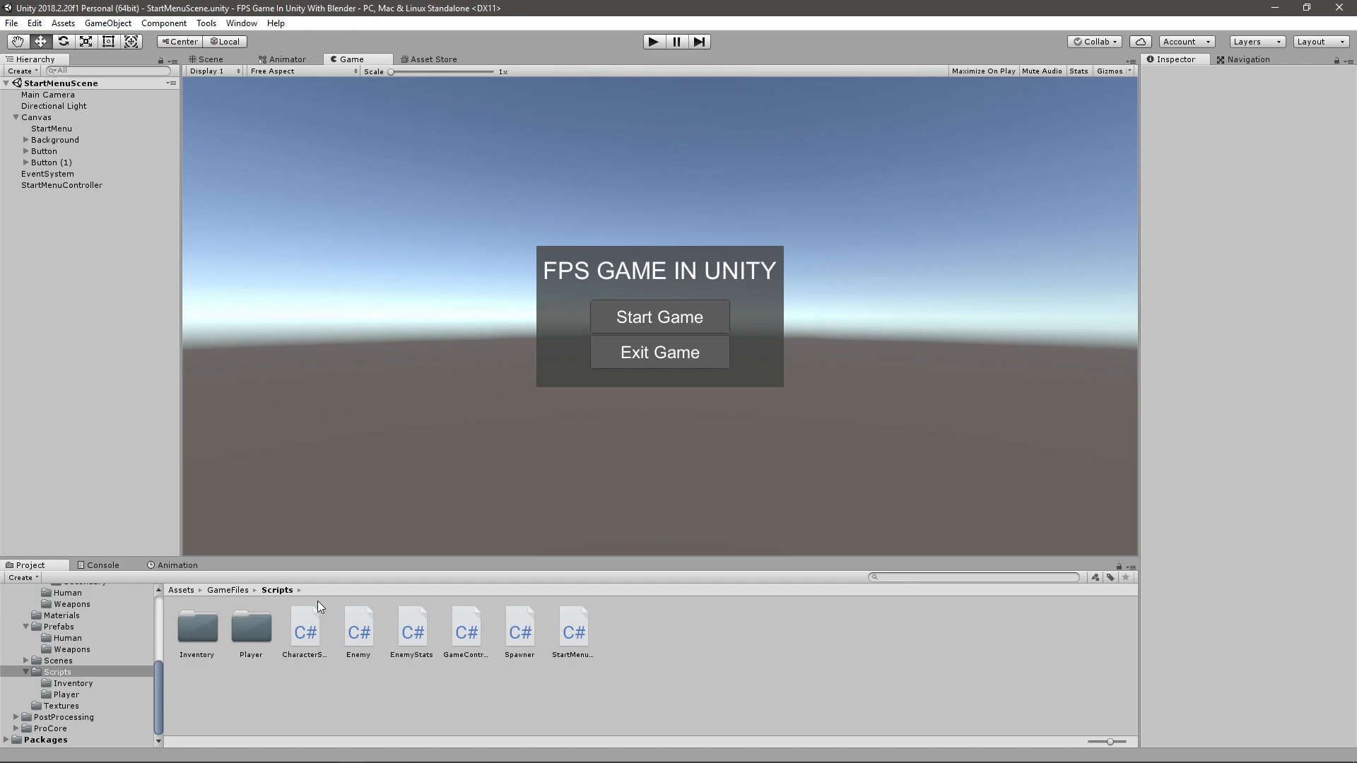
- Reactivate the Canvas HUD elements in Scene_001, then switch back to StartMenuScene
left_click(47, 660)
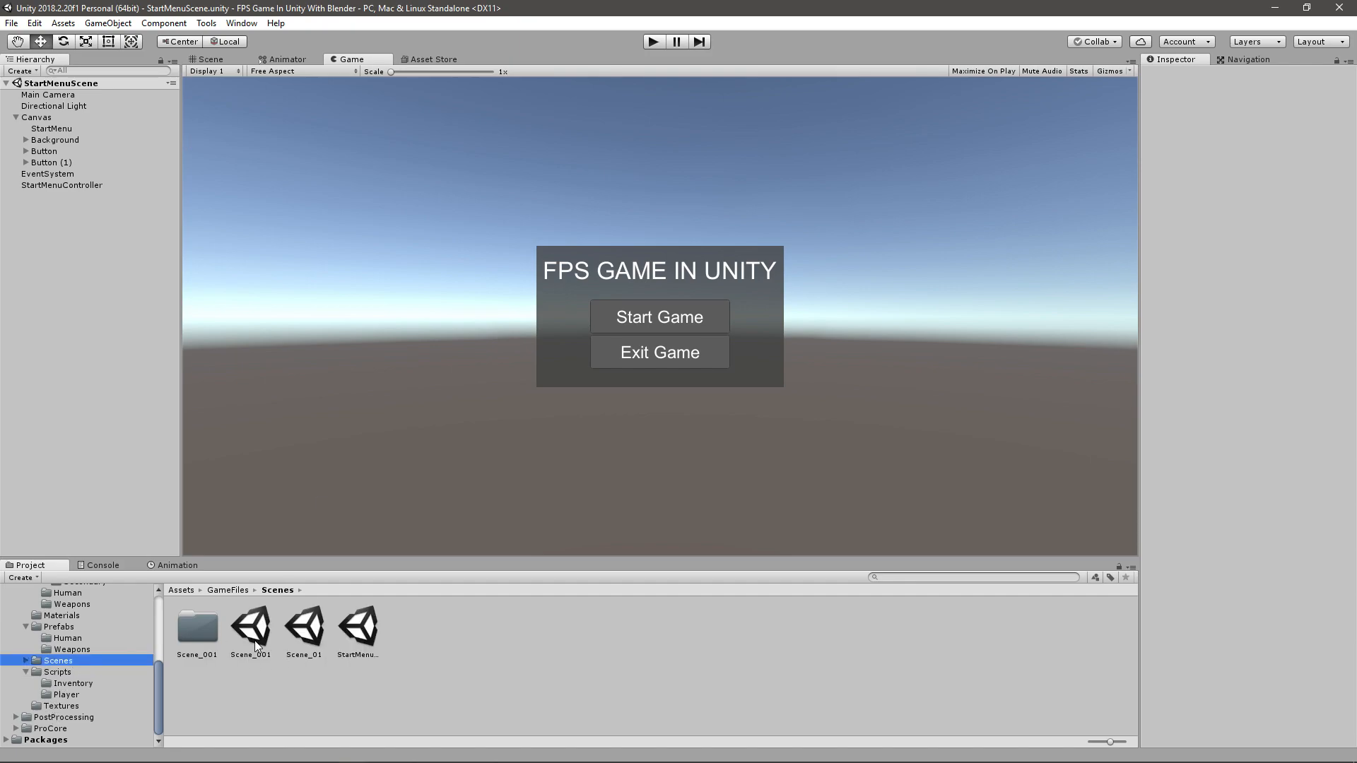
double_click(252, 628)
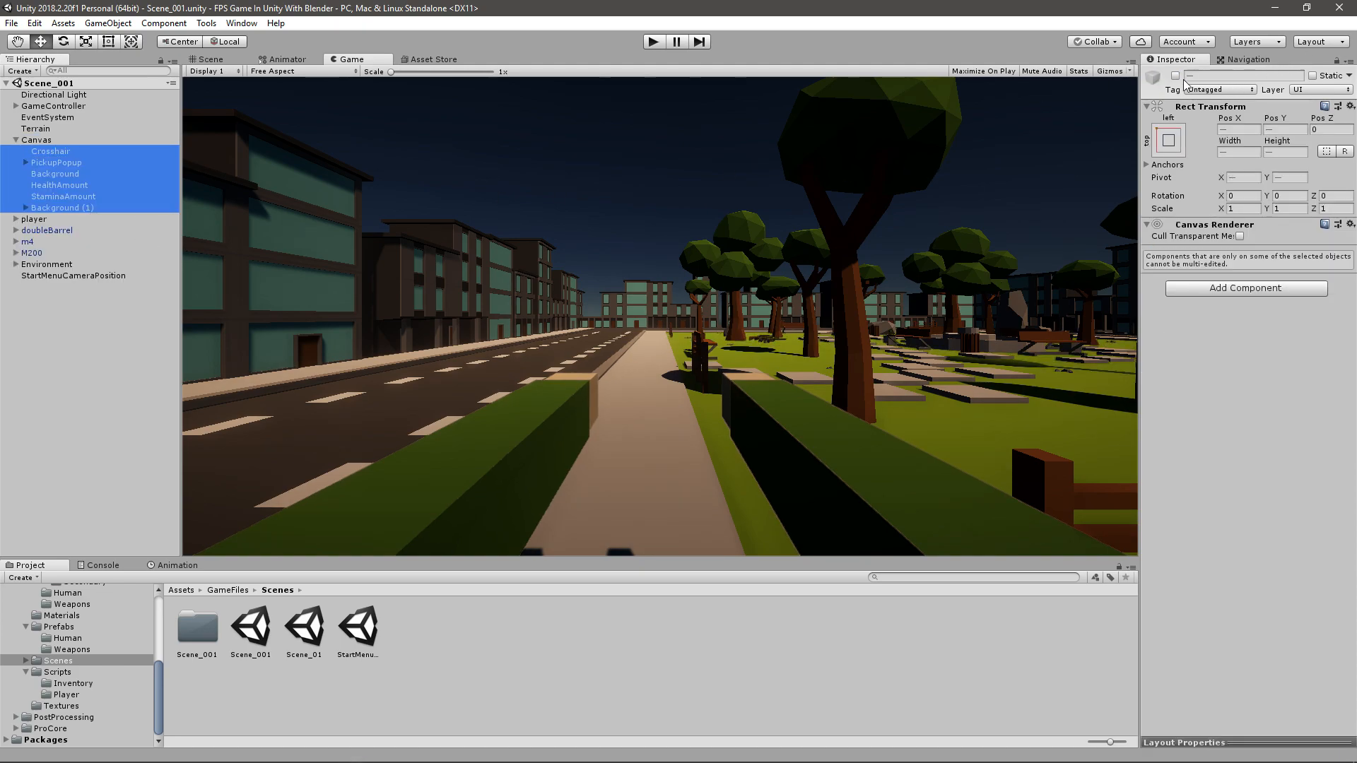
left_click(653, 41)
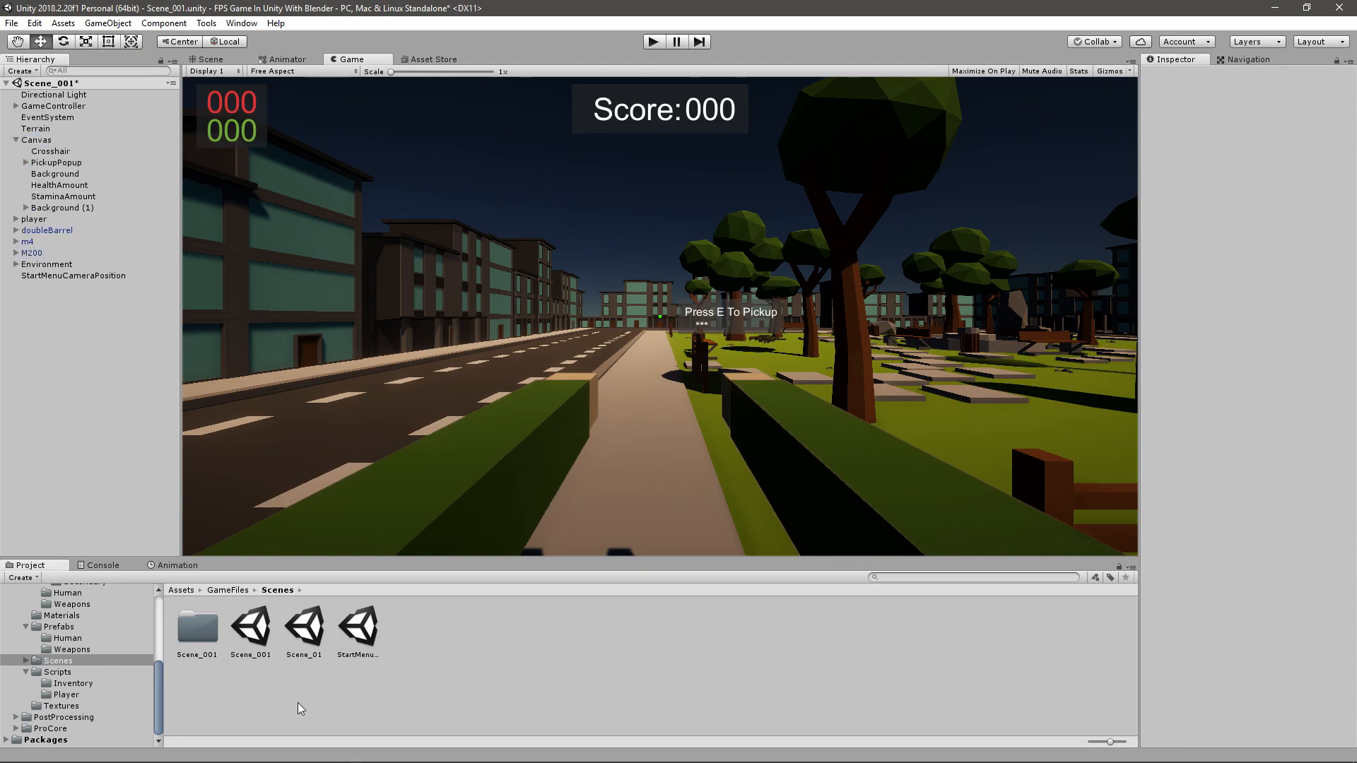
double_click(358, 628)
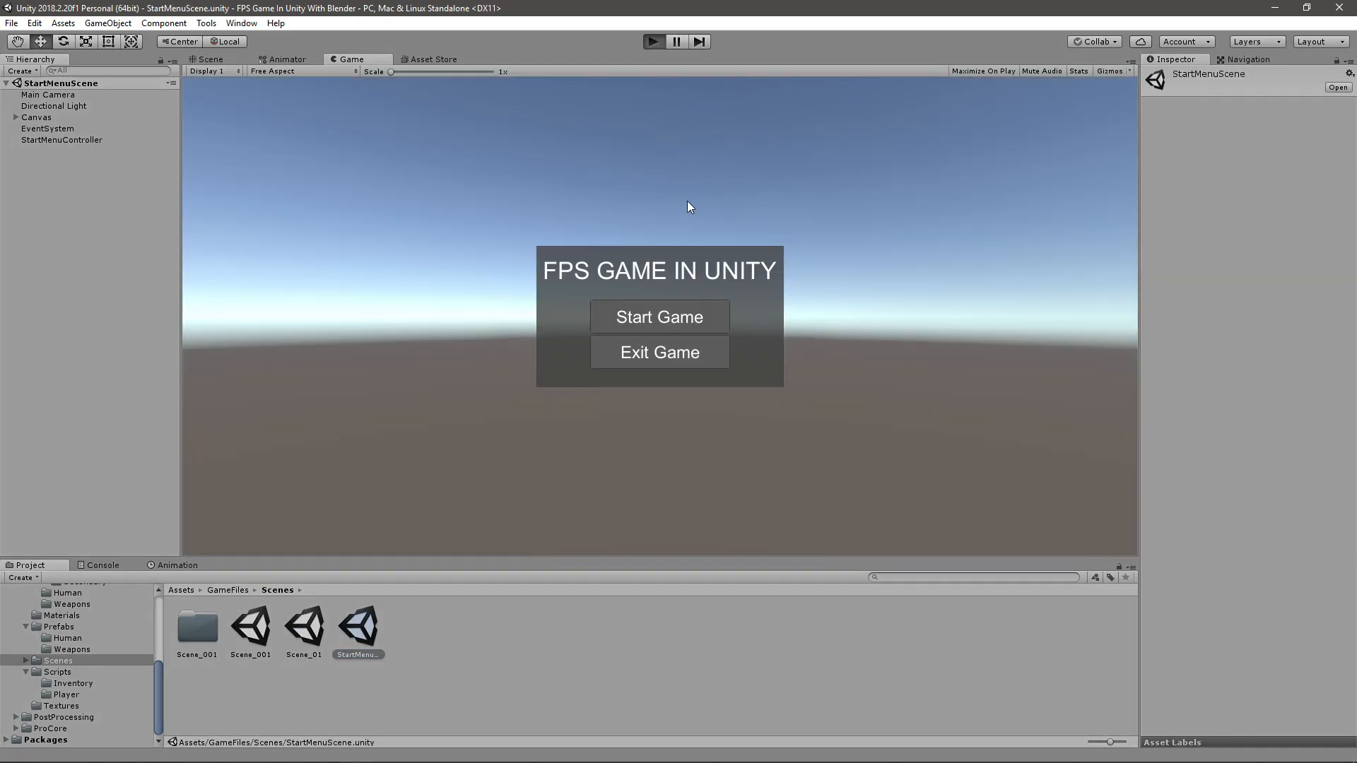
left_click(653, 41)
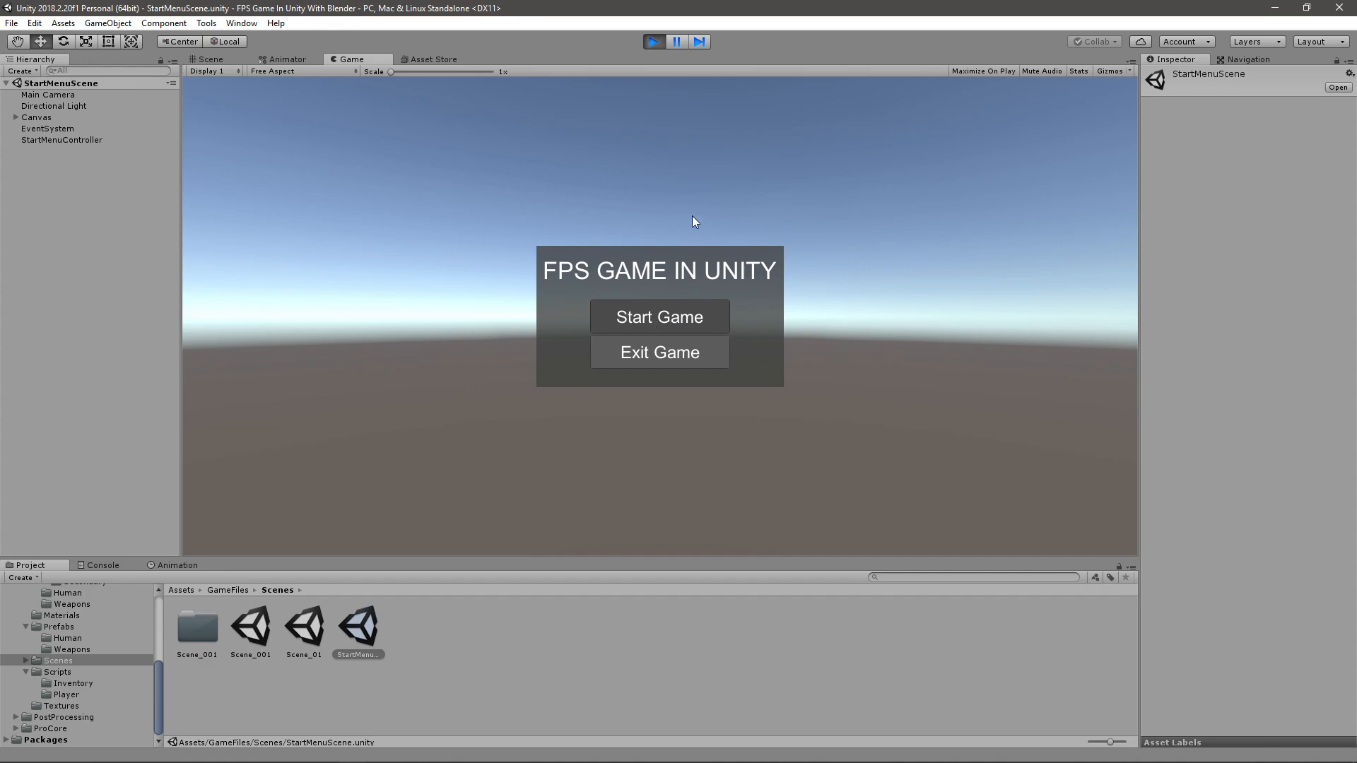
left_click(659, 317)
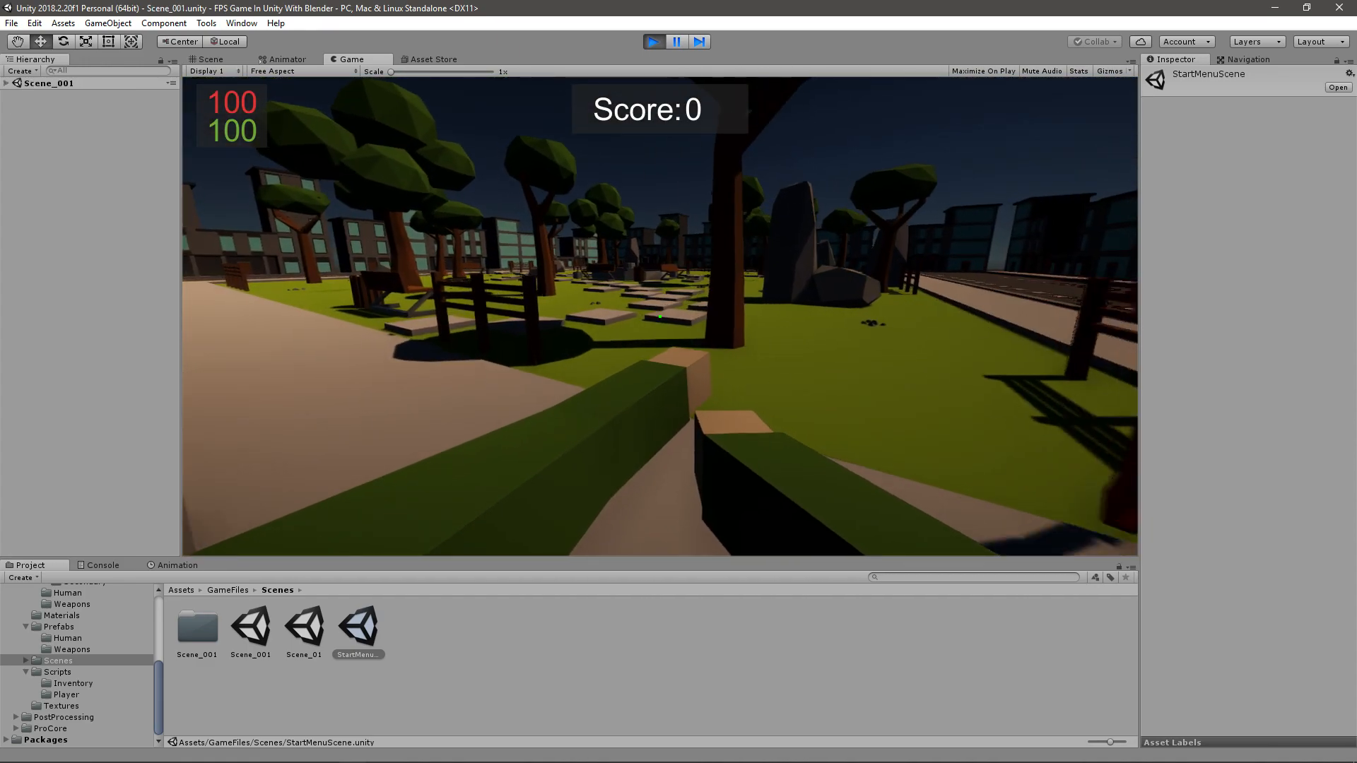
left_click(652, 41)
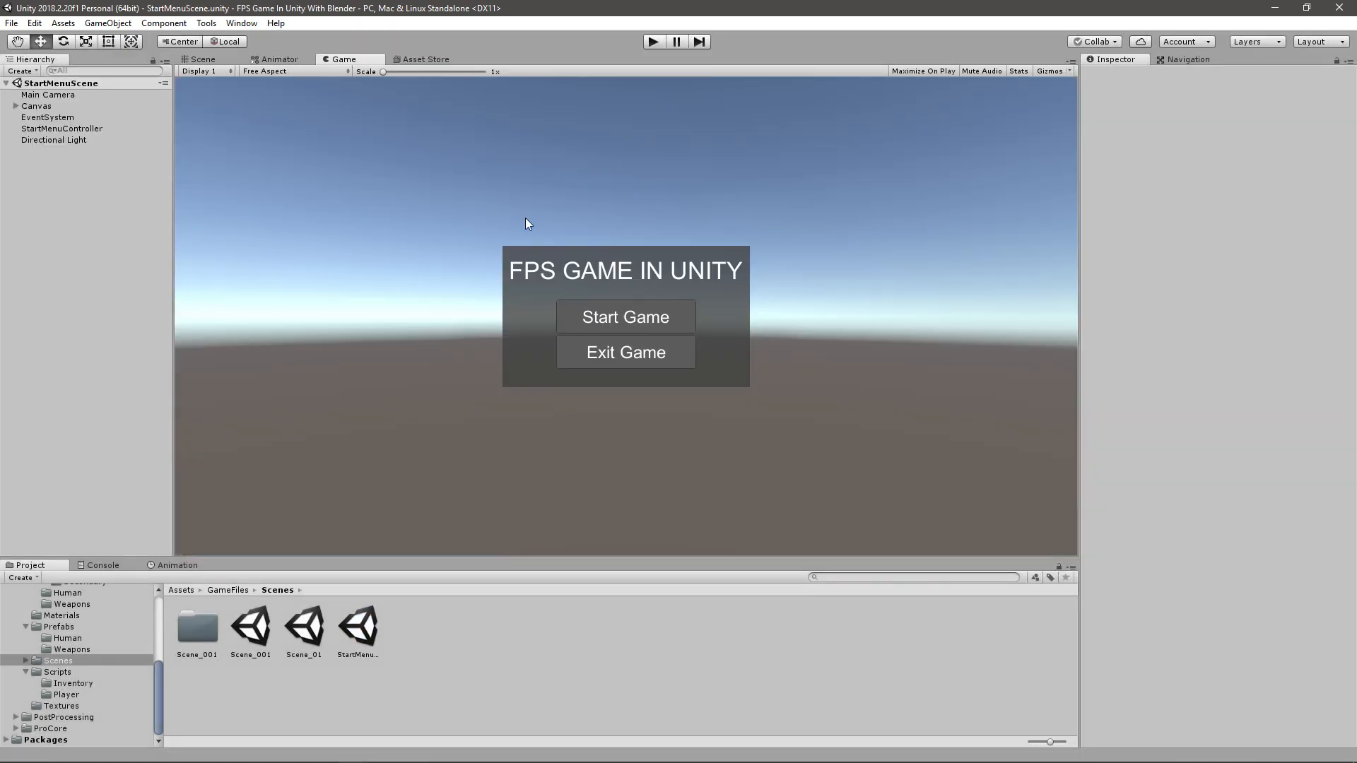
left_click(204, 59)
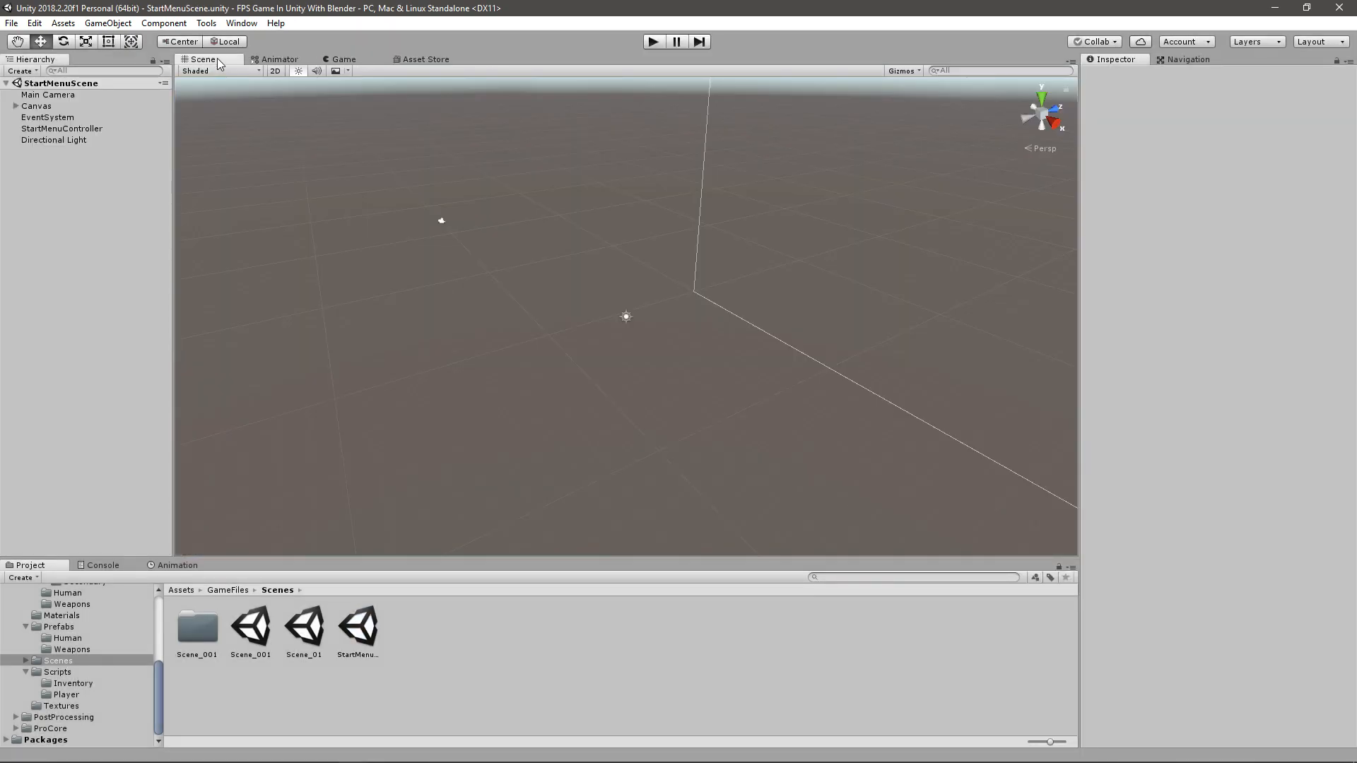
left_click(345, 60)
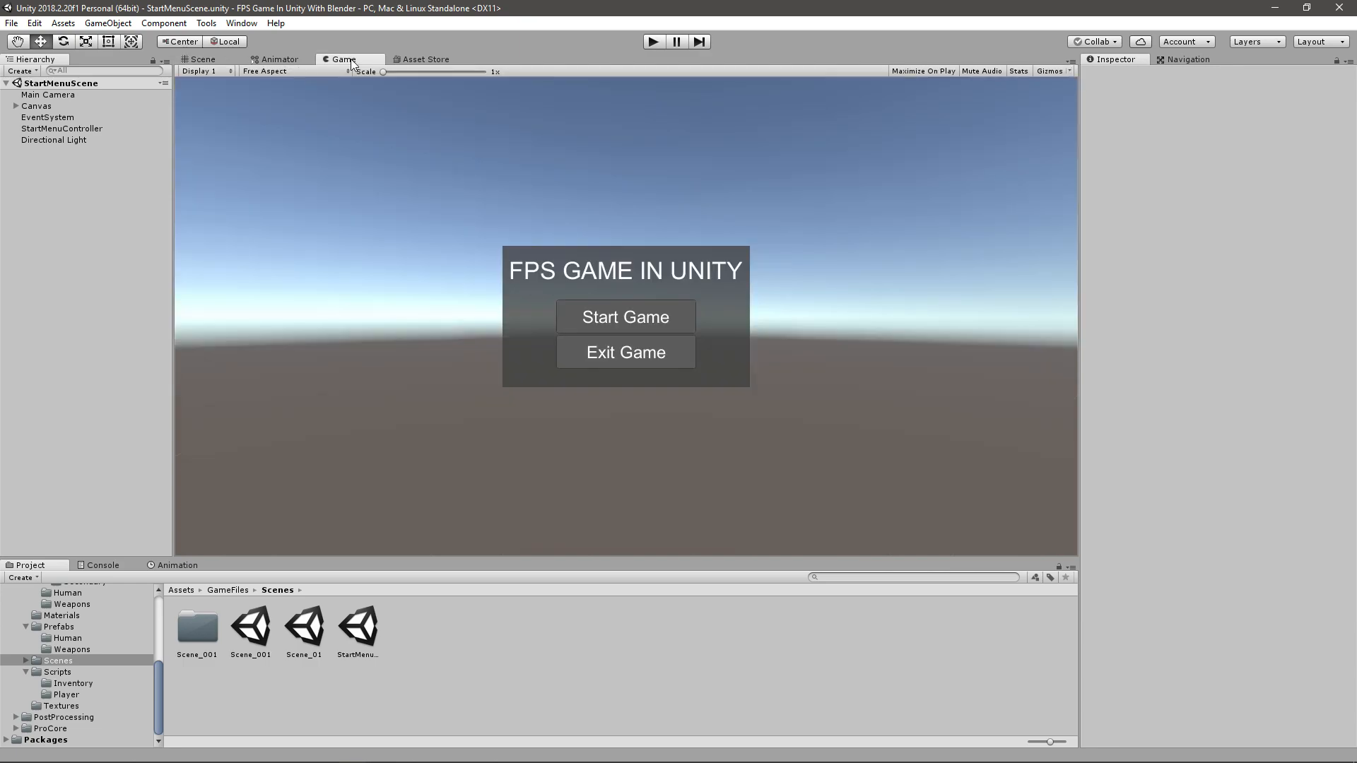
mouse_move(446, 490)
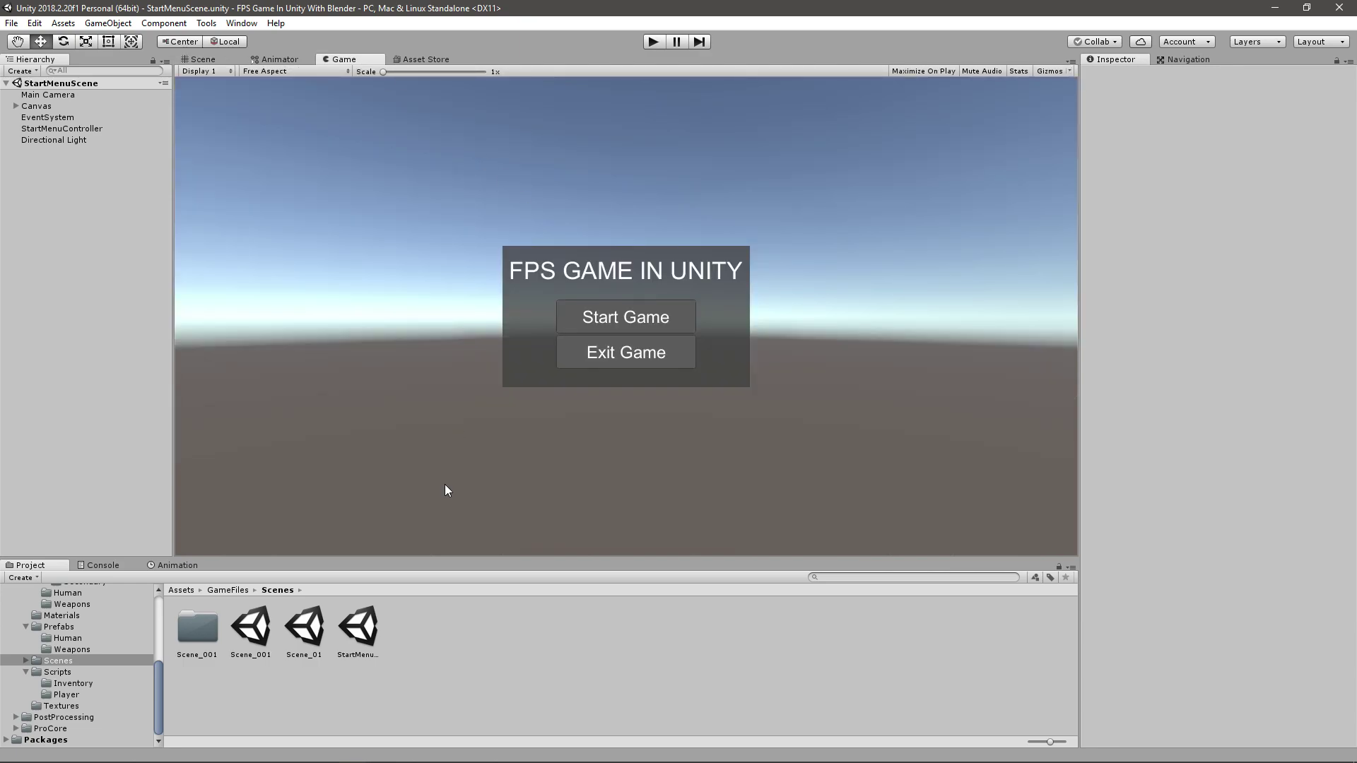
mouse_move(829, 330)
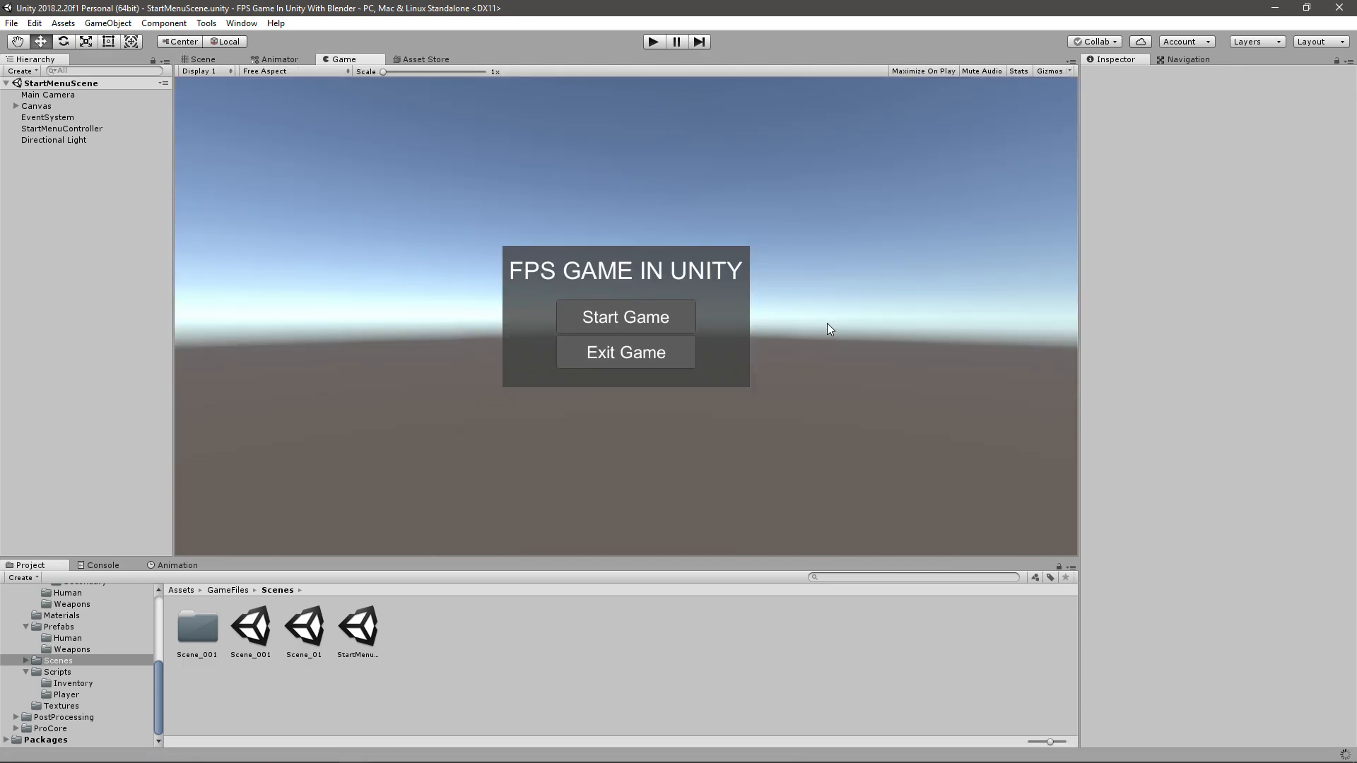